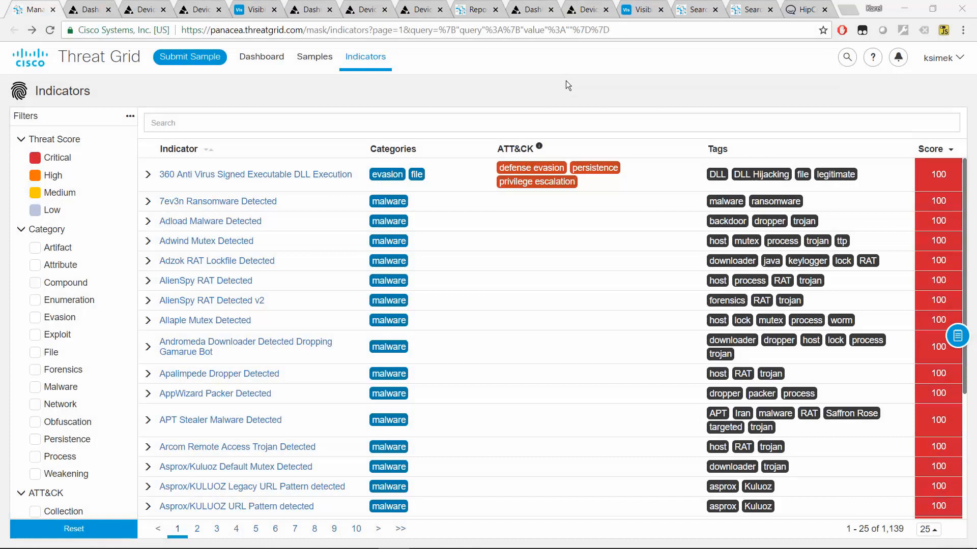
- Filter the Indicators list for 'Script Created an Executable File' and view its summary page
click(199, 122)
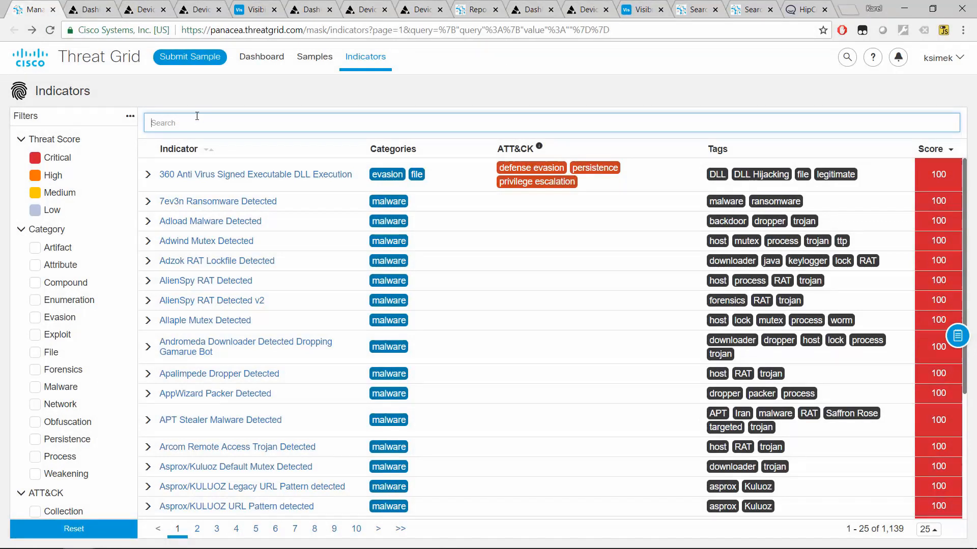
text(Script Created an Executable File)
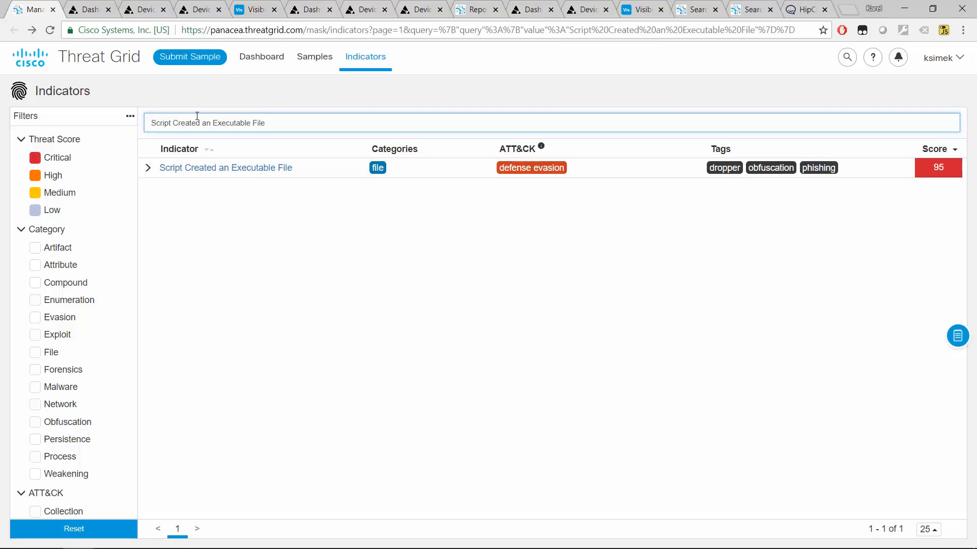
mouse_move(225, 162)
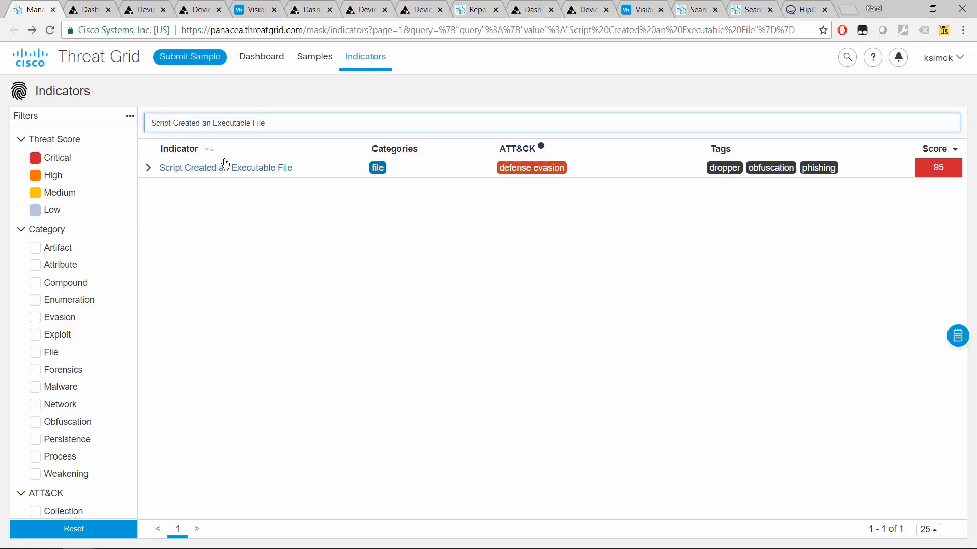
click(225, 168)
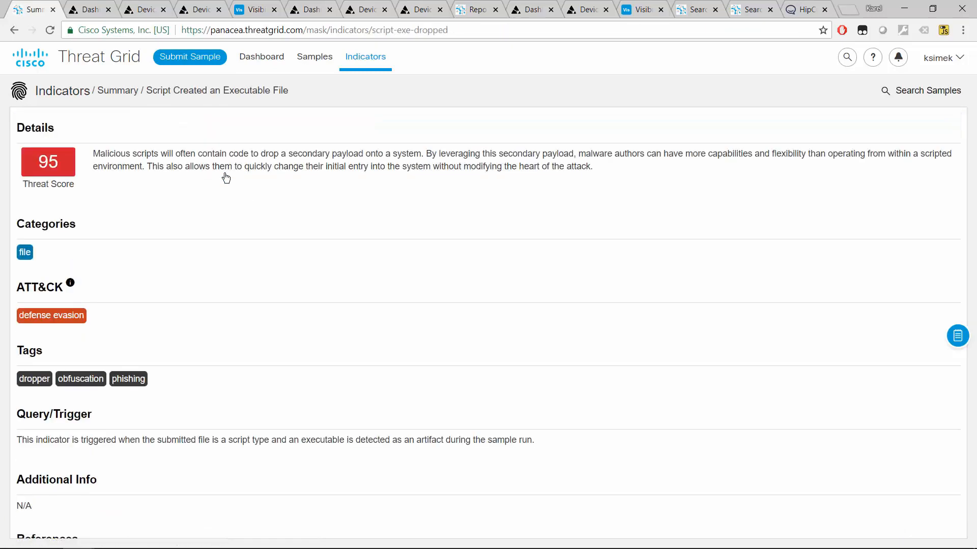
mouse_move(67, 219)
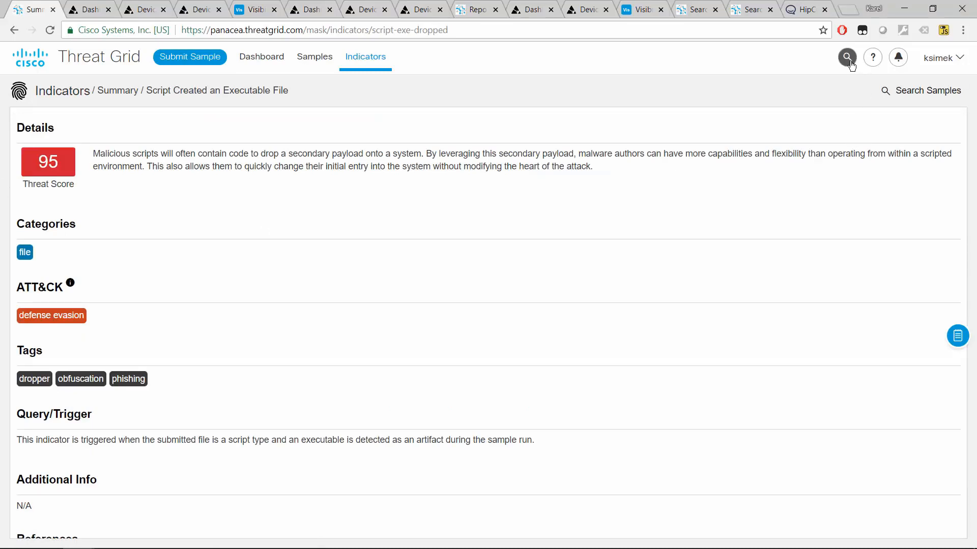
- Run a sample search for 'Script Created an Executable File' across all samples
click(847, 57)
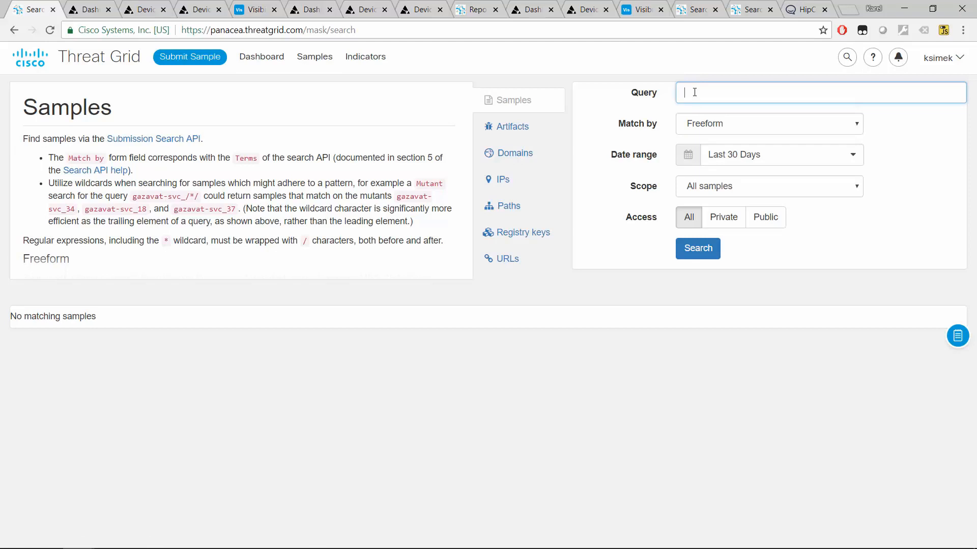
text(Script Created an Executable File)
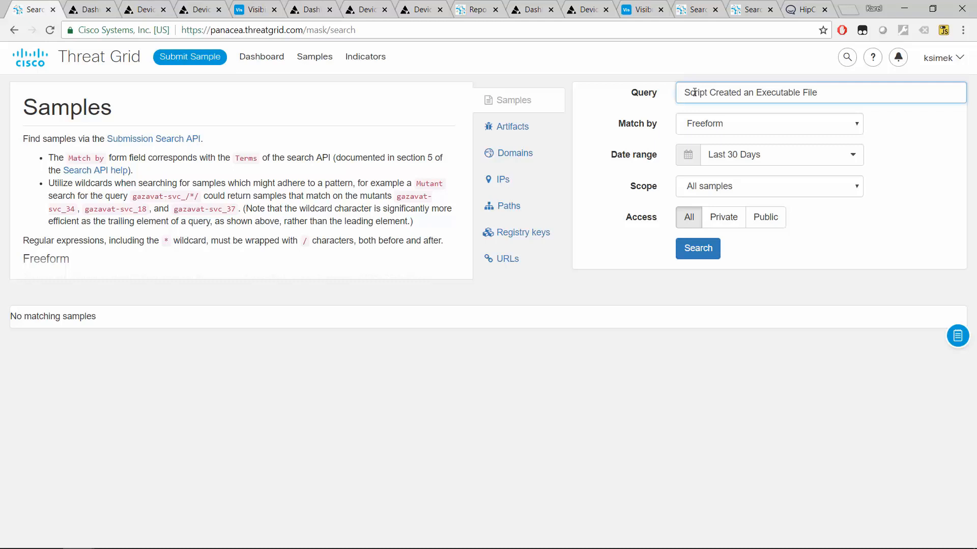
click(698, 249)
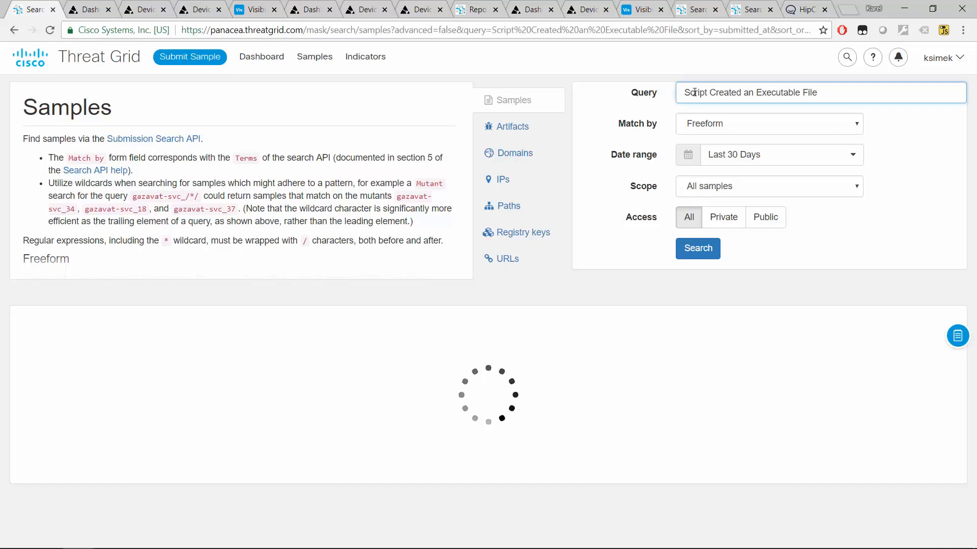
- Narrow the scope to My organization's samples, leaving invoice-1563.zip as the only match
click(698, 248)
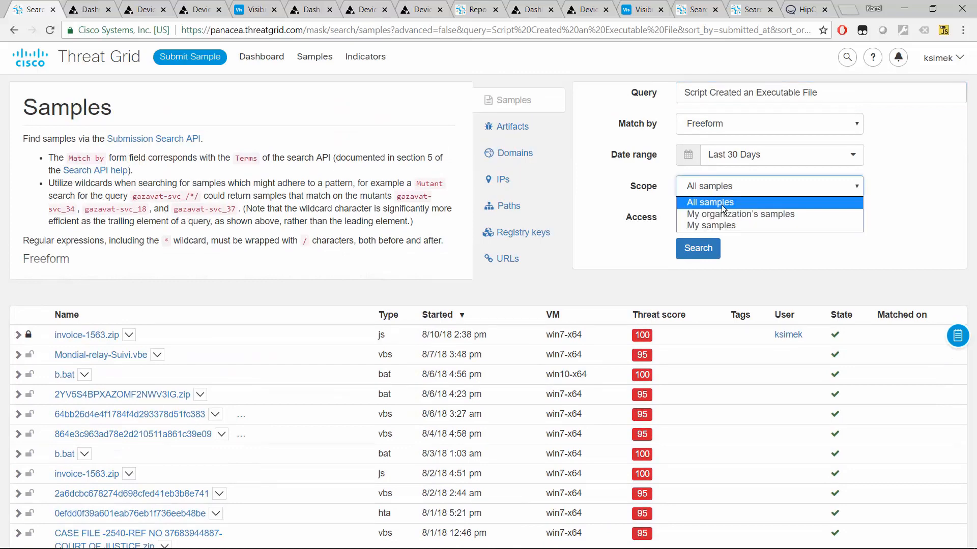
click(741, 214)
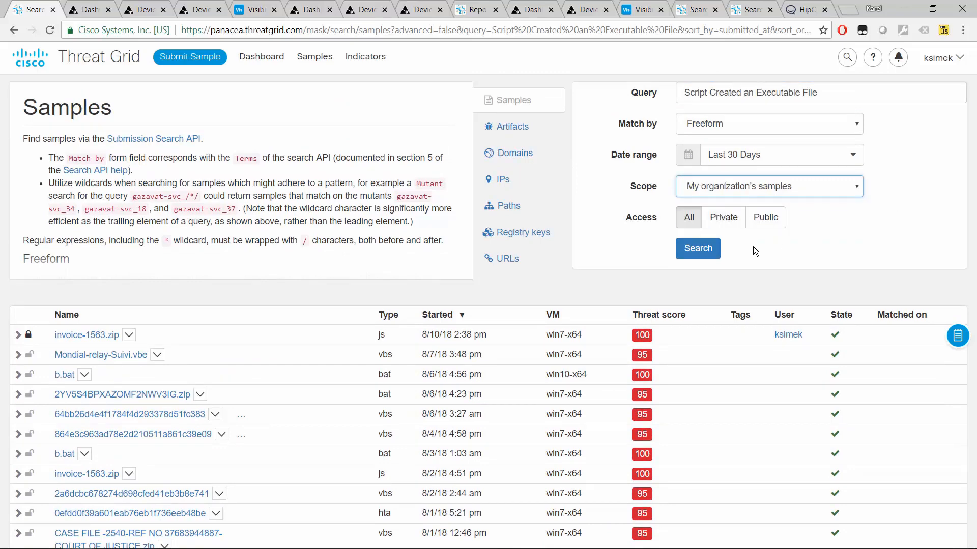
click(697, 248)
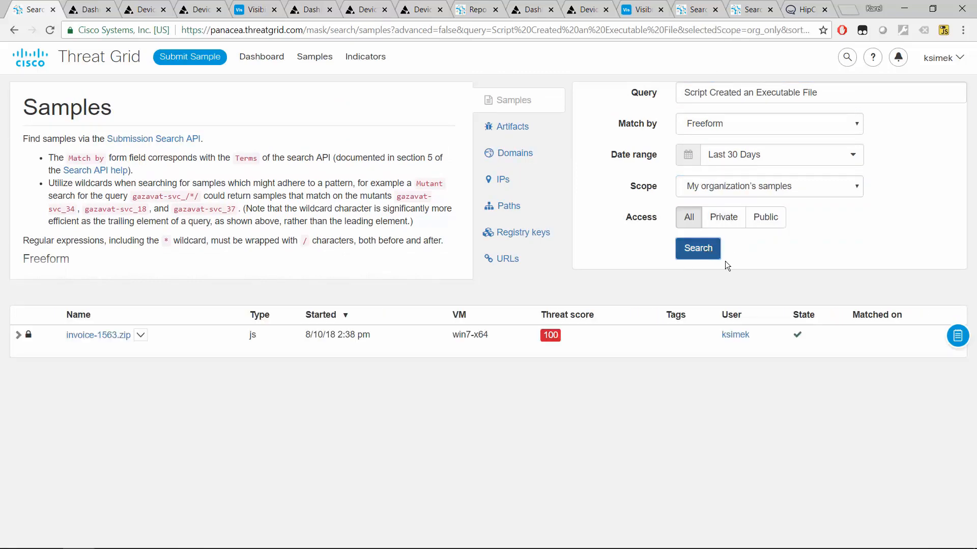
mouse_move(179, 202)
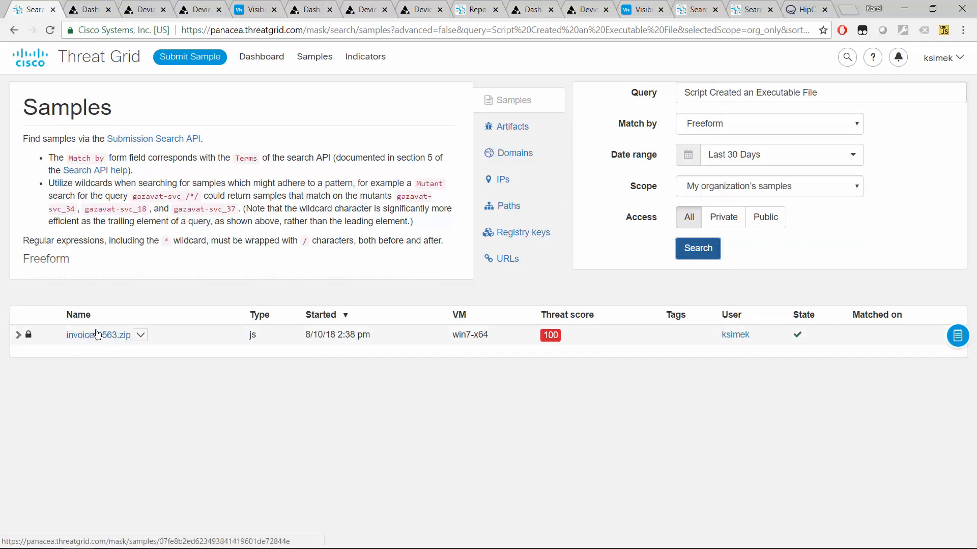
mouse_move(569, 347)
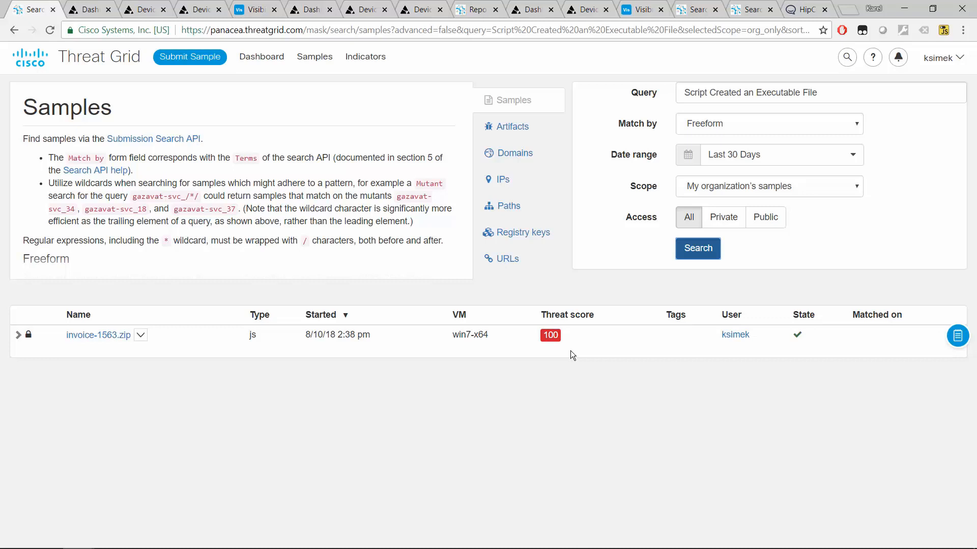
mouse_move(384, 423)
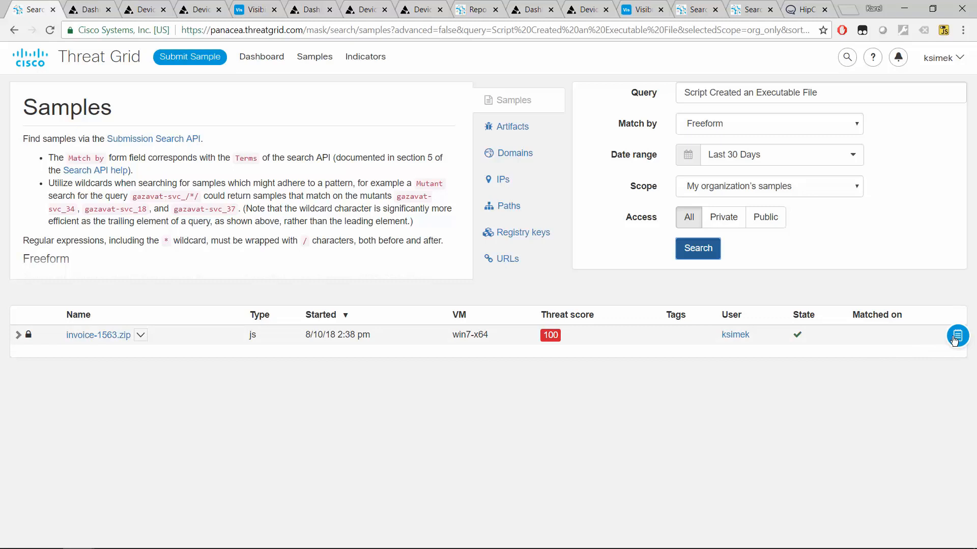
- Start a new Casebook case and title it 'invoice case'
click(958, 335)
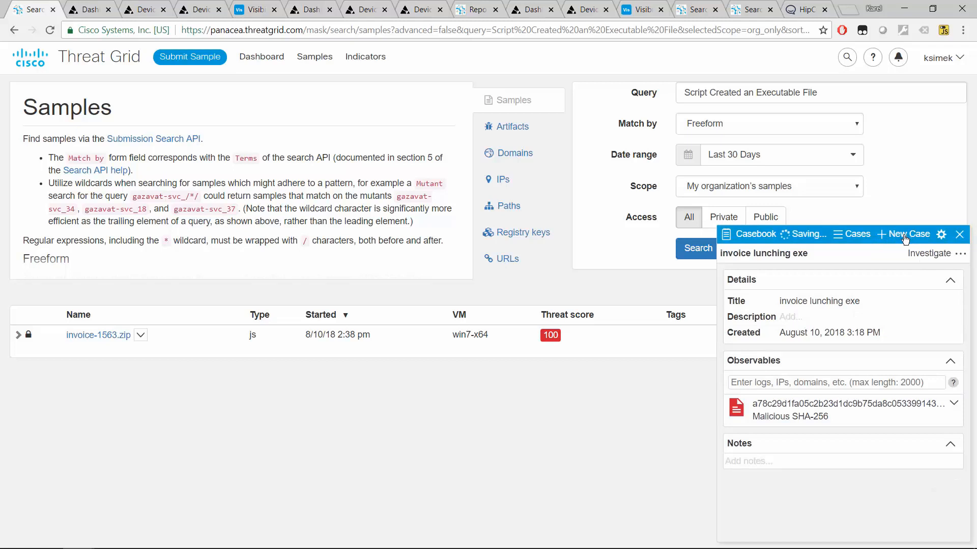
click(909, 234)
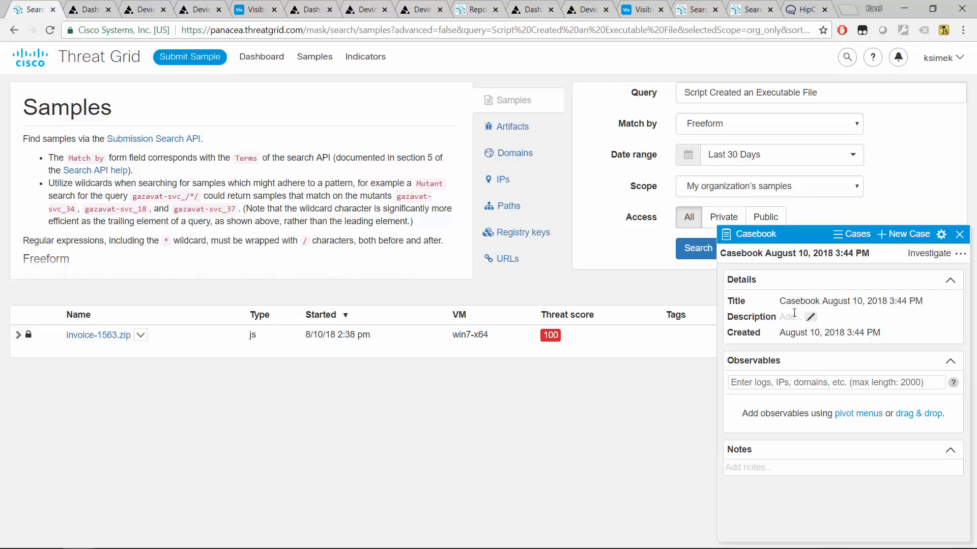
mouse_move(839, 284)
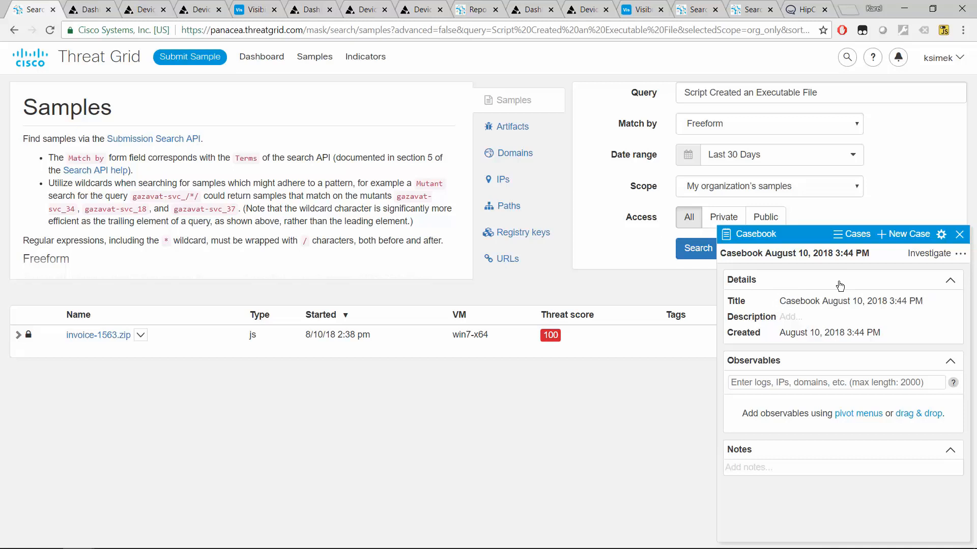
mouse_move(804, 293)
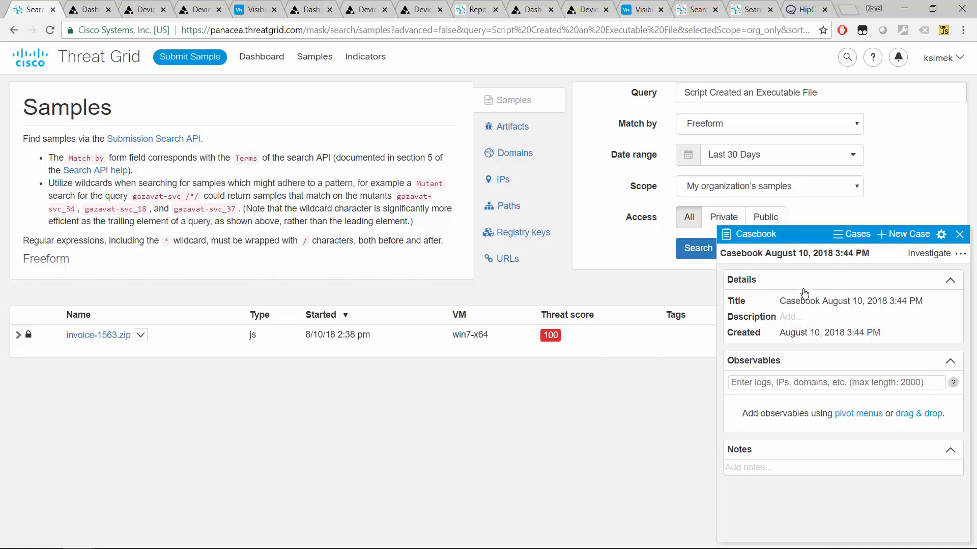
click(850, 301)
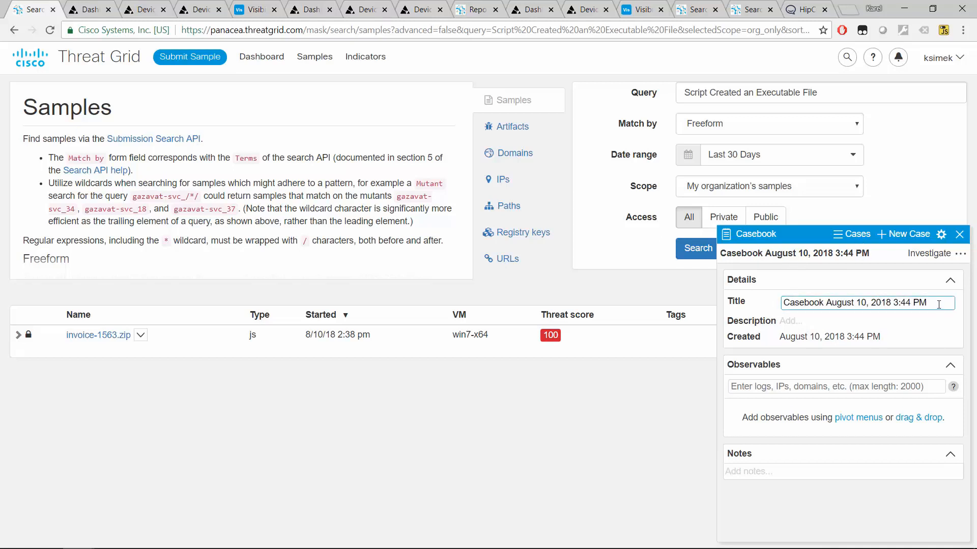
text(invoice case)
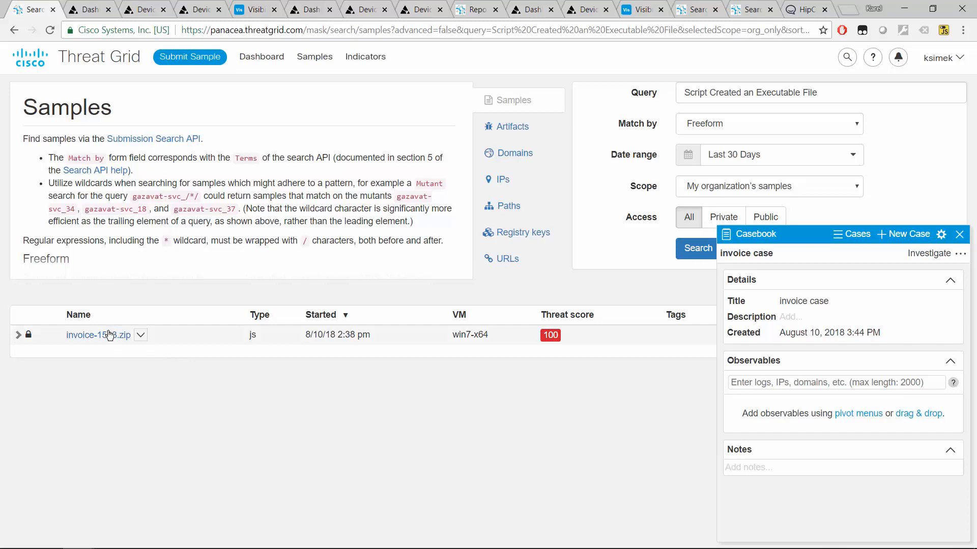
- Open the invoice-1563.zip report showing threat score 100 and its metadata
click(98, 335)
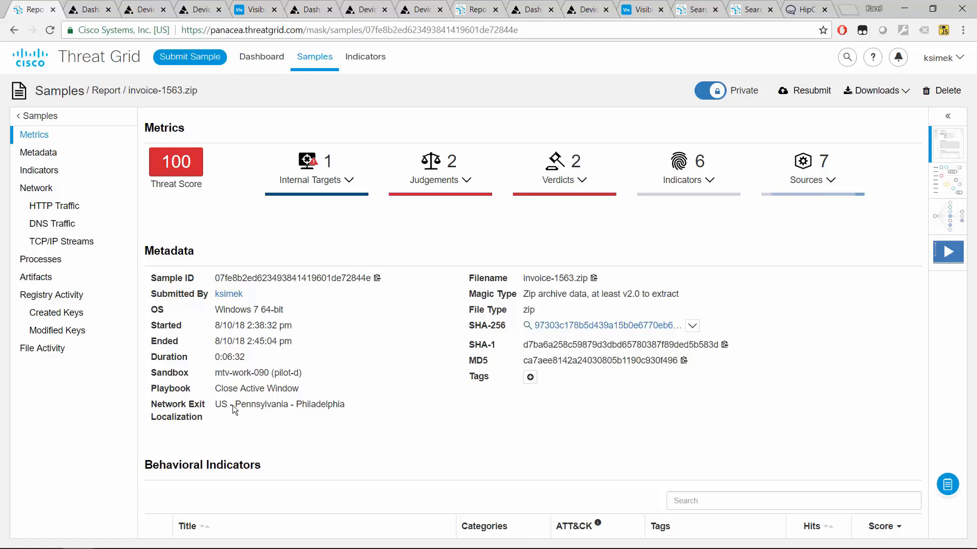
mouse_move(364, 180)
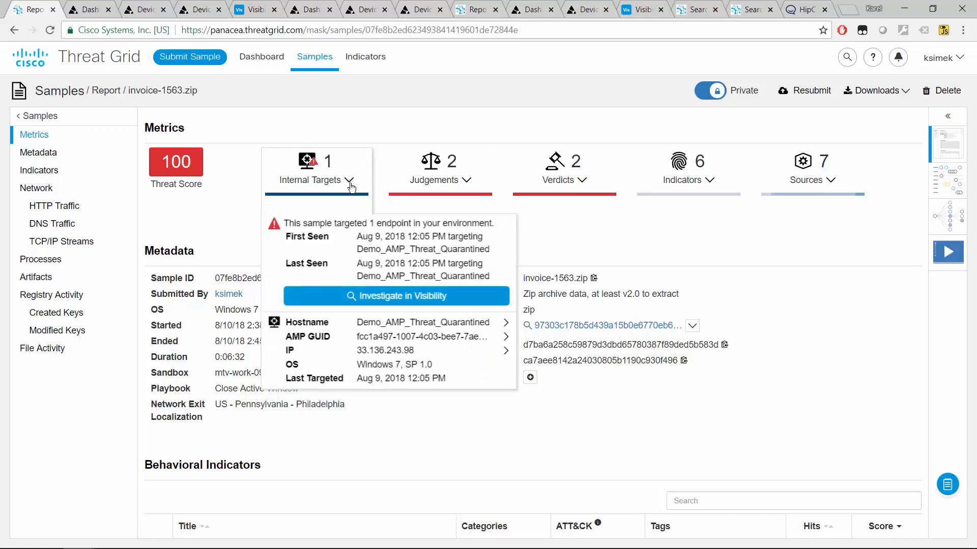
mouse_move(359, 330)
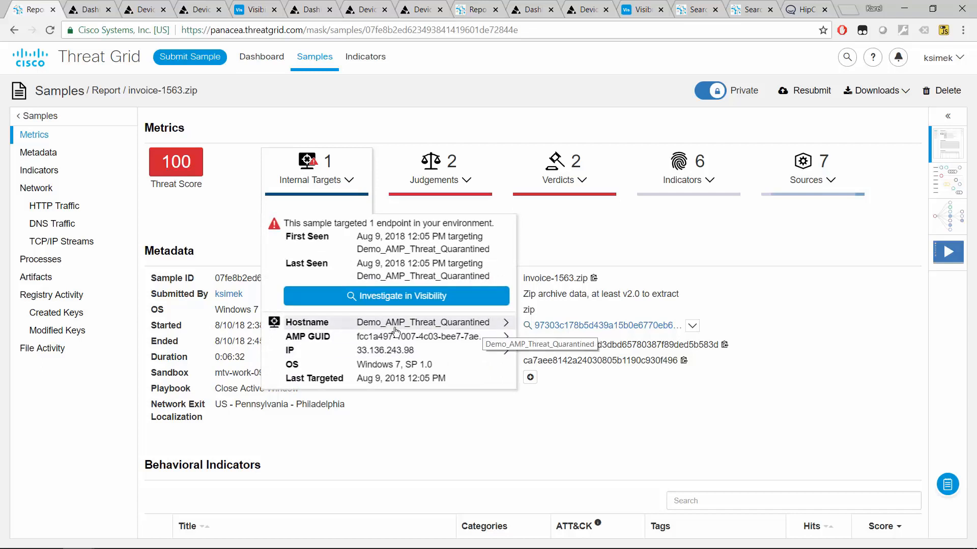
mouse_move(581, 236)
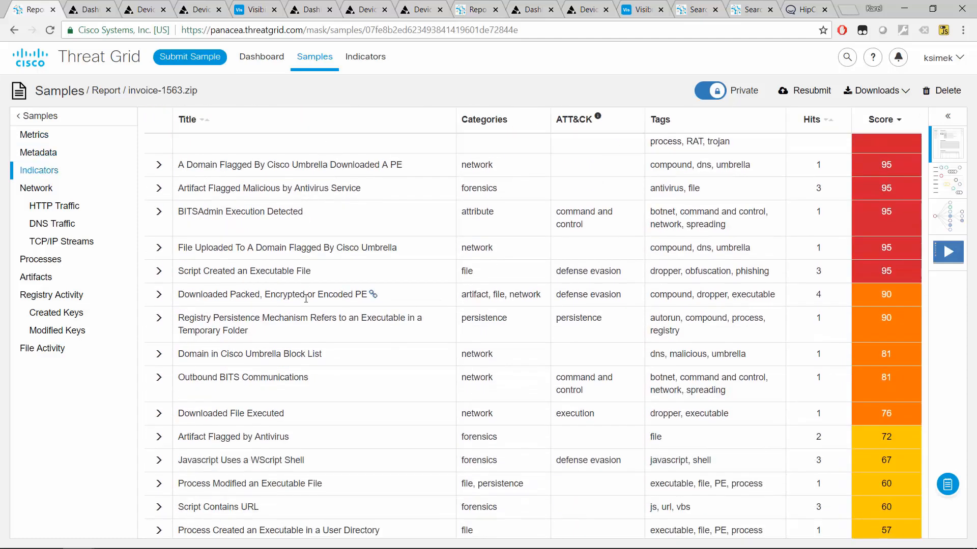
mouse_move(54, 200)
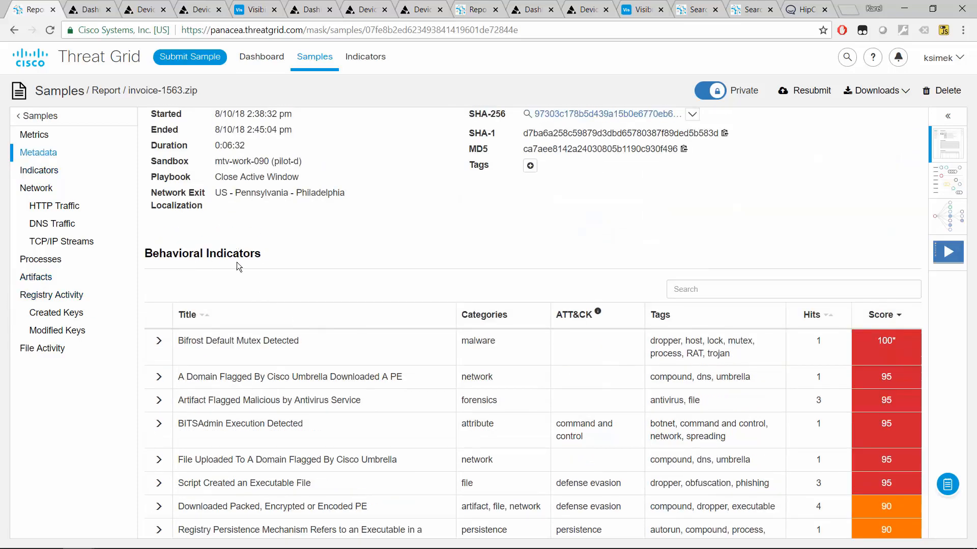
- Expand Bifrost Default Mutex Detected and select process SqGGuYXyy.exe that created mutex Tr0gBot
scroll(down, 3)
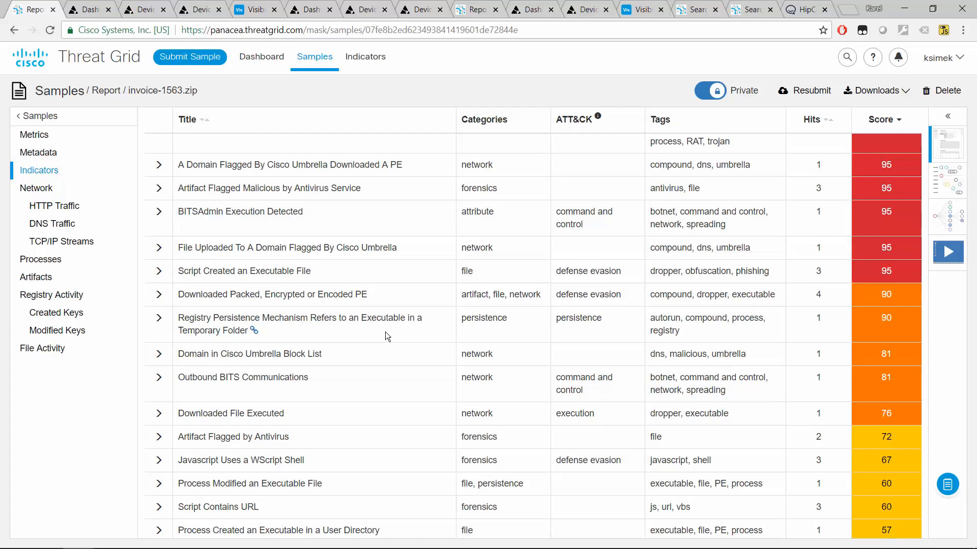
mouse_move(731, 341)
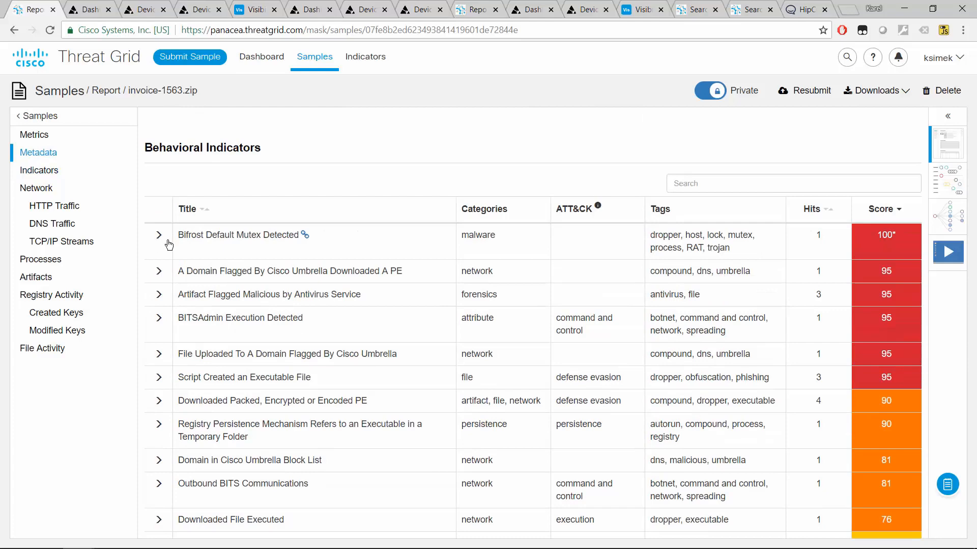
mouse_move(157, 246)
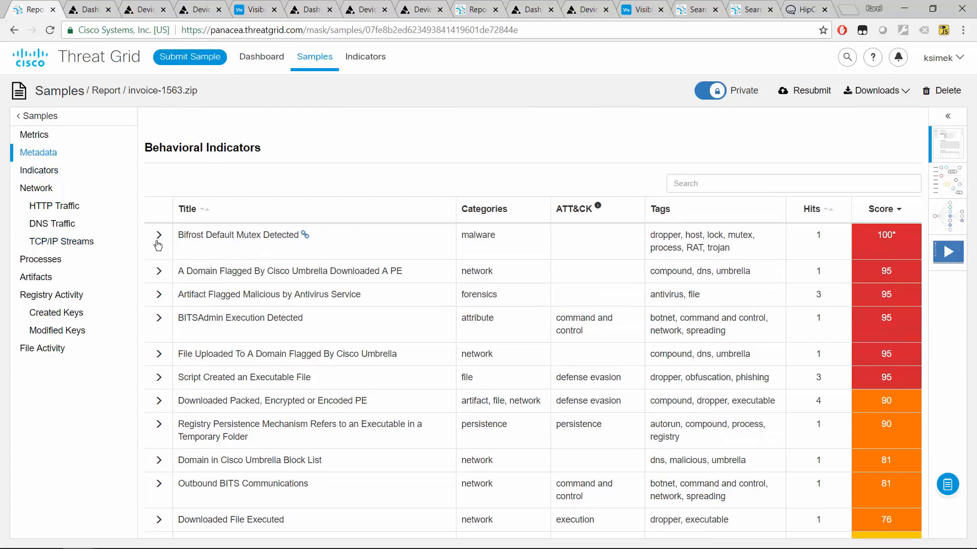
click(159, 235)
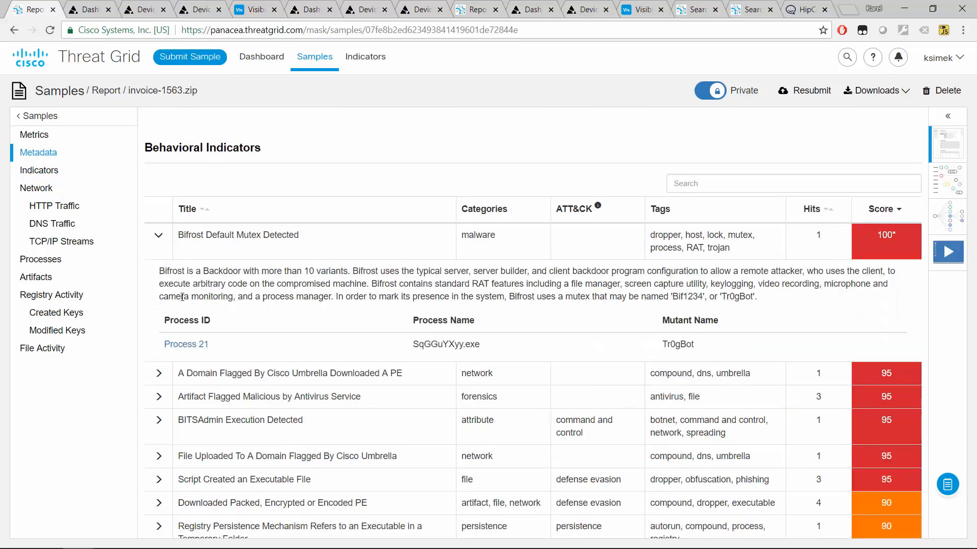
mouse_move(187, 307)
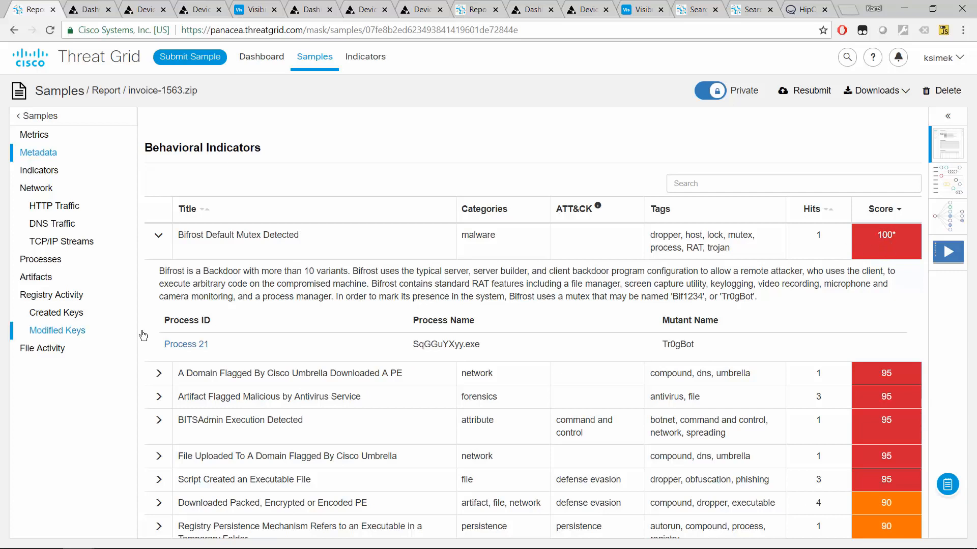
mouse_move(461, 344)
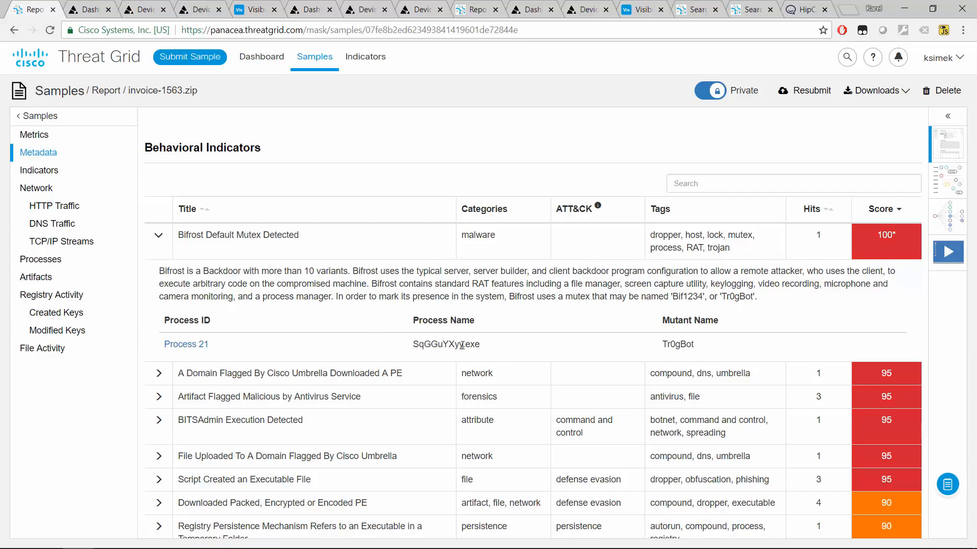
double_click(446, 345)
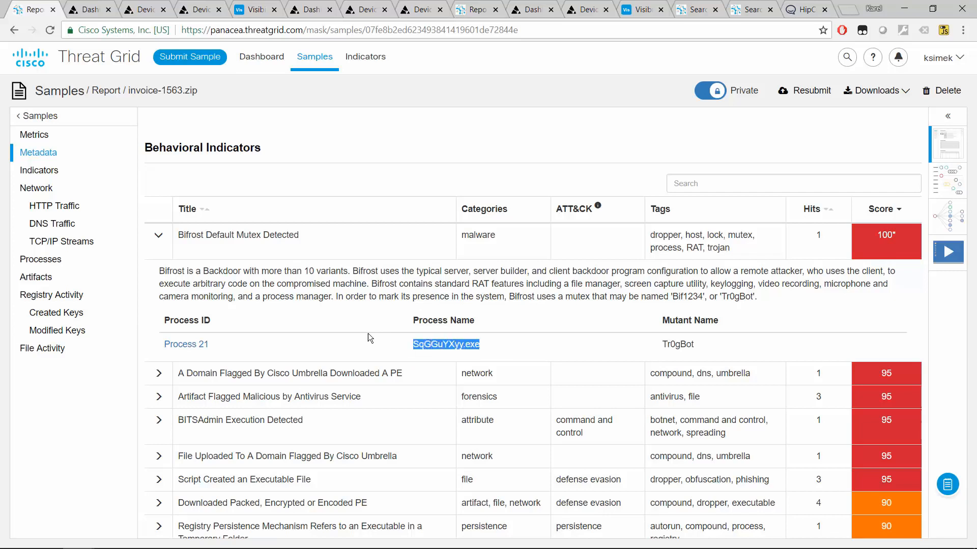
mouse_move(397, 344)
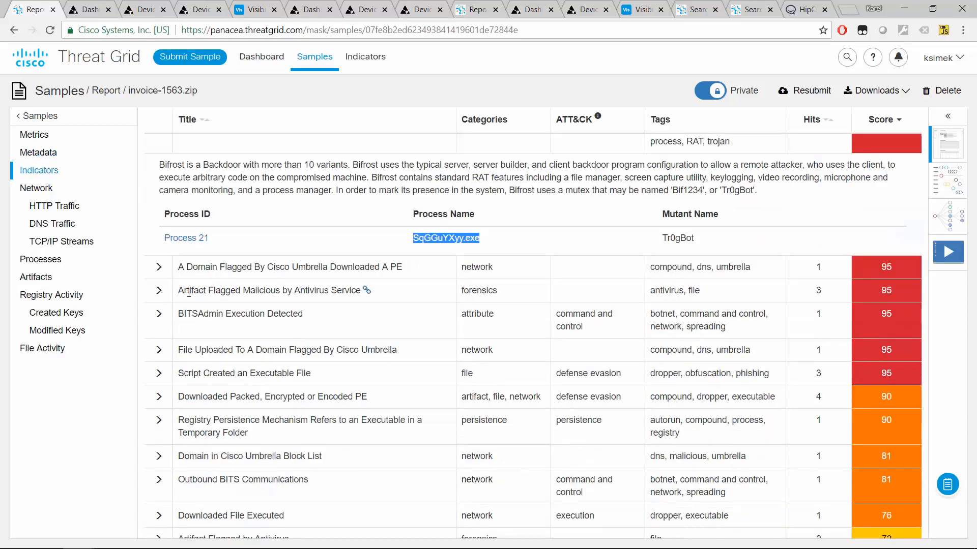
- Expand Artifact Flagged Malicious by Antivirus (Win32.Trojan.Razy) and BITSAdmin Execution Detected
click(158, 291)
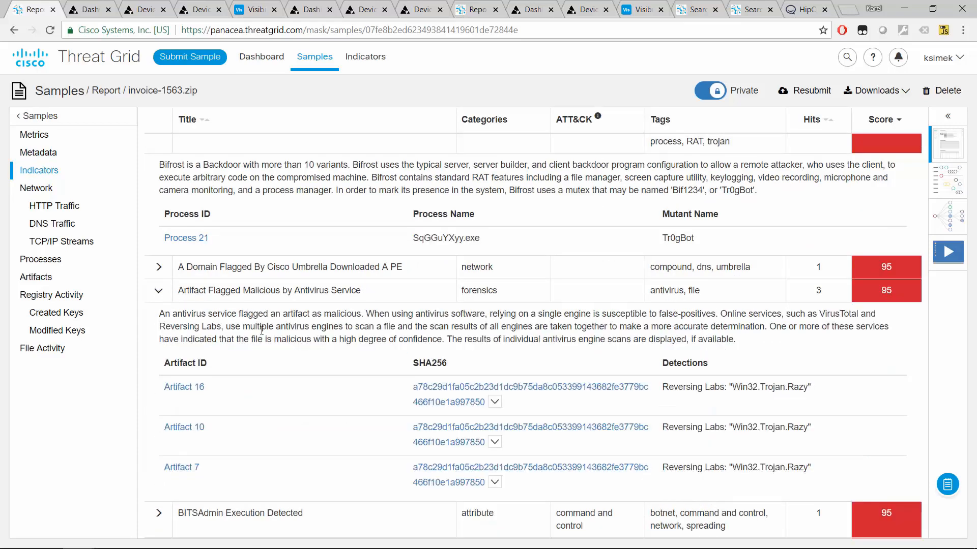
scroll(down, 3)
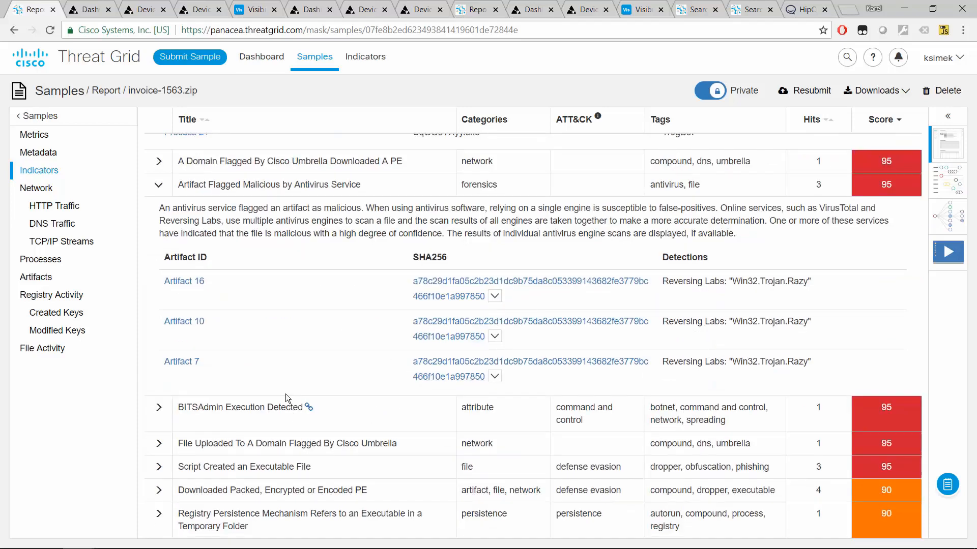
mouse_move(178, 415)
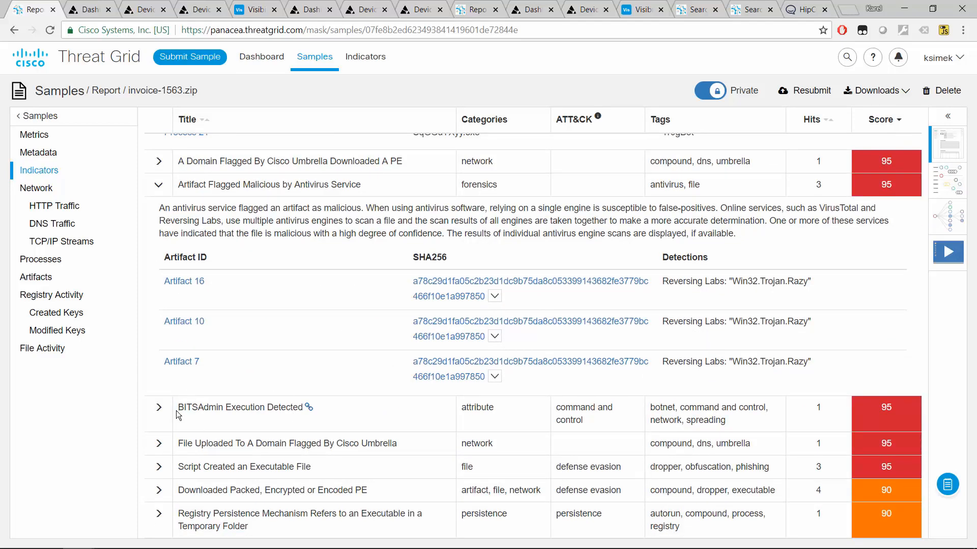
click(158, 408)
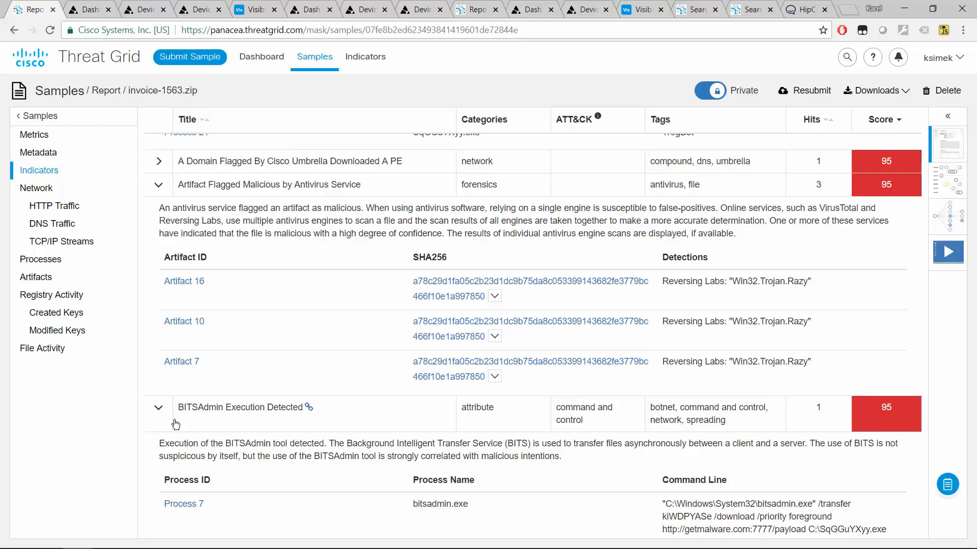
- Select the full bitsadmin.exe download command line in the BITSAdmin details
scroll(down, 3)
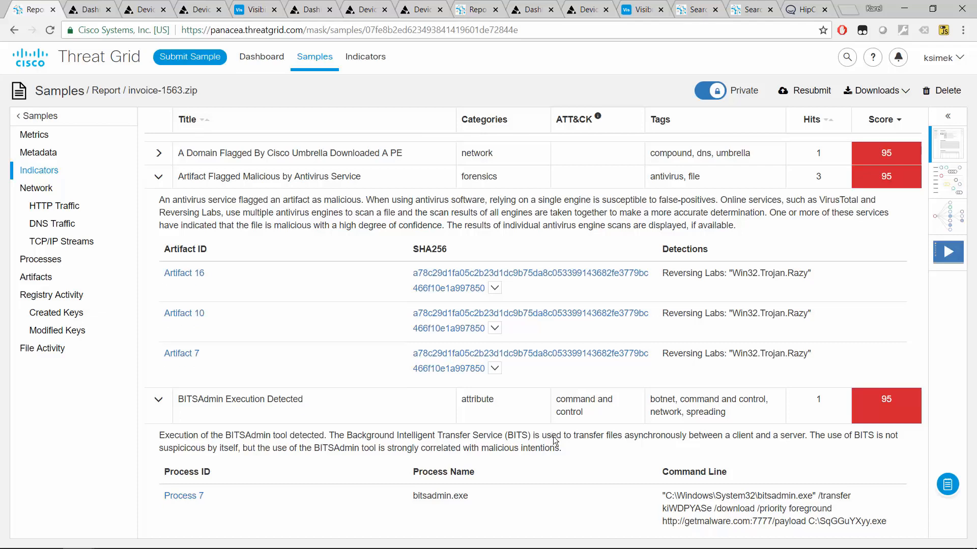
scroll(down, 3)
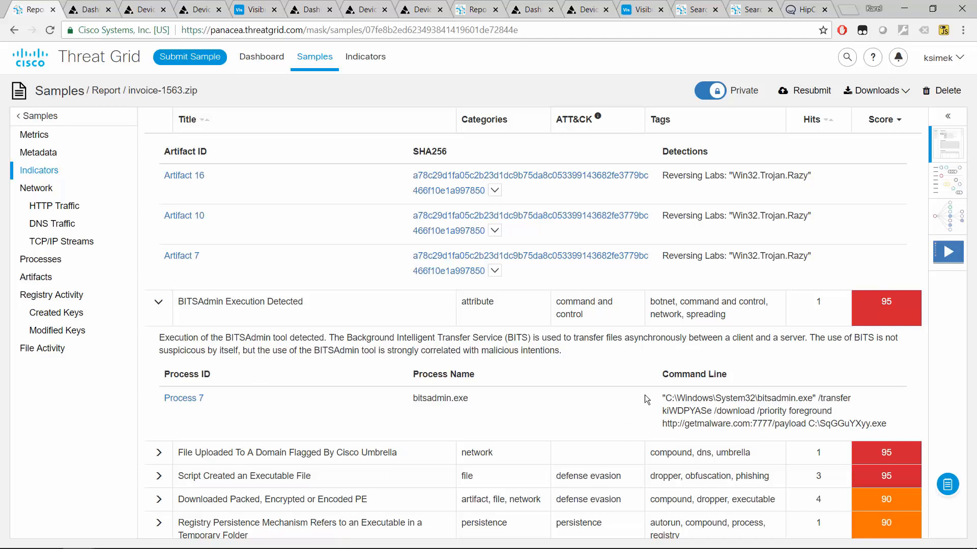
drag(663, 397, 884, 424)
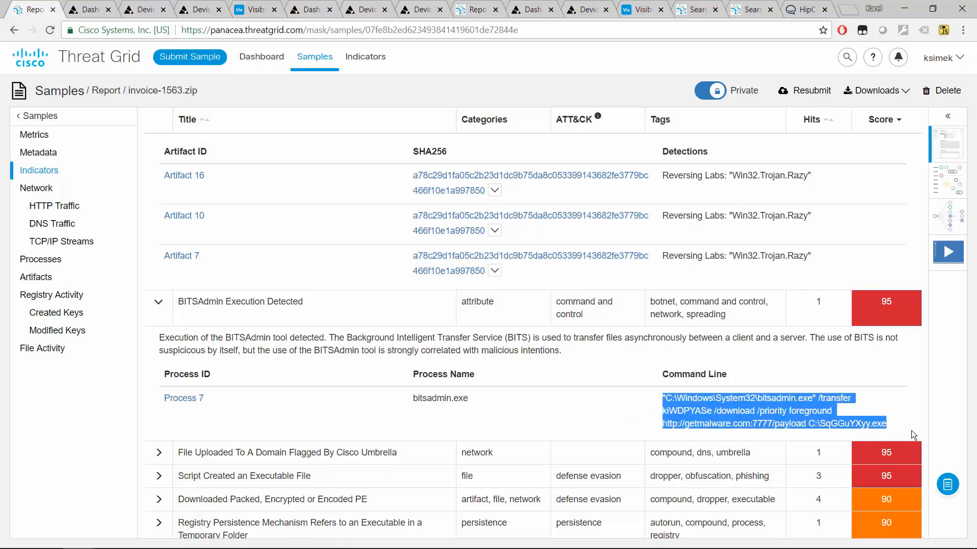
mouse_move(896, 431)
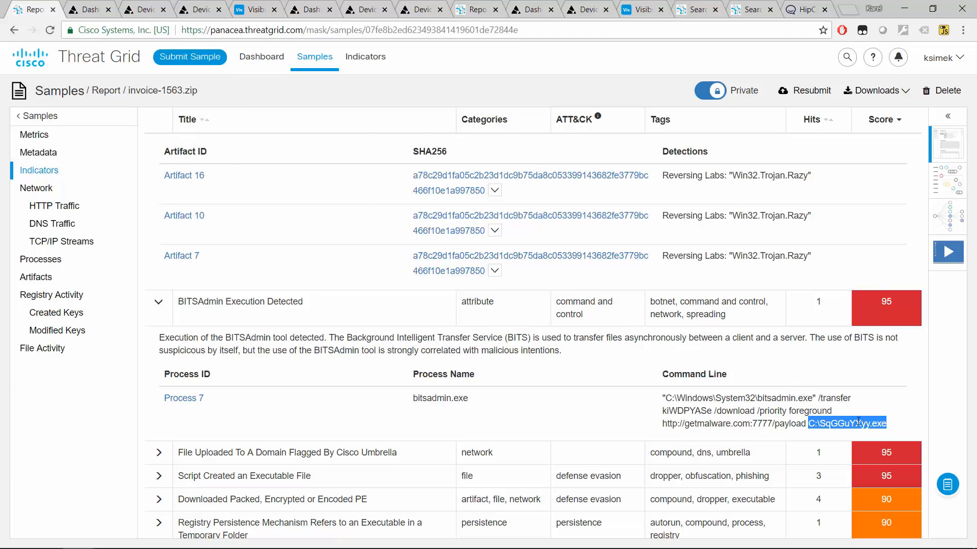
mouse_move(696, 414)
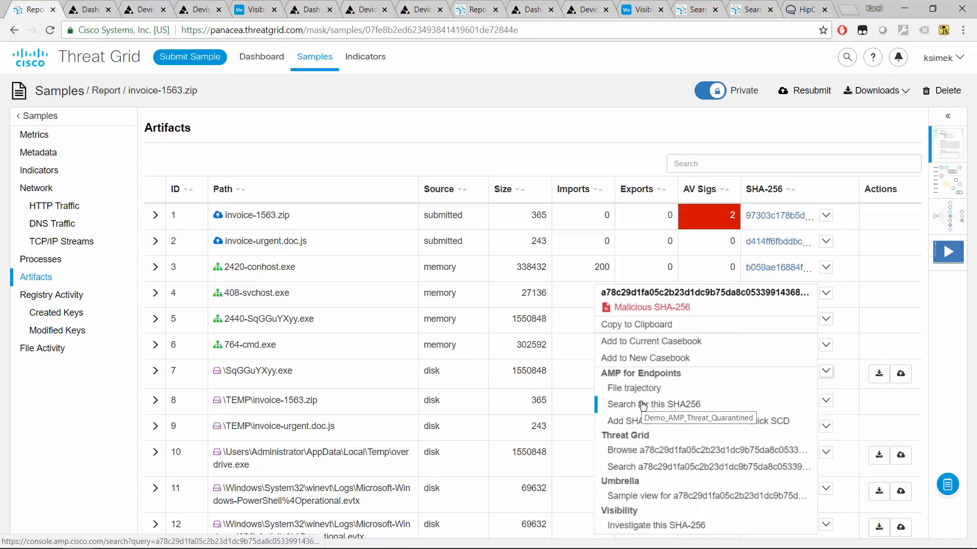
mouse_move(645, 346)
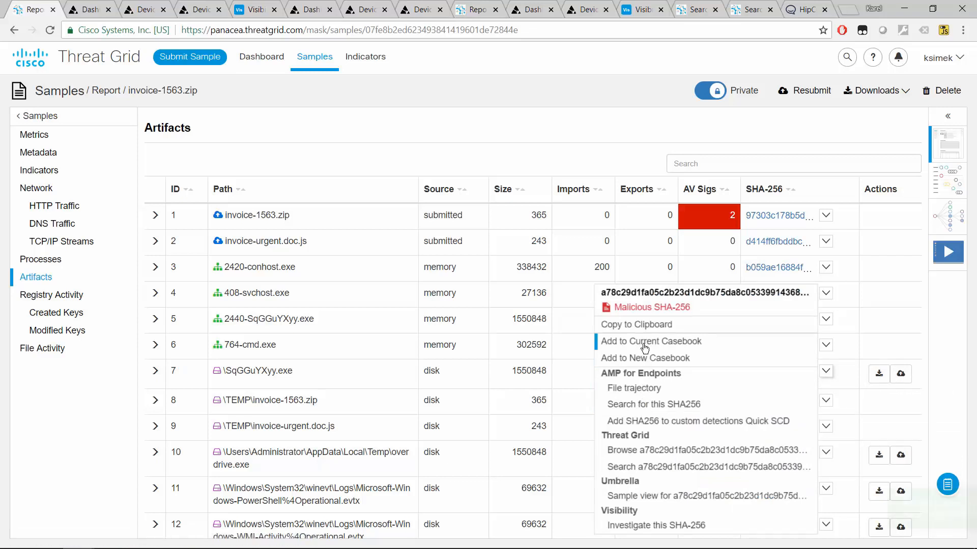
- Add SqGGuYXyy.exe's malicious SHA-256 to the casebook and view the sample's HTTP traffic
click(651, 341)
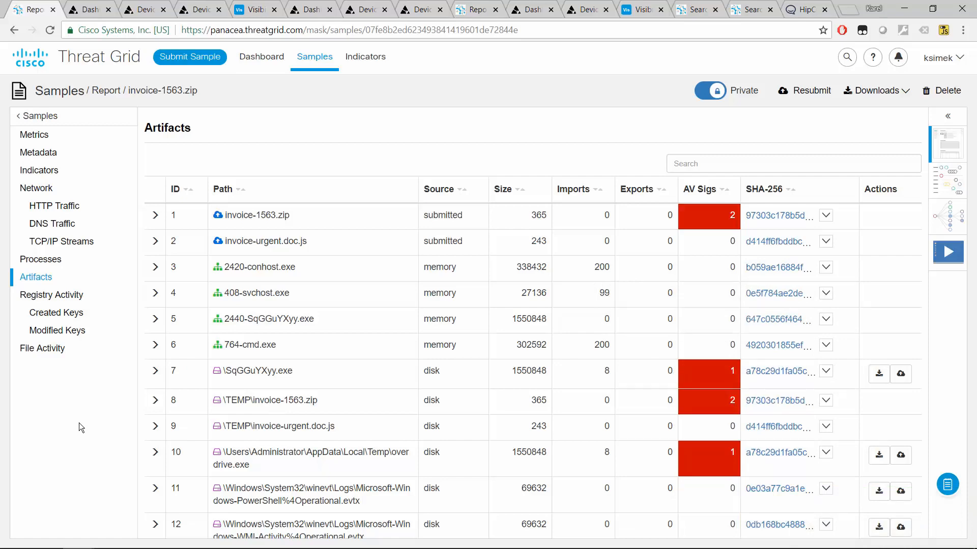
click(54, 206)
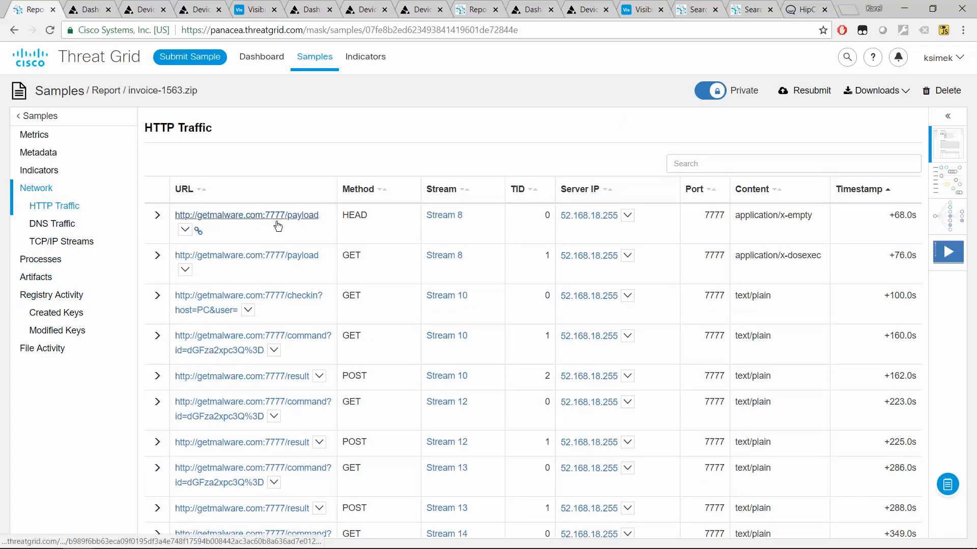
mouse_move(270, 251)
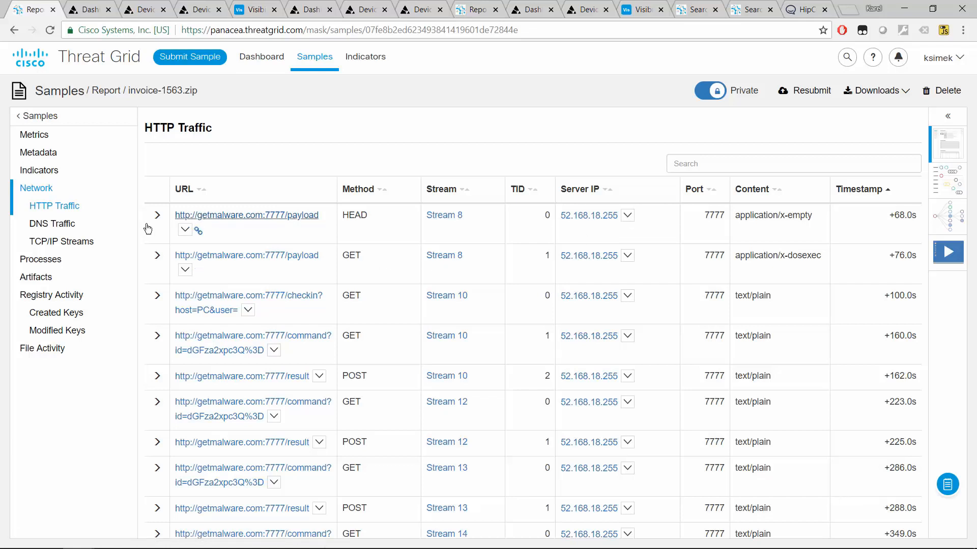
click(185, 230)
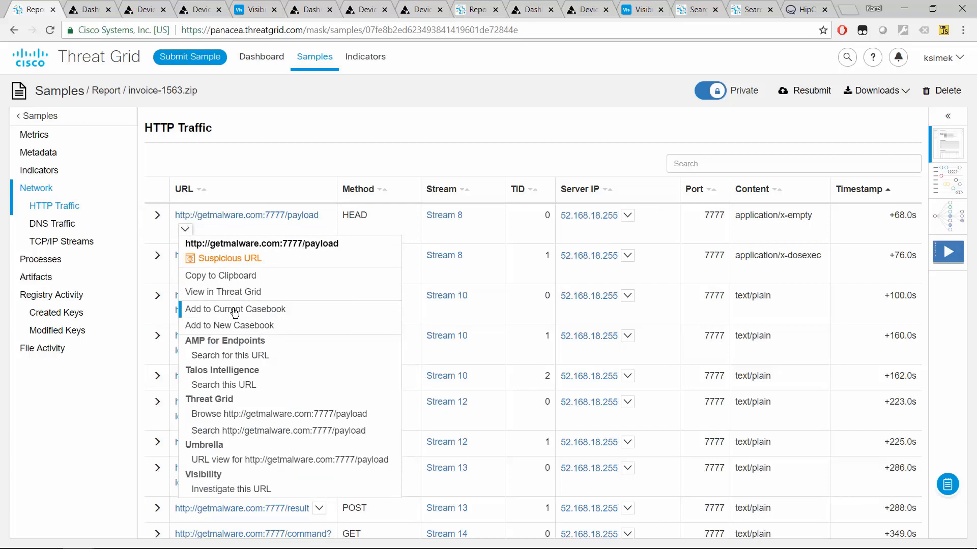
click(235, 309)
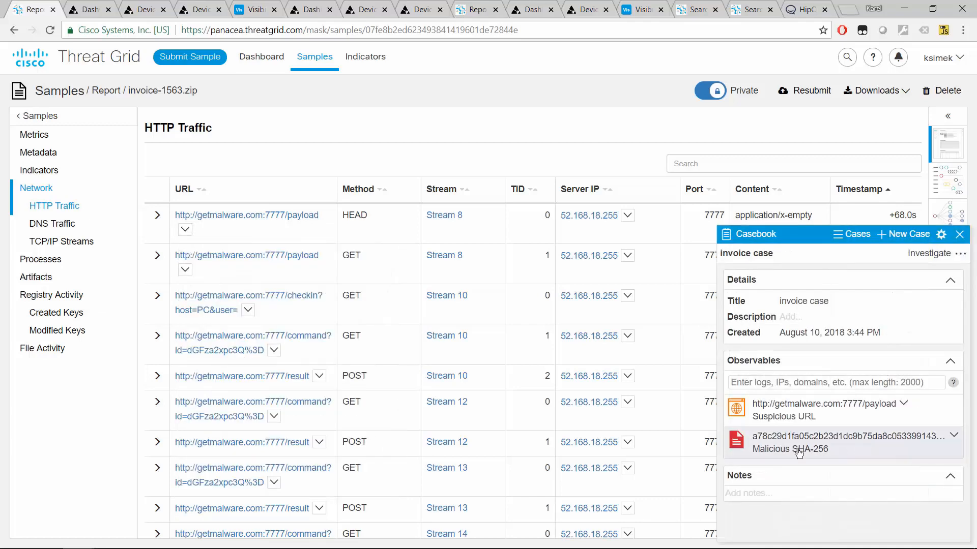
mouse_move(784, 406)
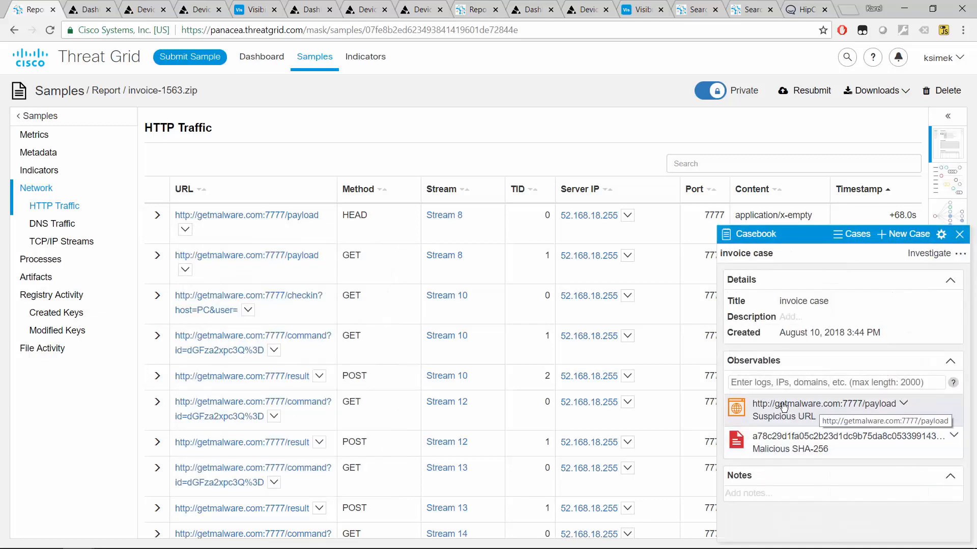
mouse_move(825, 426)
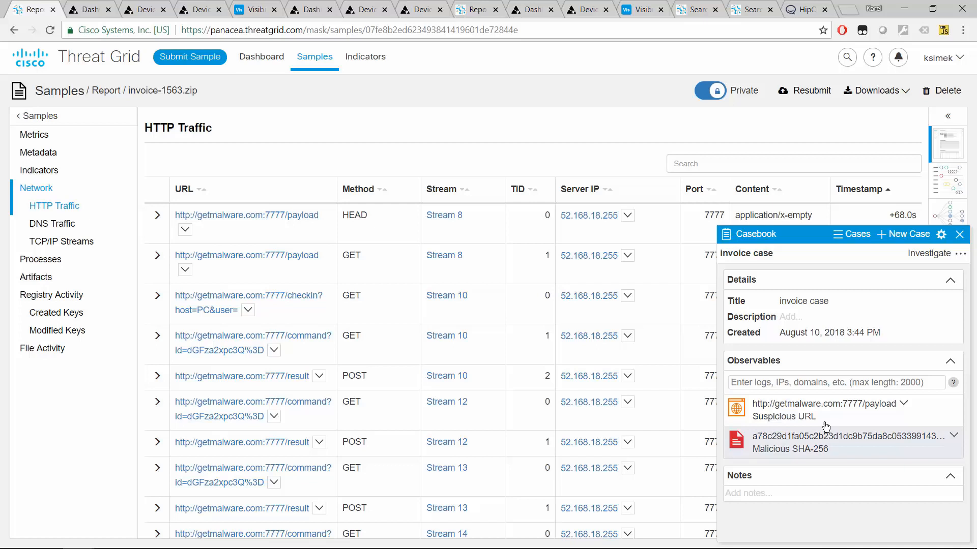
mouse_move(777, 479)
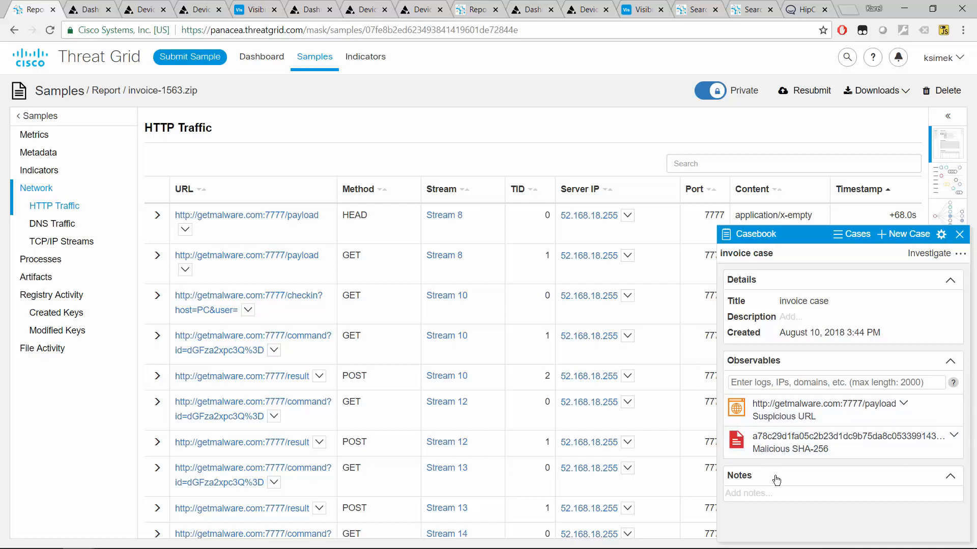
mouse_move(802, 455)
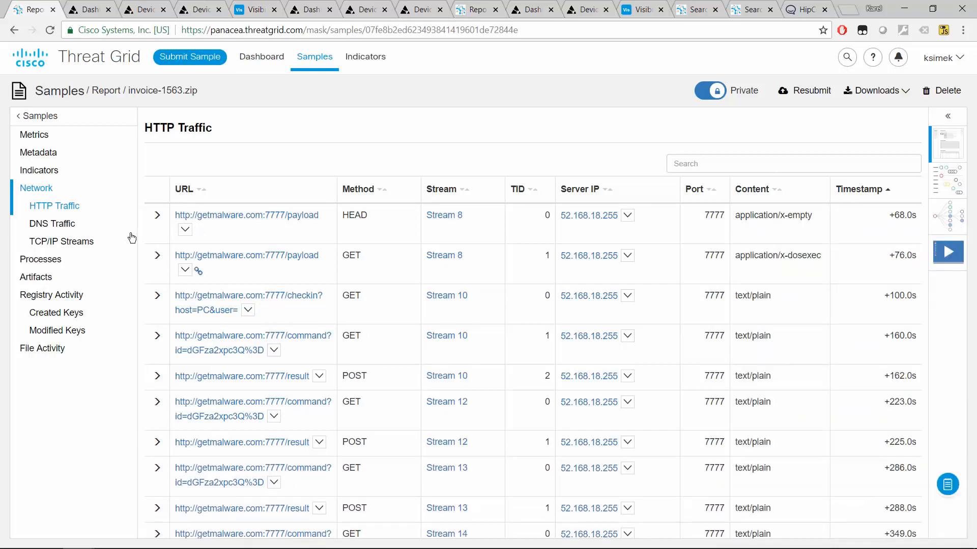
- View the Registry Persistence Run key set by SqGGuYXyy.exe and select 'overdrive' in its data path
click(39, 171)
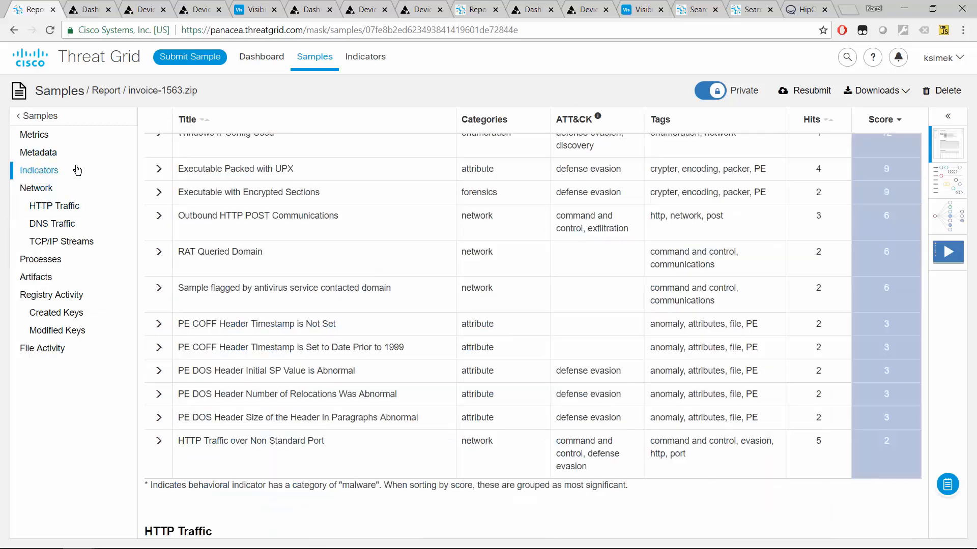
click(38, 152)
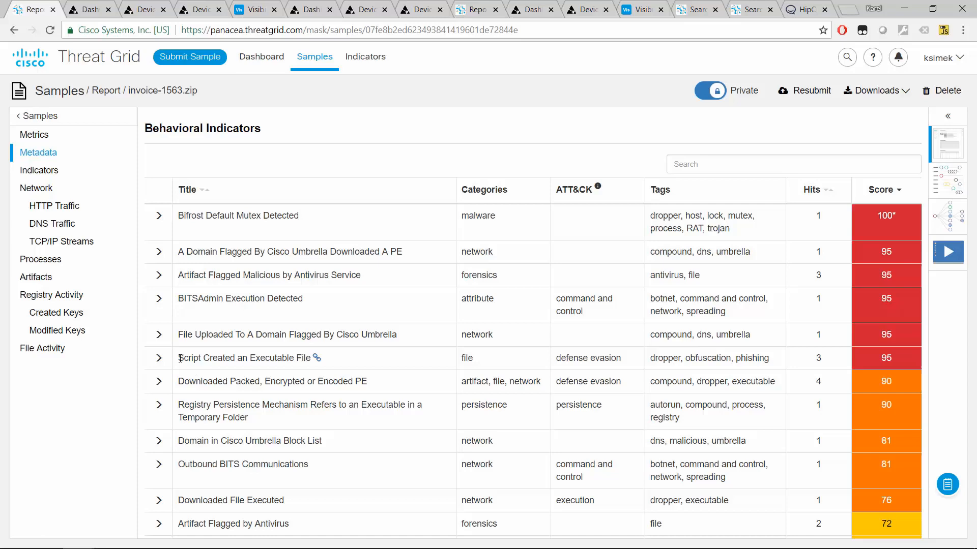
mouse_move(176, 406)
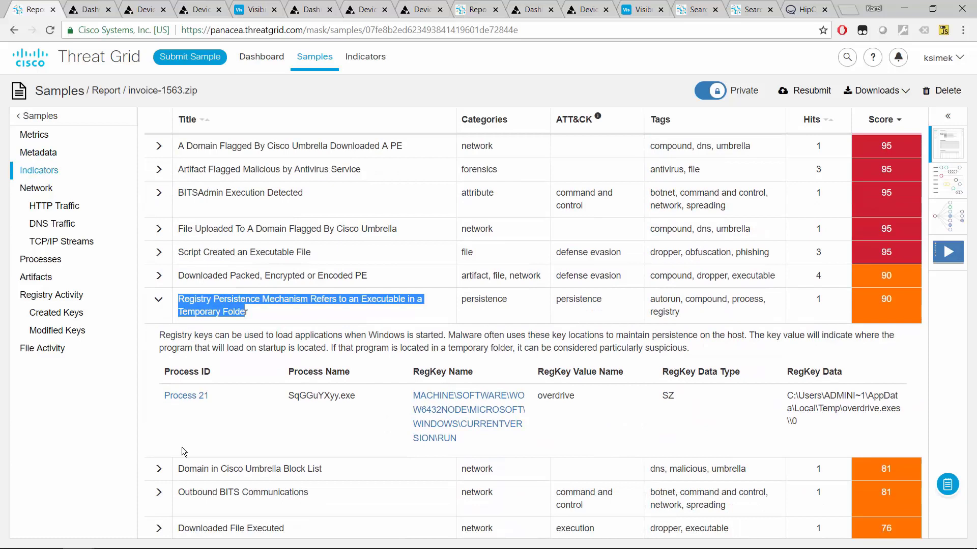
mouse_move(276, 331)
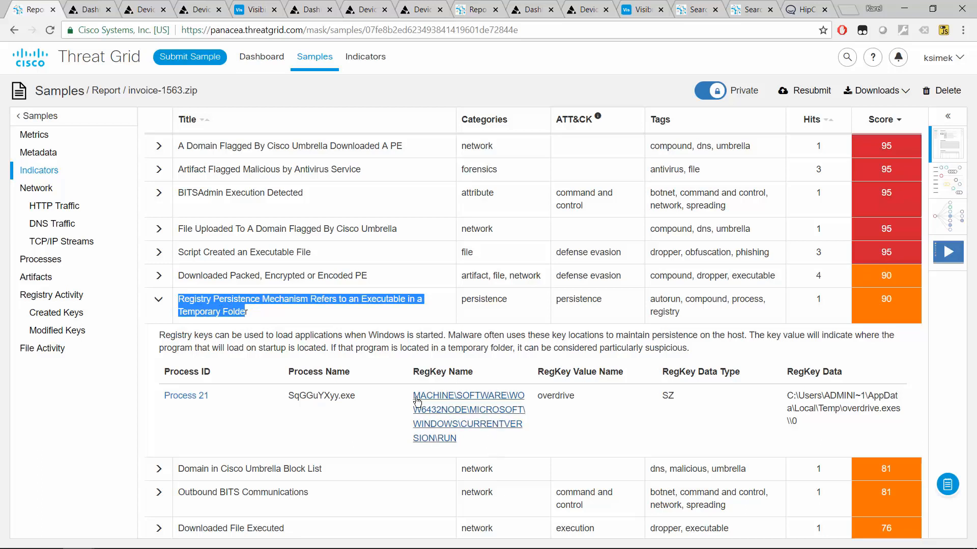
mouse_move(402, 398)
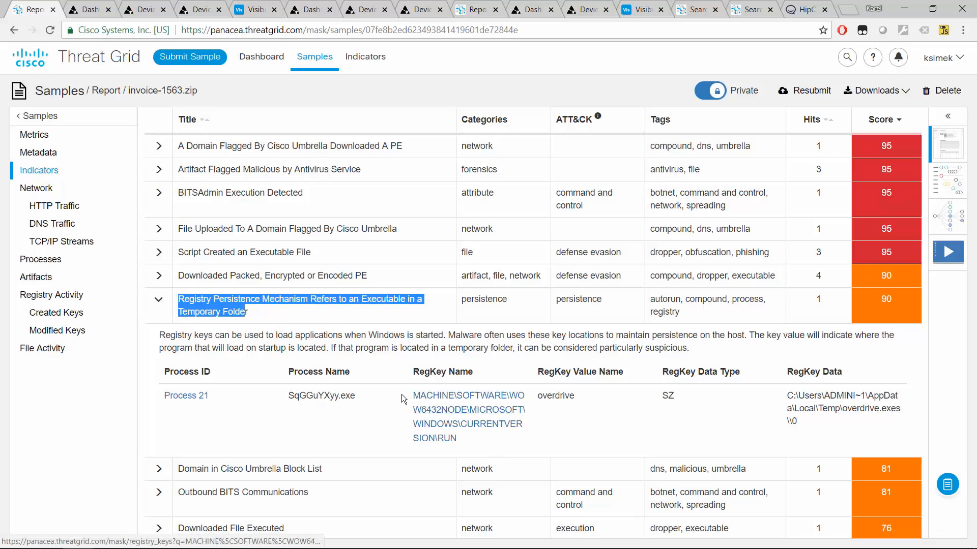
mouse_move(461, 402)
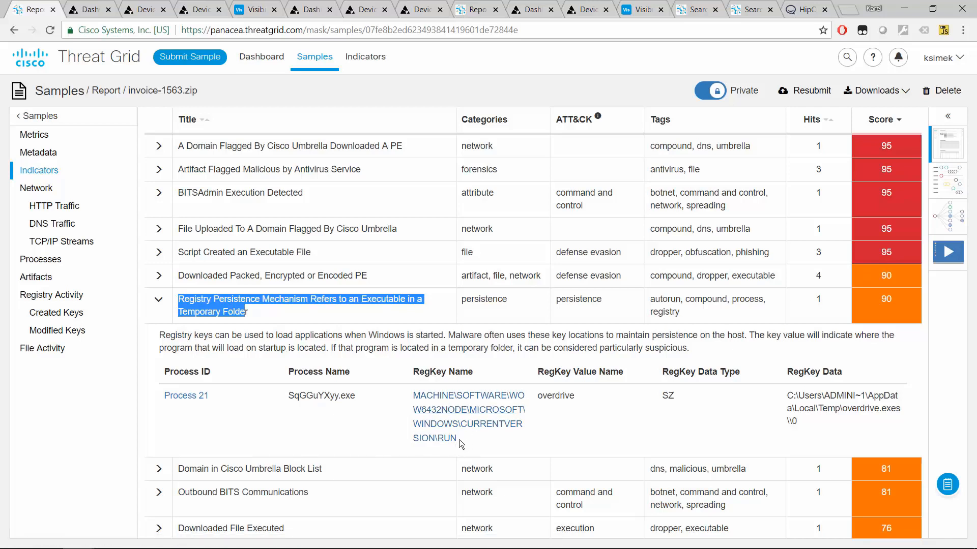
mouse_move(440, 442)
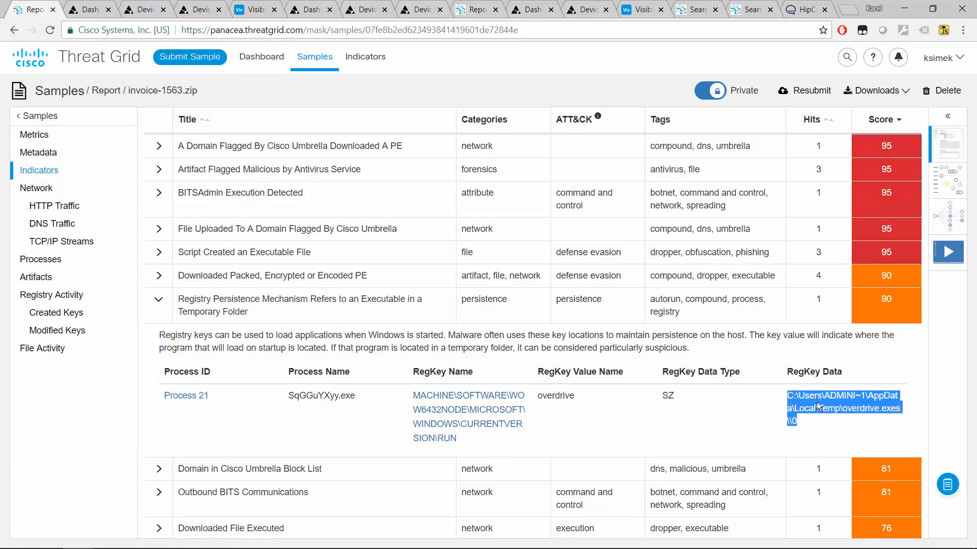
double_click(874, 409)
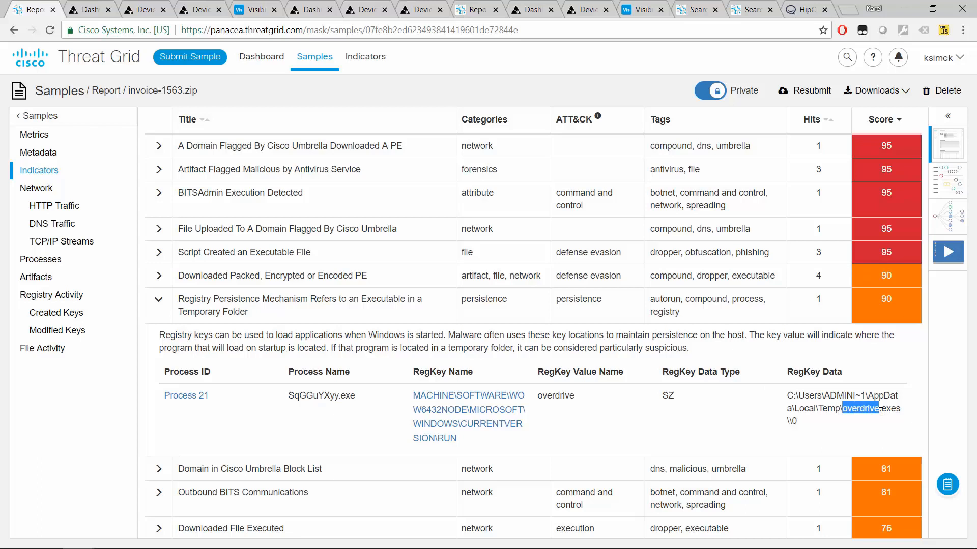
mouse_move(871, 424)
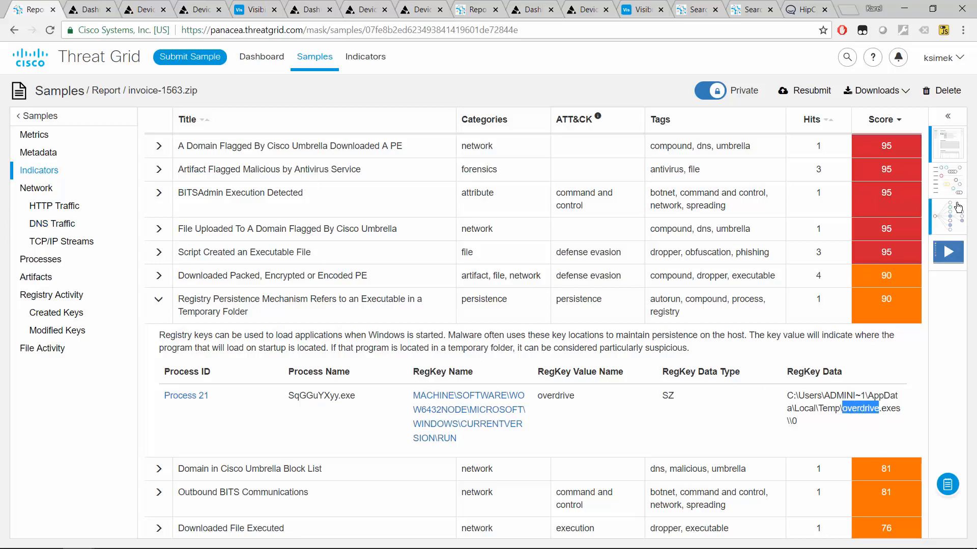
- Explore the process tree where SqGGuYXyy.exe spawns cmd, ipconfig and NETSTAT, then return to metrics
click(948, 216)
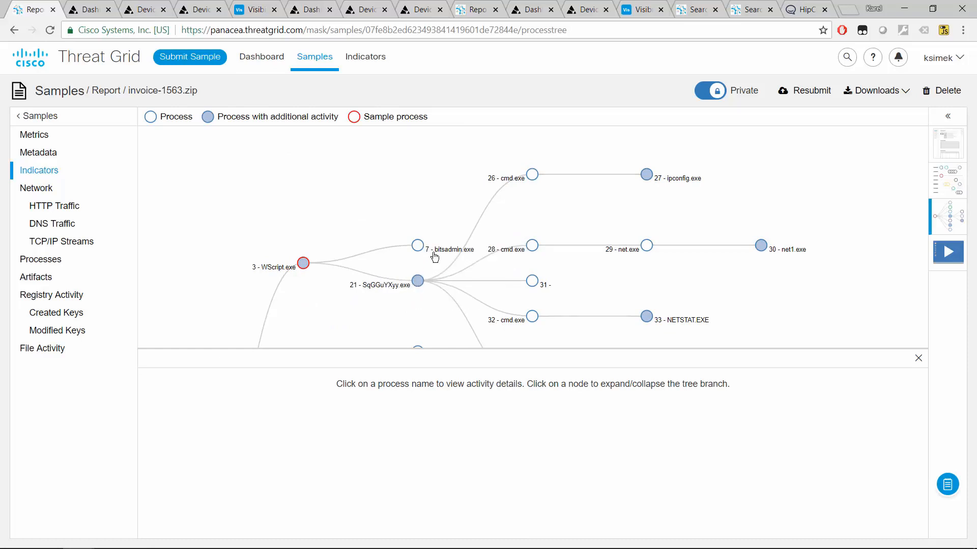
mouse_move(423, 294)
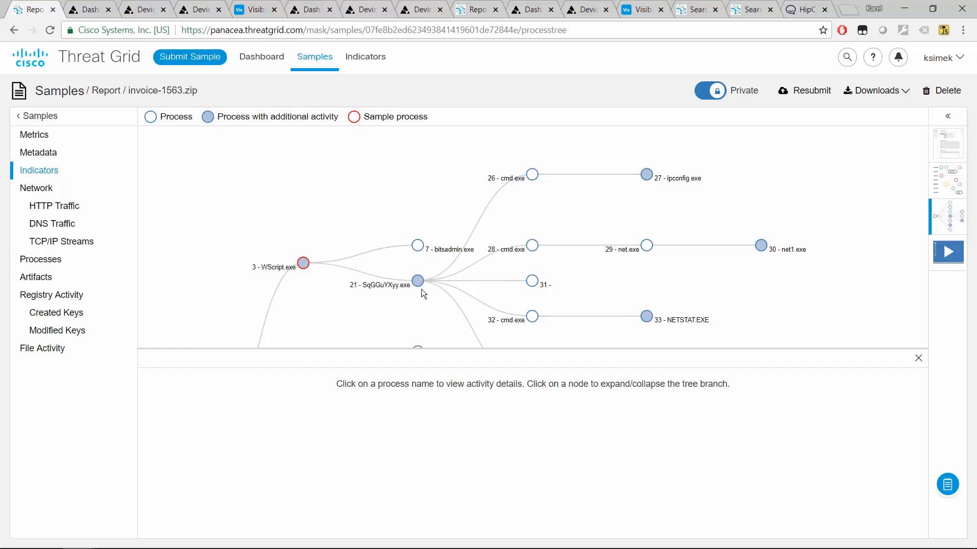
mouse_move(474, 269)
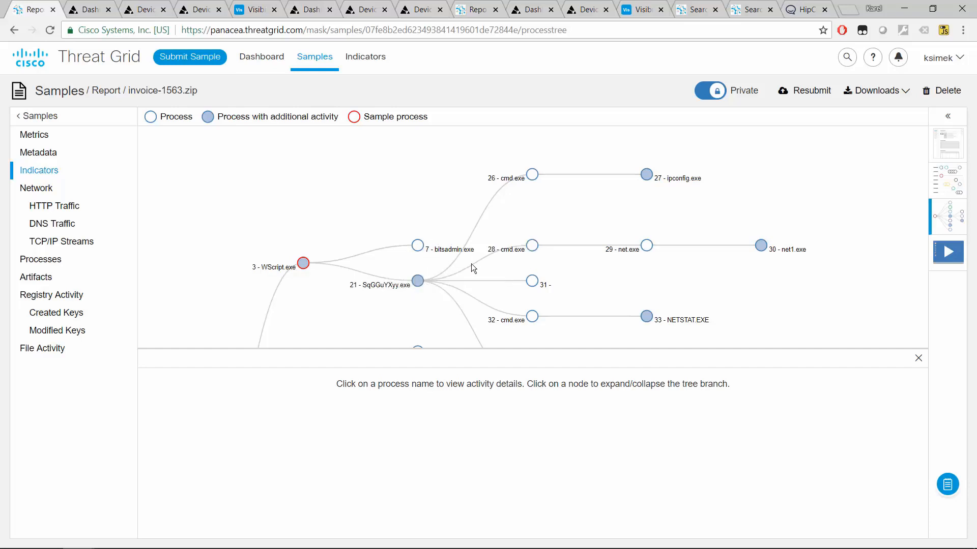
mouse_move(523, 313)
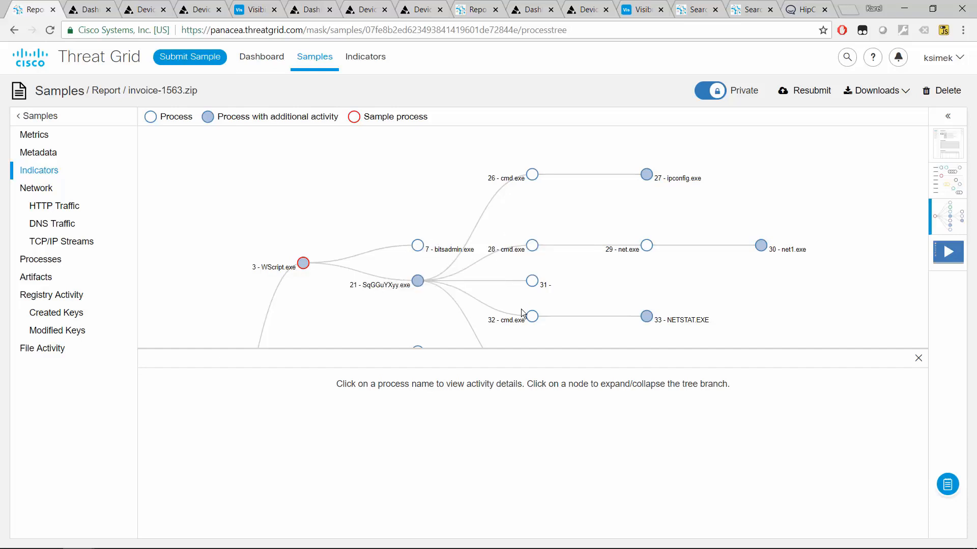
mouse_move(522, 173)
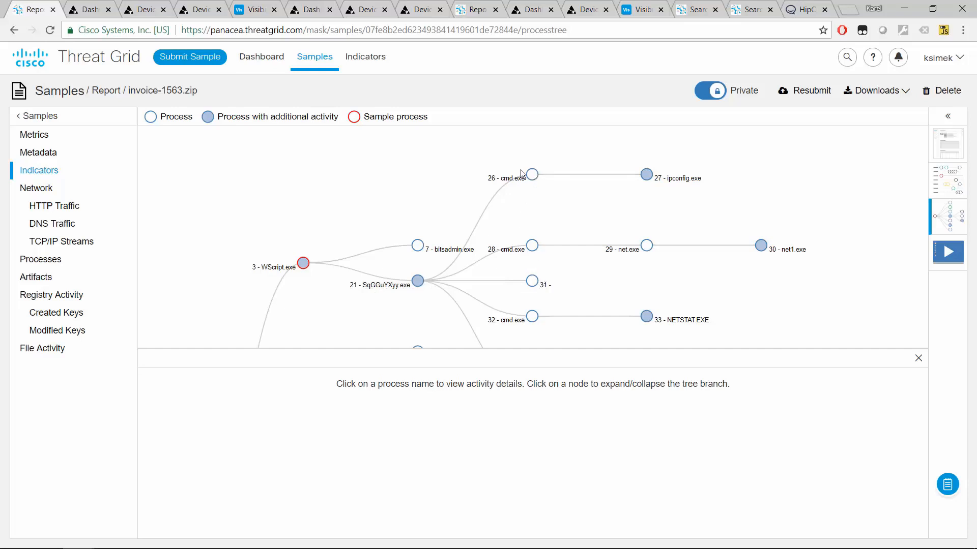
mouse_move(550, 304)
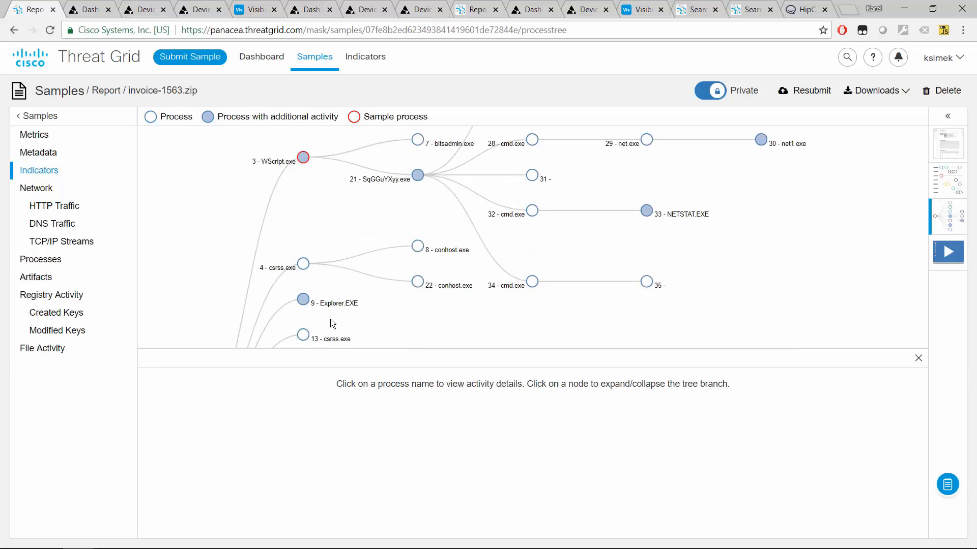
scroll(down, 3)
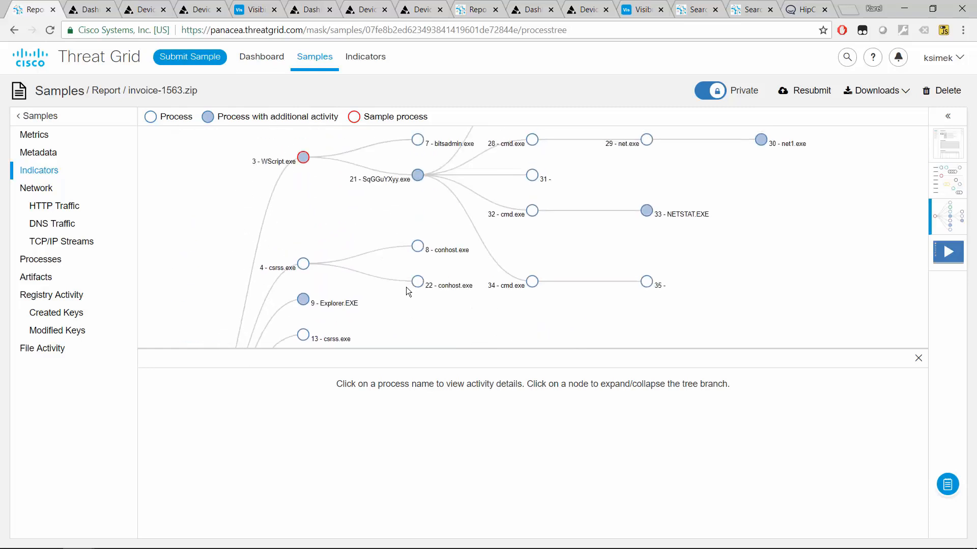
mouse_move(406, 294)
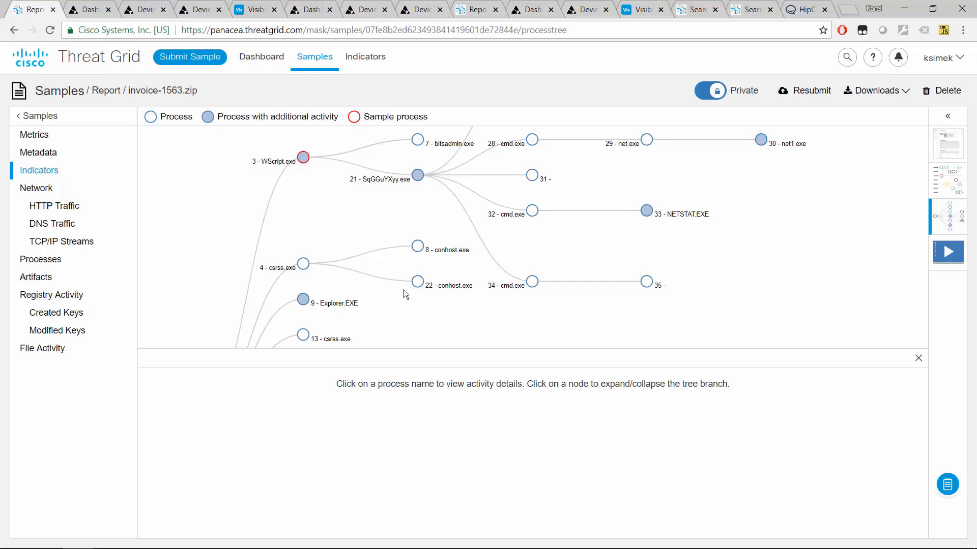
click(38, 171)
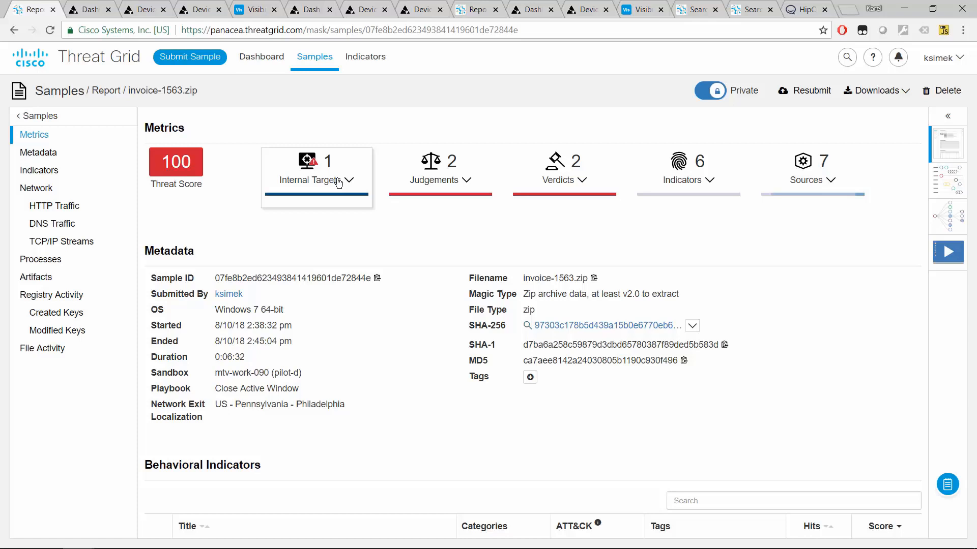
mouse_move(351, 183)
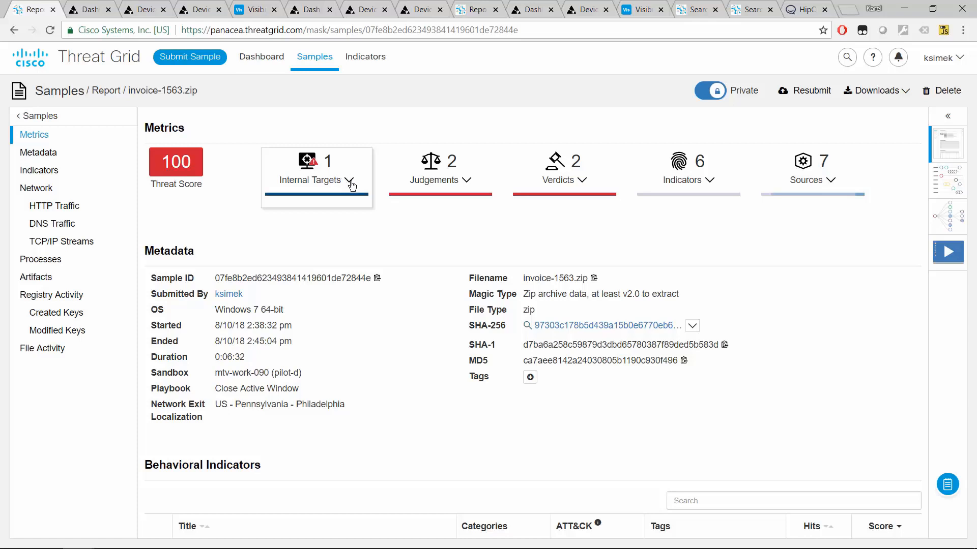
- From the sample's internal targets, search AMP for Endpoints for hostname Demo_AMP_Threat_Quarantined
click(351, 181)
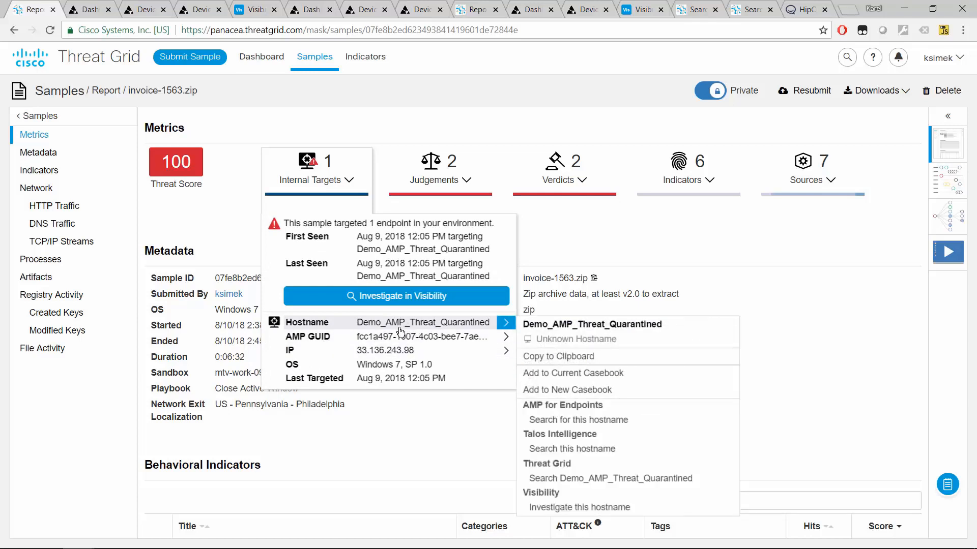
mouse_move(471, 327)
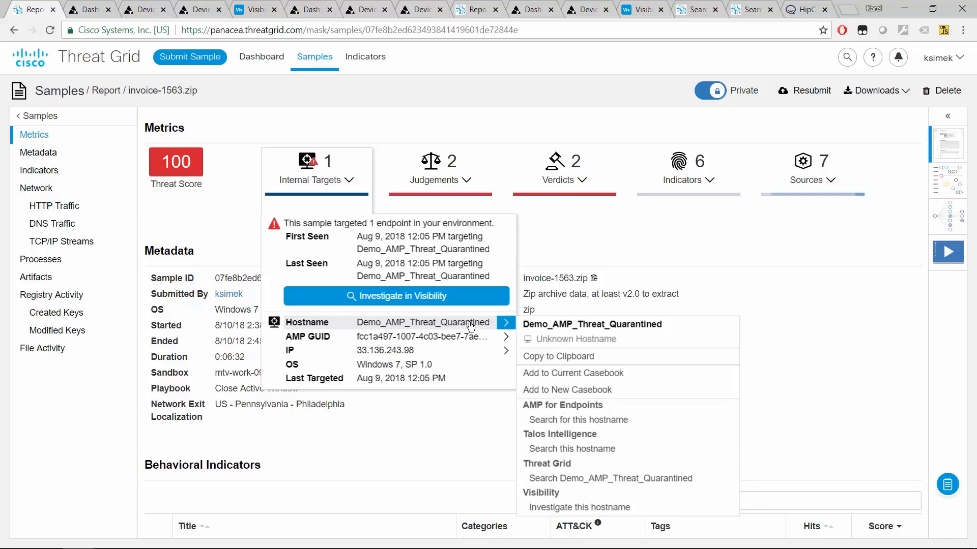
mouse_move(566, 424)
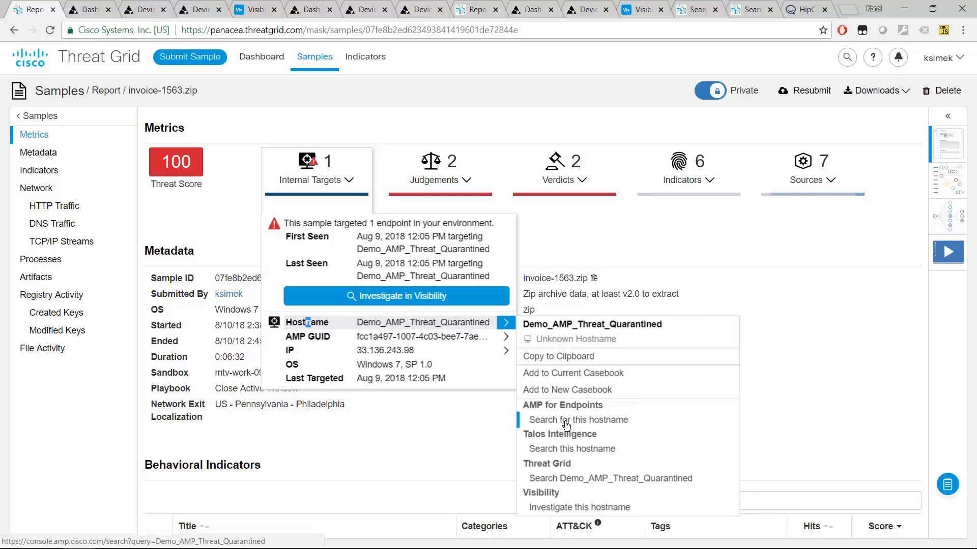
click(577, 419)
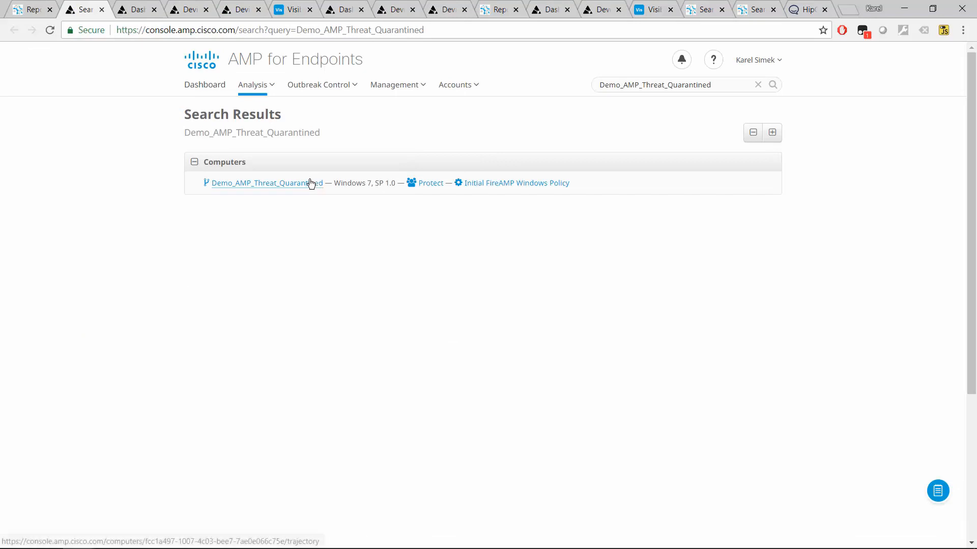
- Open Demo_AMP_Threat_Quarantined's device trajectory, expand its details and list its seven events
click(263, 183)
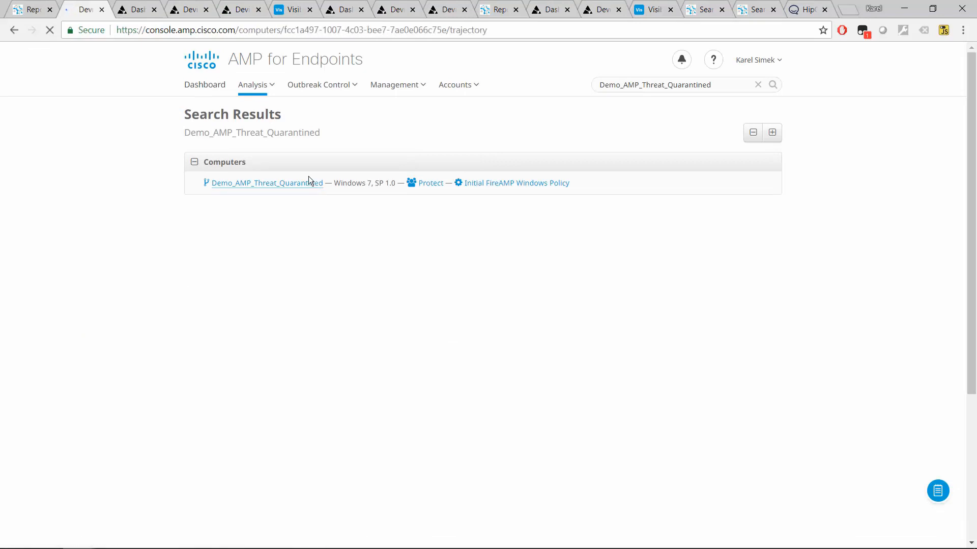
click(267, 183)
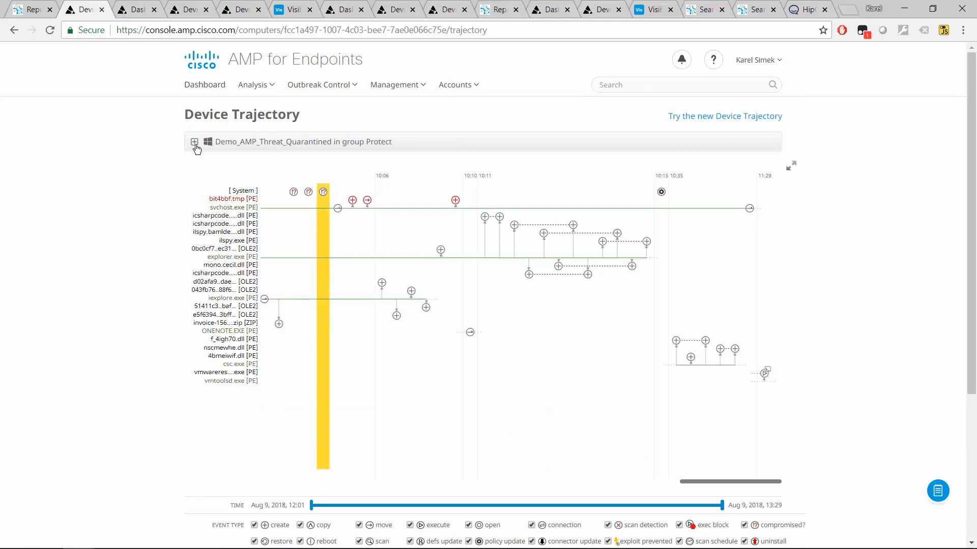
click(195, 142)
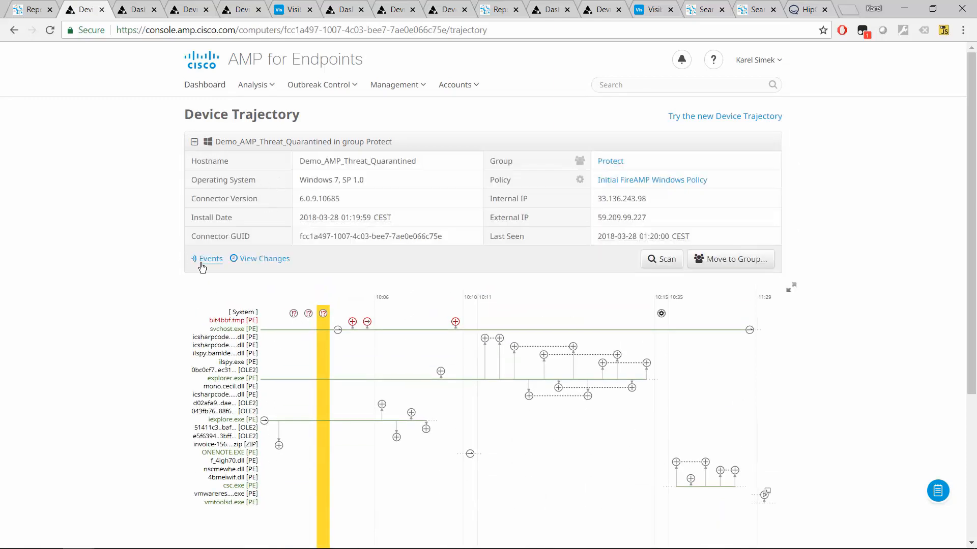
click(210, 258)
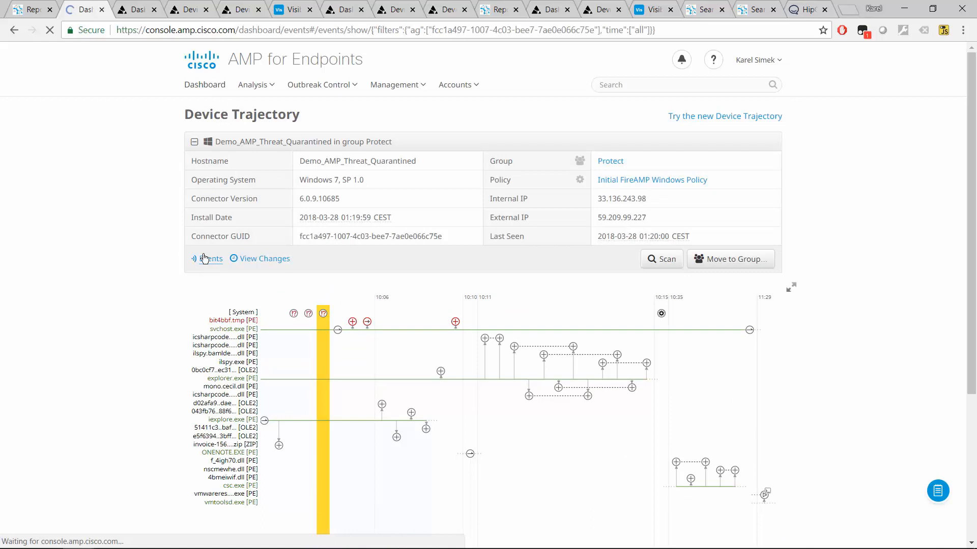
click(211, 259)
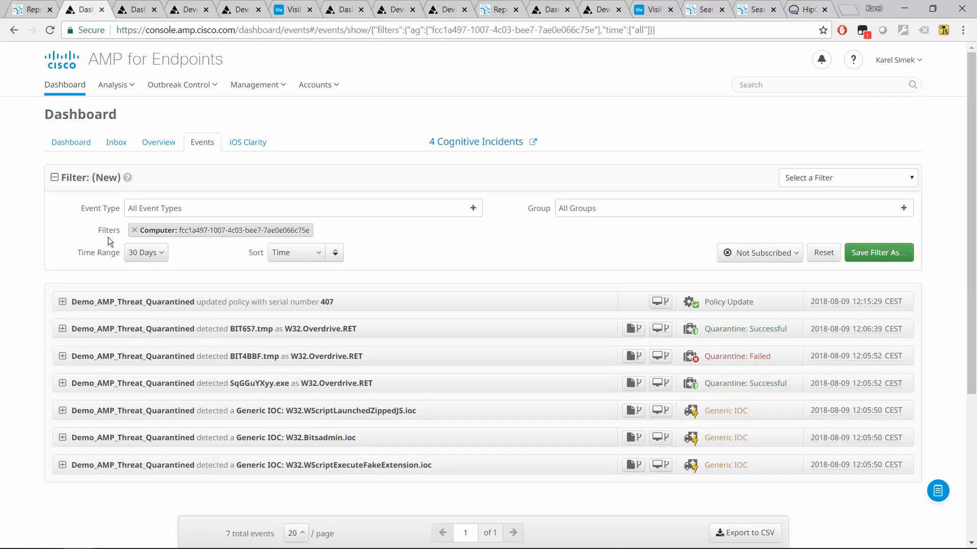
mouse_move(187, 277)
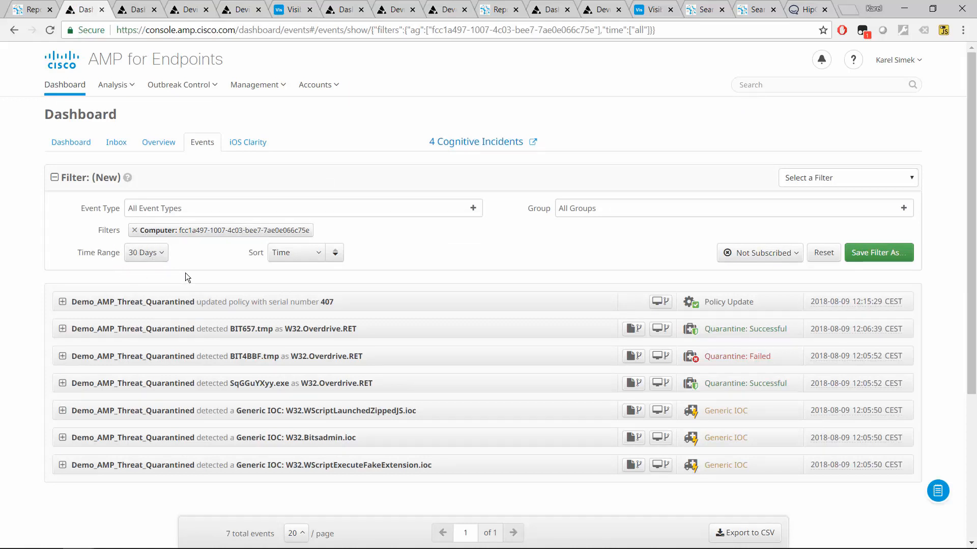
mouse_move(105, 310)
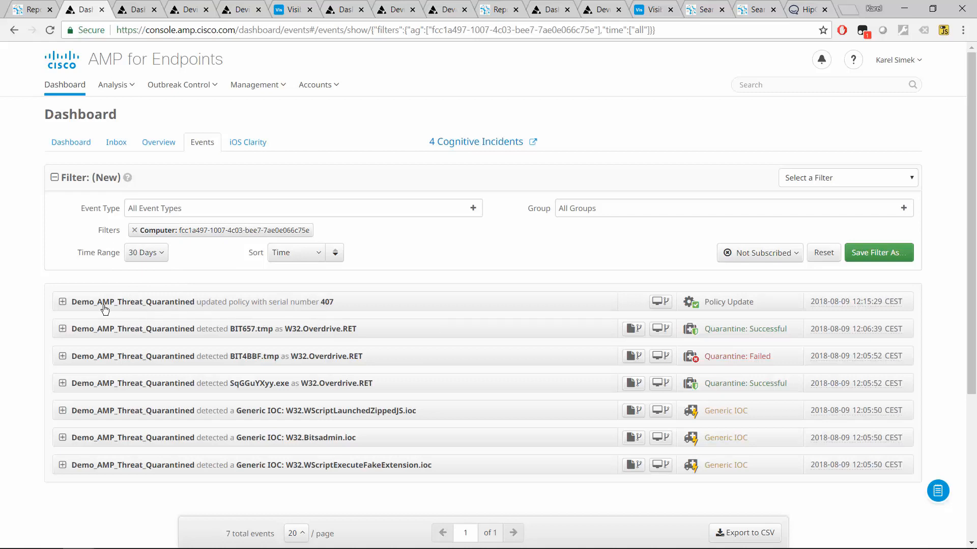
mouse_move(110, 334)
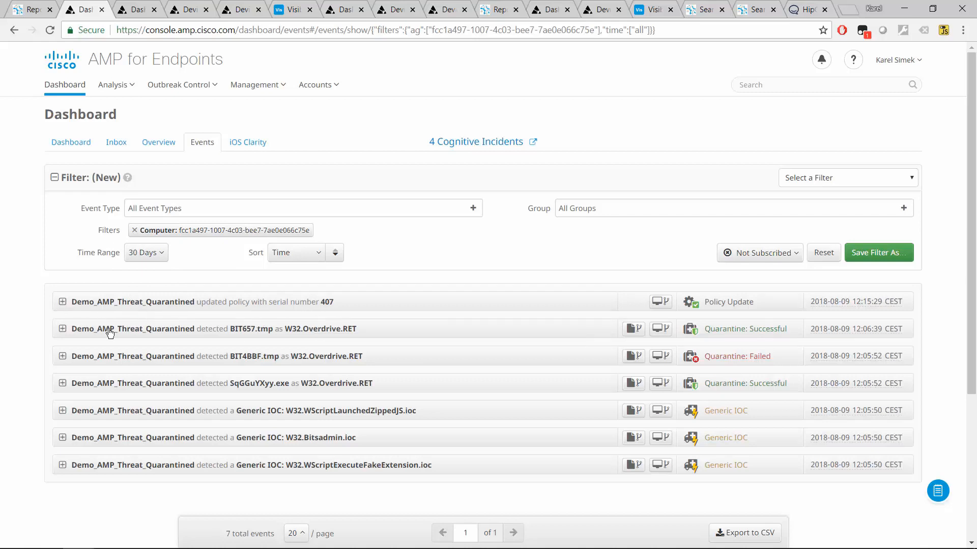
mouse_move(265, 304)
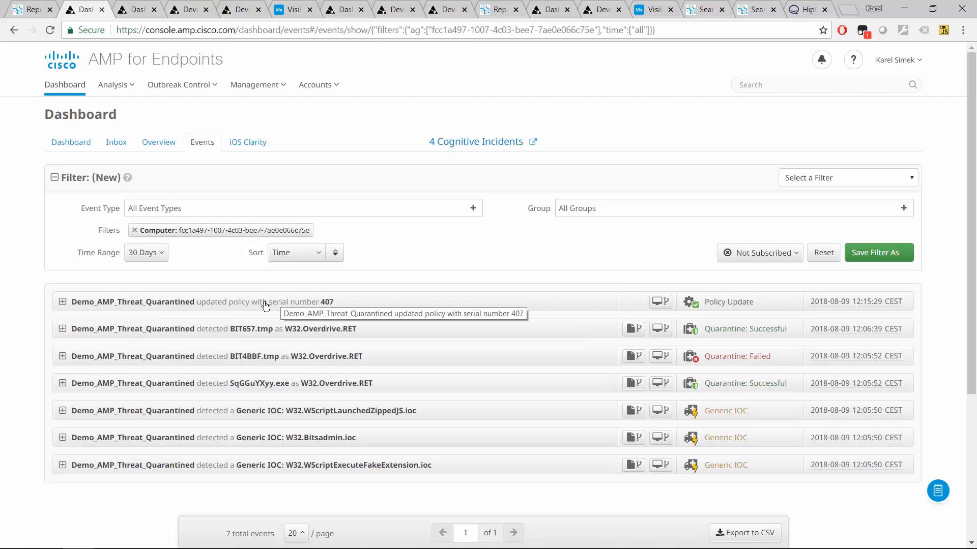
mouse_move(472, 212)
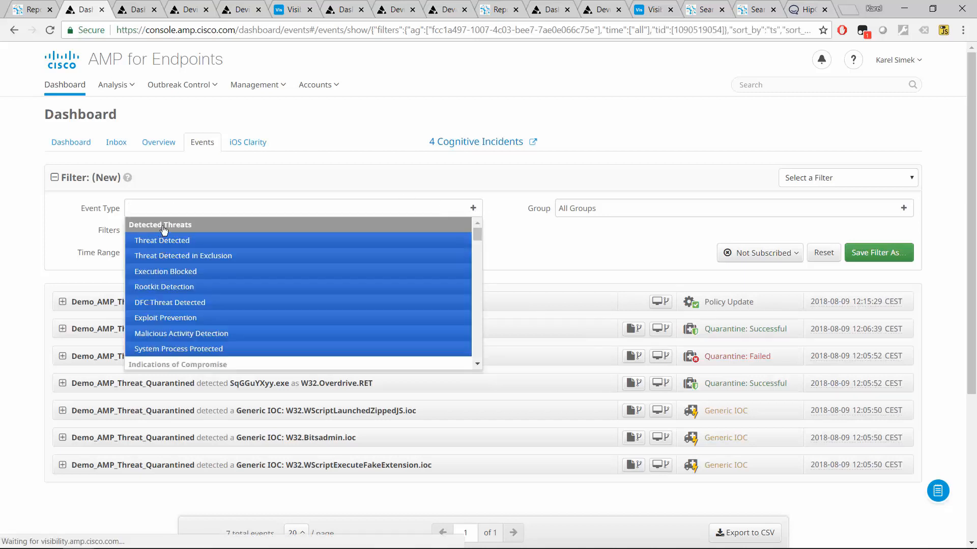
- Filter events to all detected-threat and IOC types, showing three quarantines and three generic IOCs
click(160, 224)
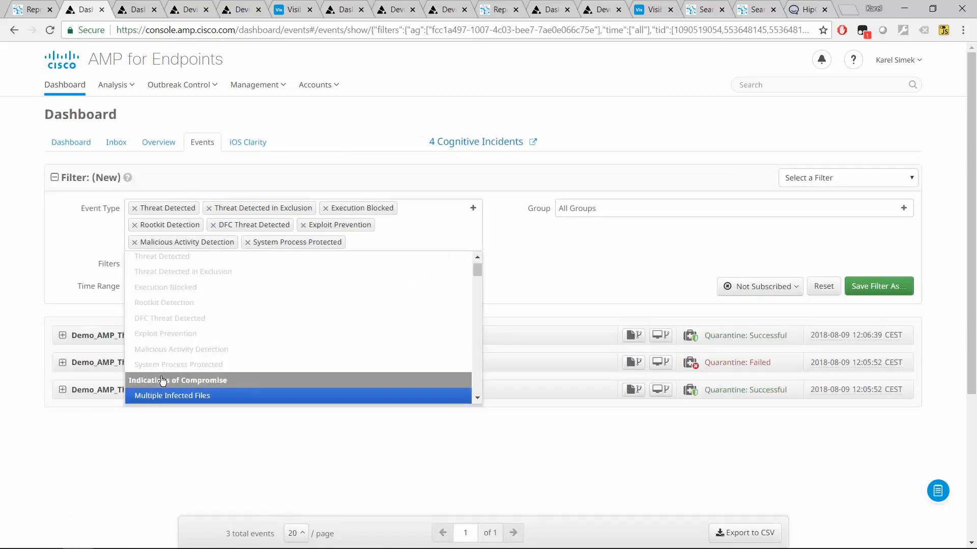
click(177, 381)
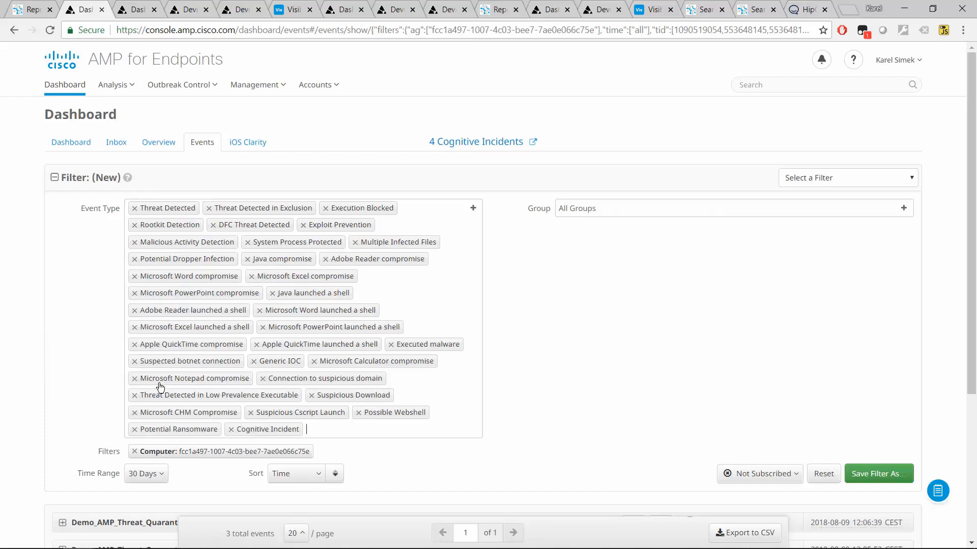
mouse_move(562, 333)
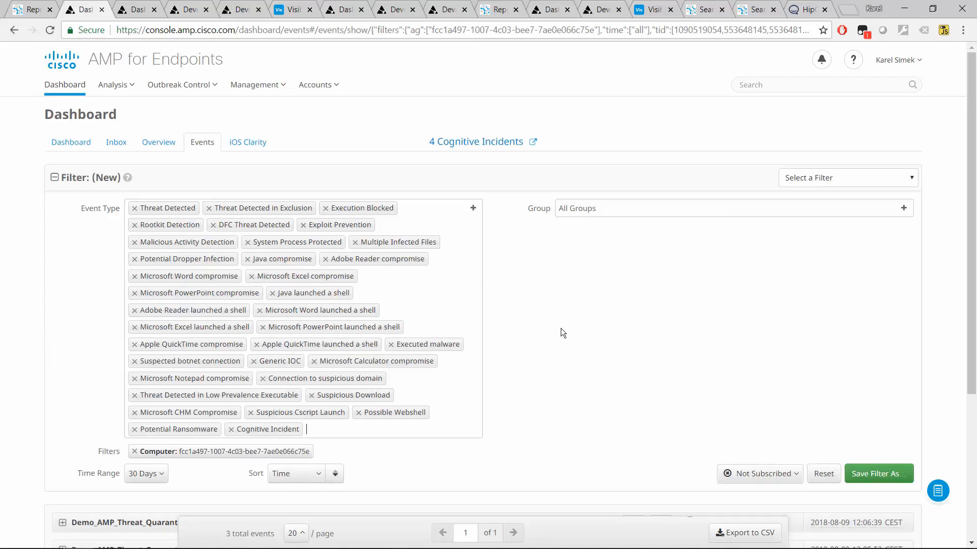
scroll(down, 3)
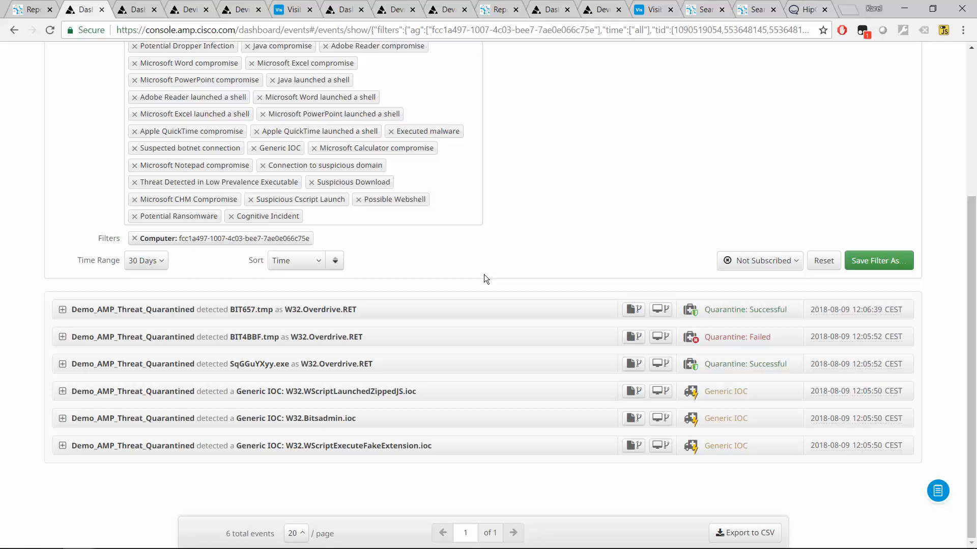
mouse_move(279, 373)
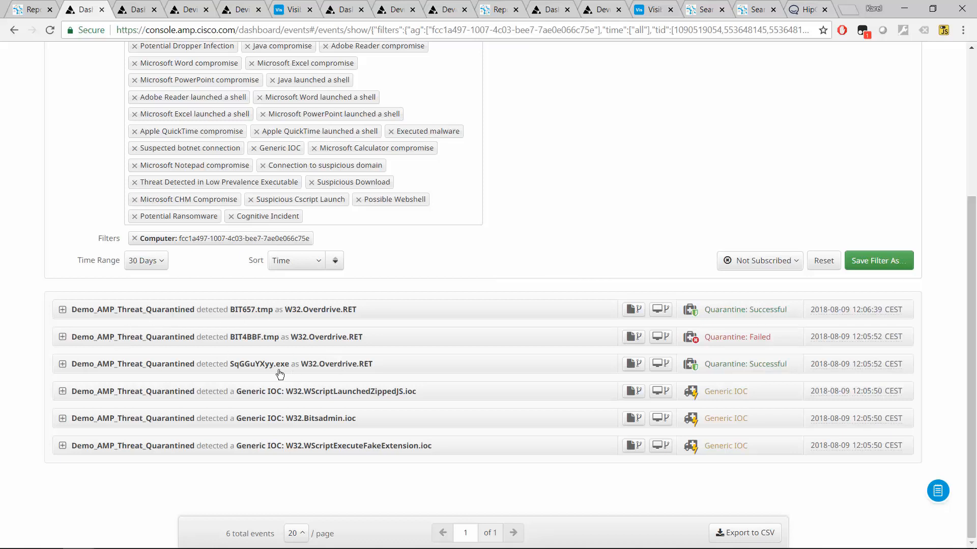
mouse_move(691, 356)
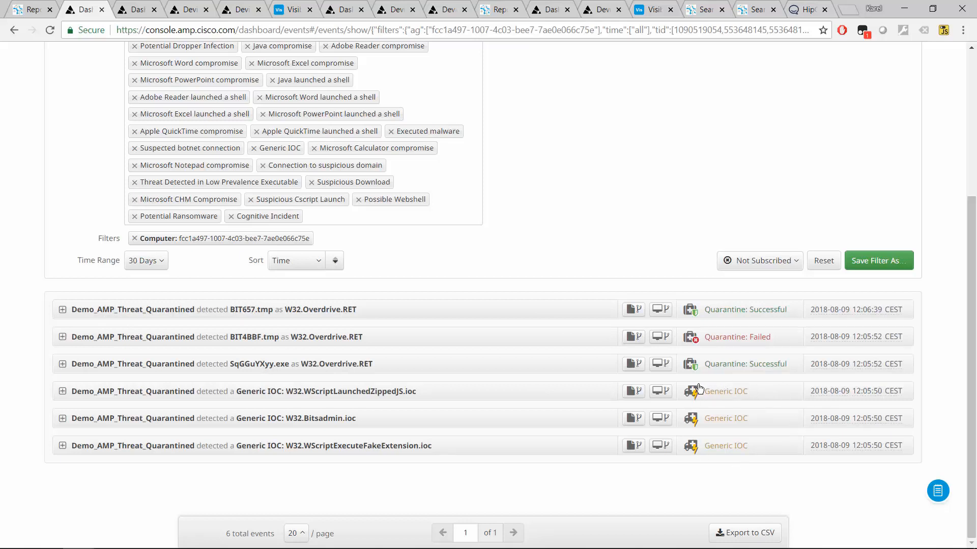
mouse_move(739, 376)
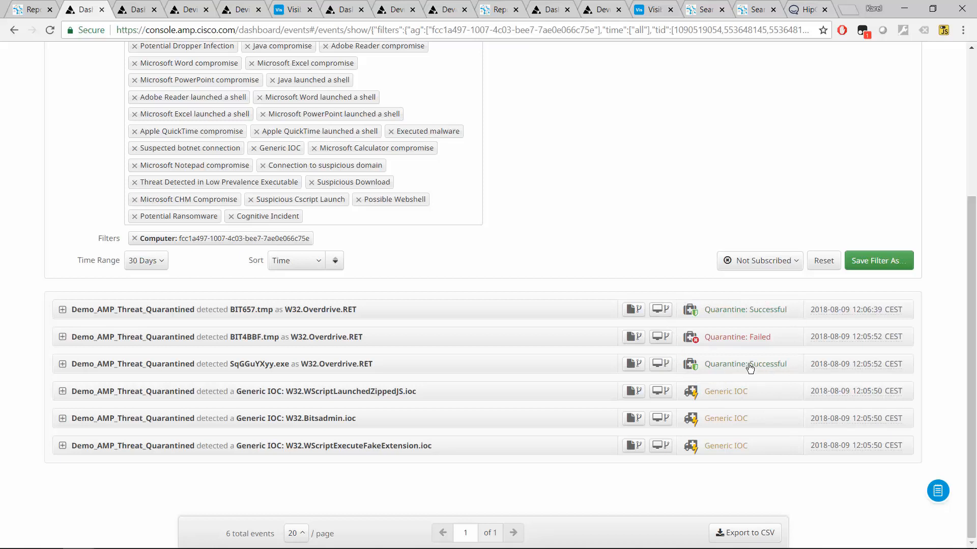
mouse_move(749, 354)
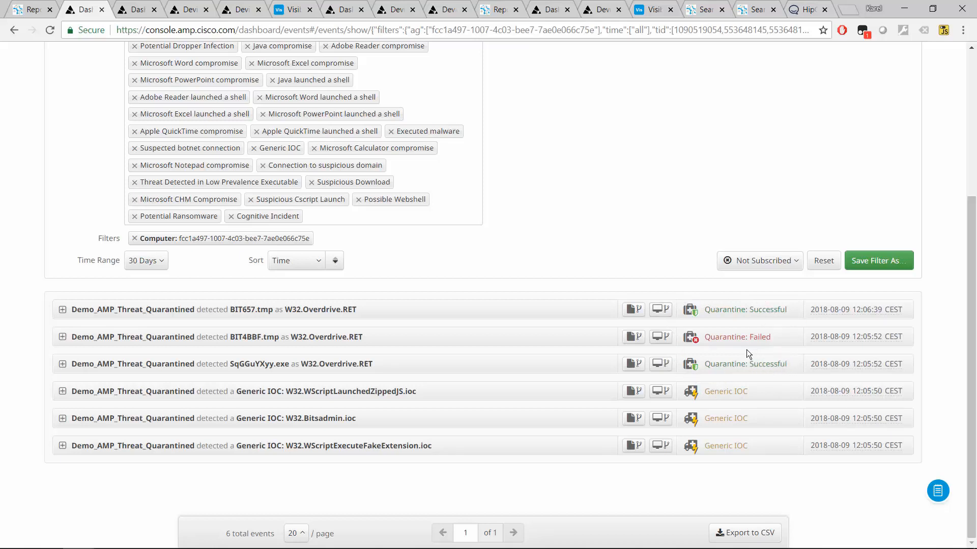
mouse_move(346, 316)
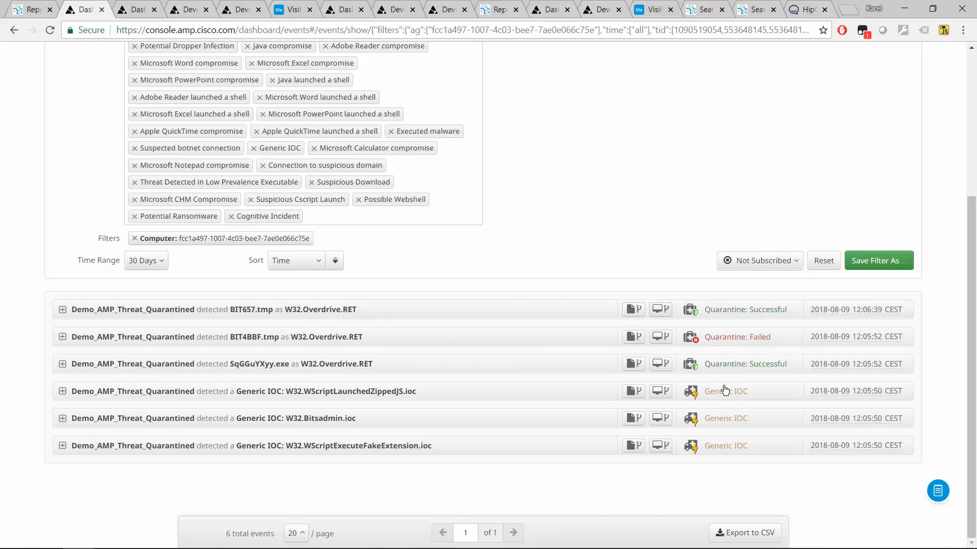
mouse_move(495, 391)
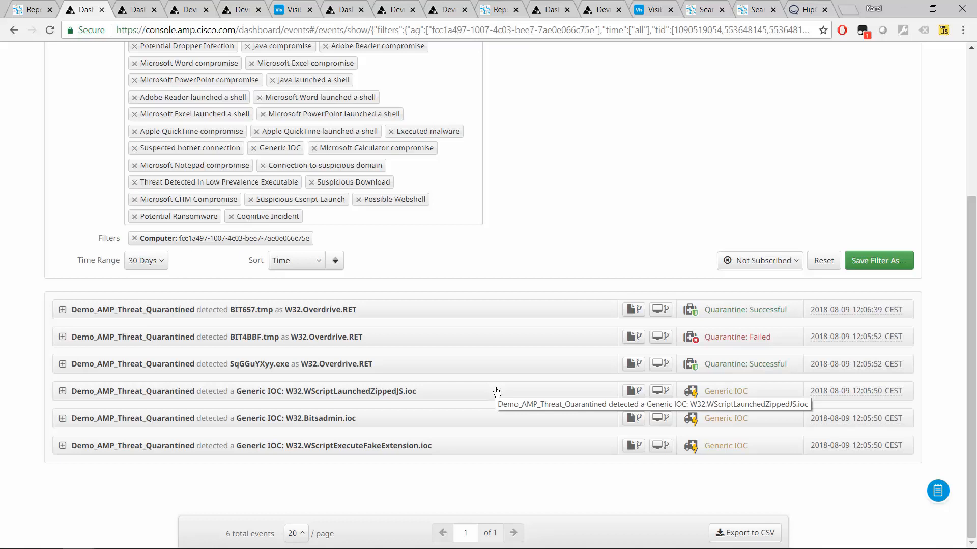
mouse_move(136, 301)
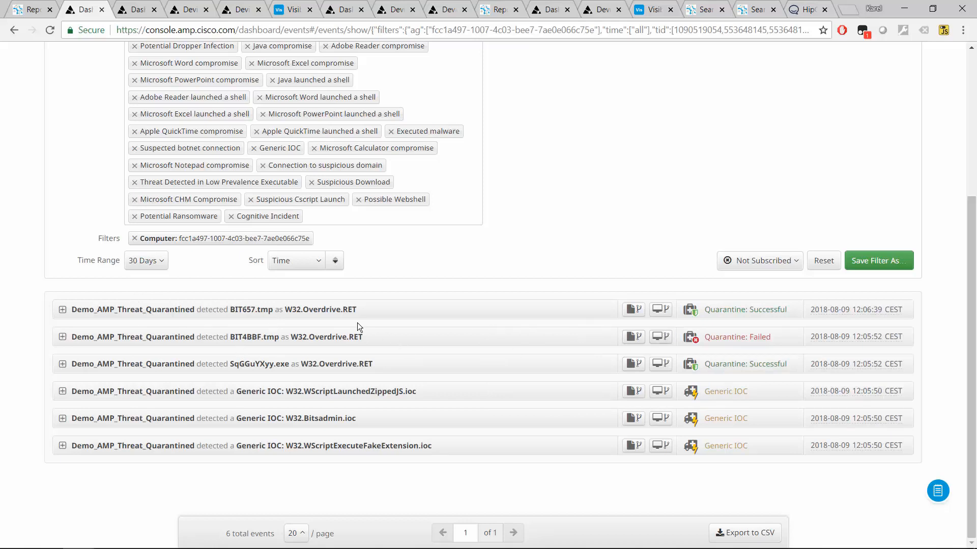
mouse_move(742, 319)
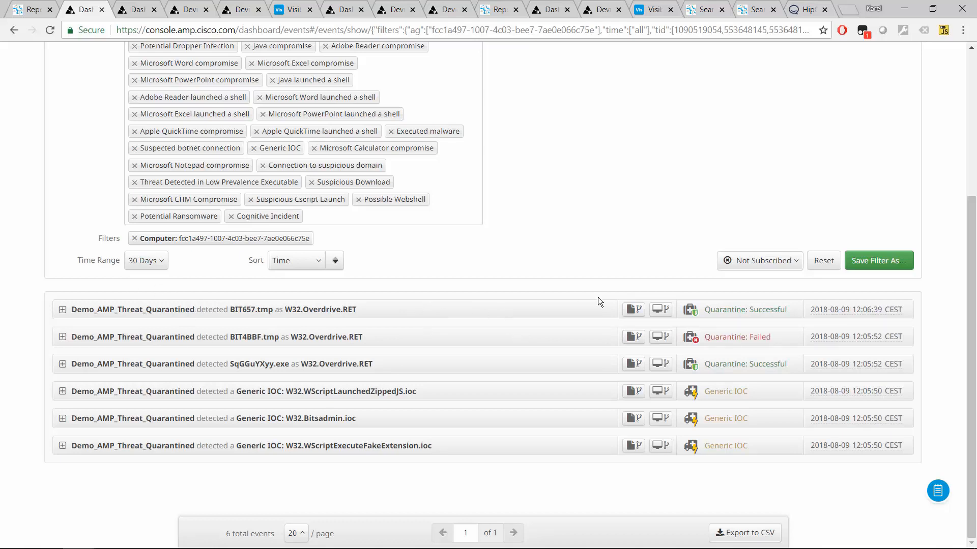
click(660, 309)
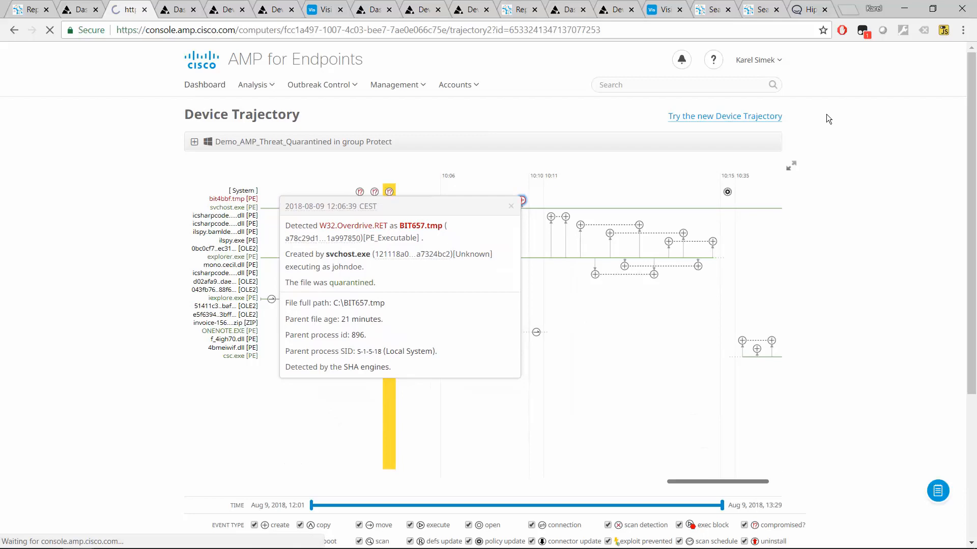
- Switch to Device Trajectory v2 and view BIT657.tmp's event details with SHA-1, MD5 and parent process
click(725, 116)
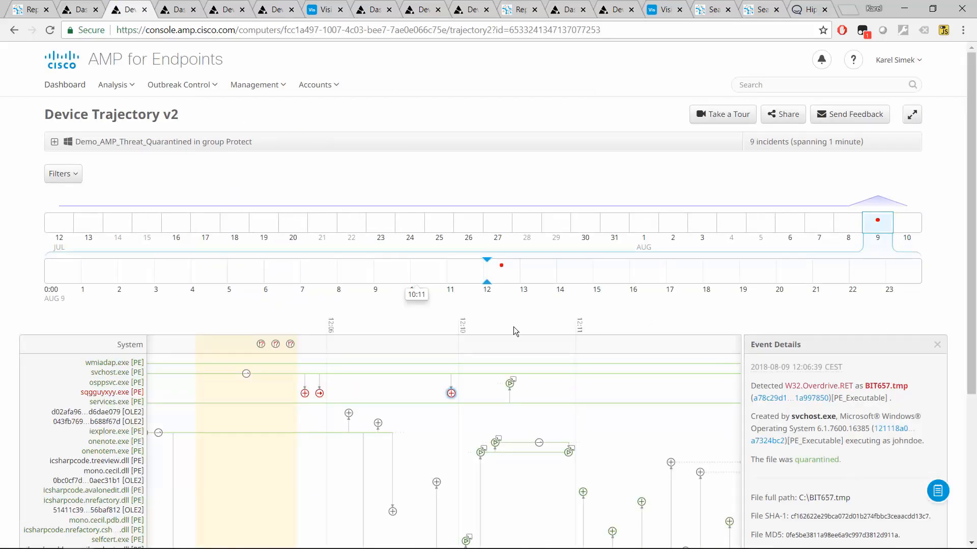
scroll(down, 3)
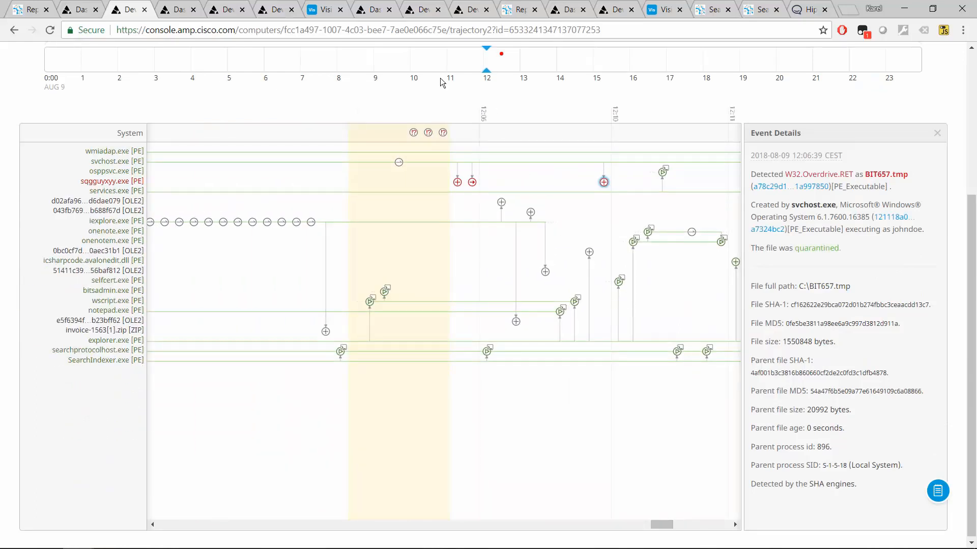
mouse_move(193, 178)
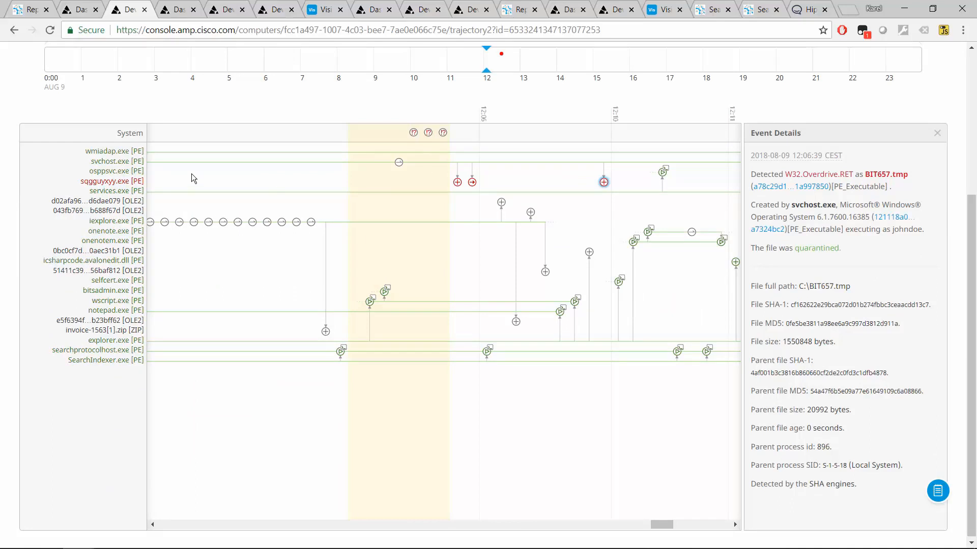
mouse_move(82, 185)
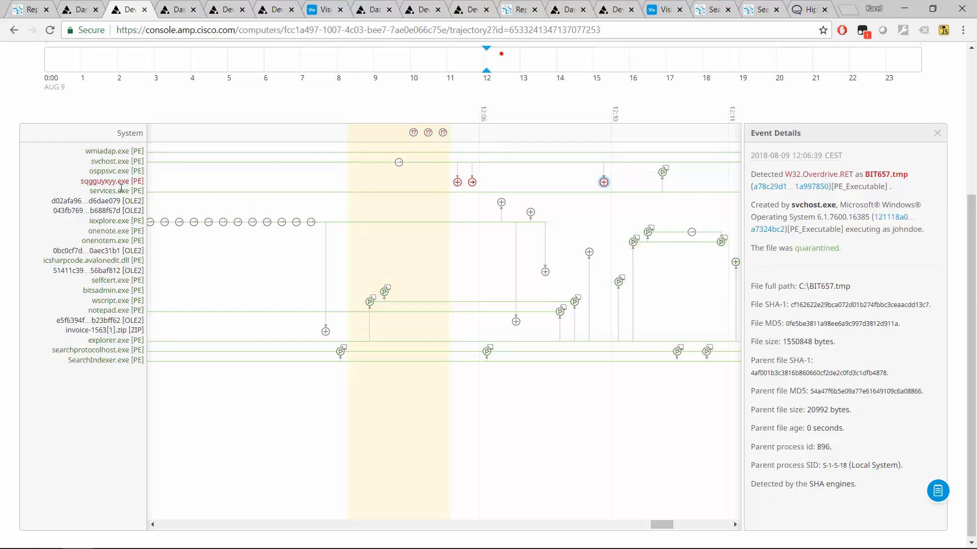
mouse_move(455, 183)
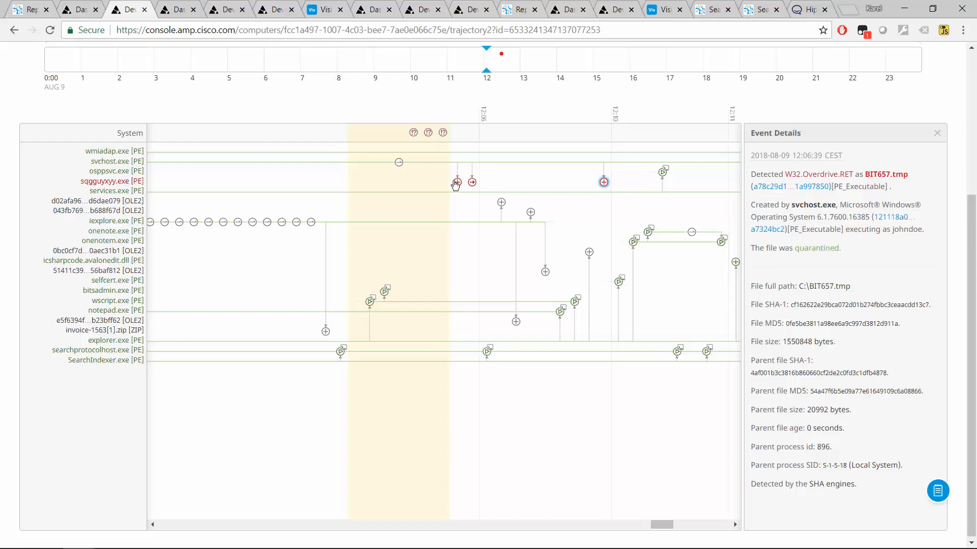
- Show the BIT4BBF.tmp W32.Overdrive.RET detection, not quarantined because the file was moved or deleted
click(456, 182)
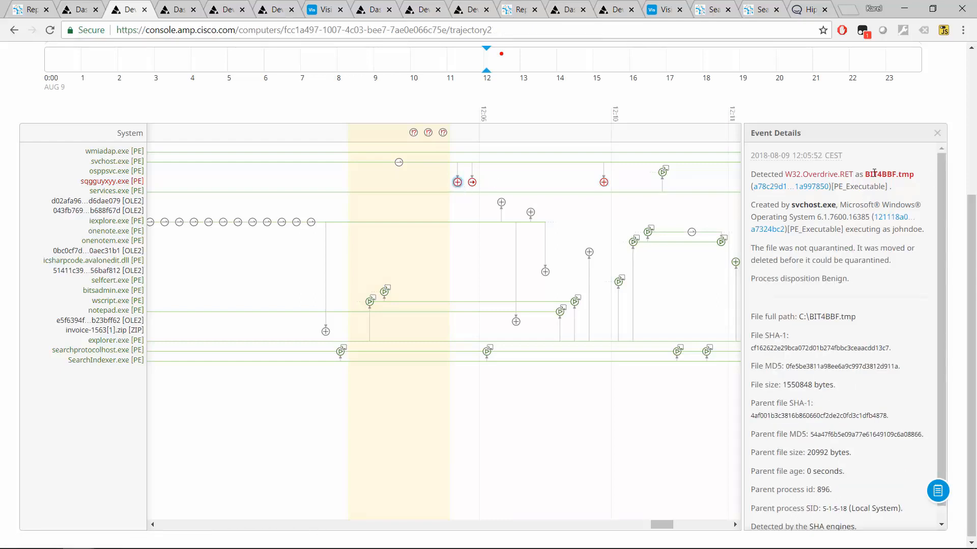
mouse_move(456, 199)
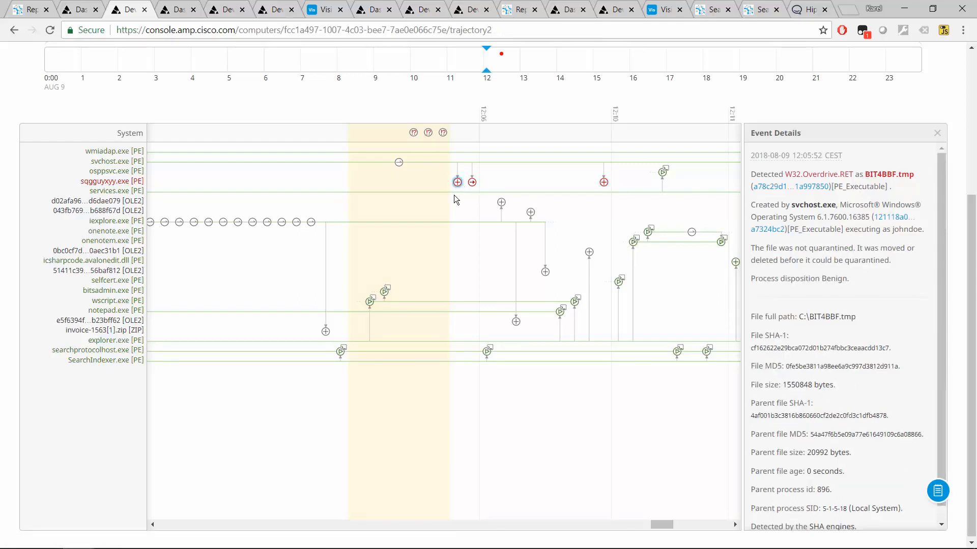
mouse_move(462, 187)
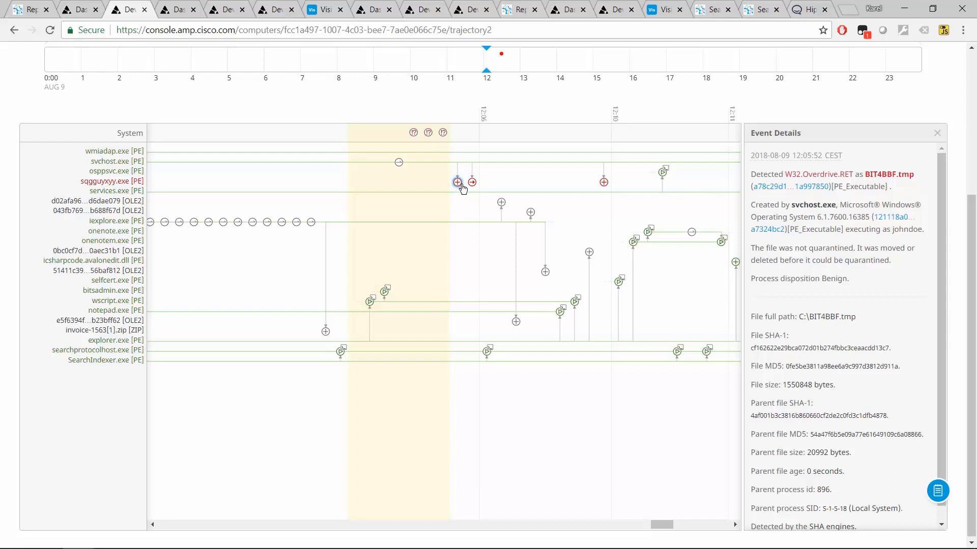
mouse_move(465, 189)
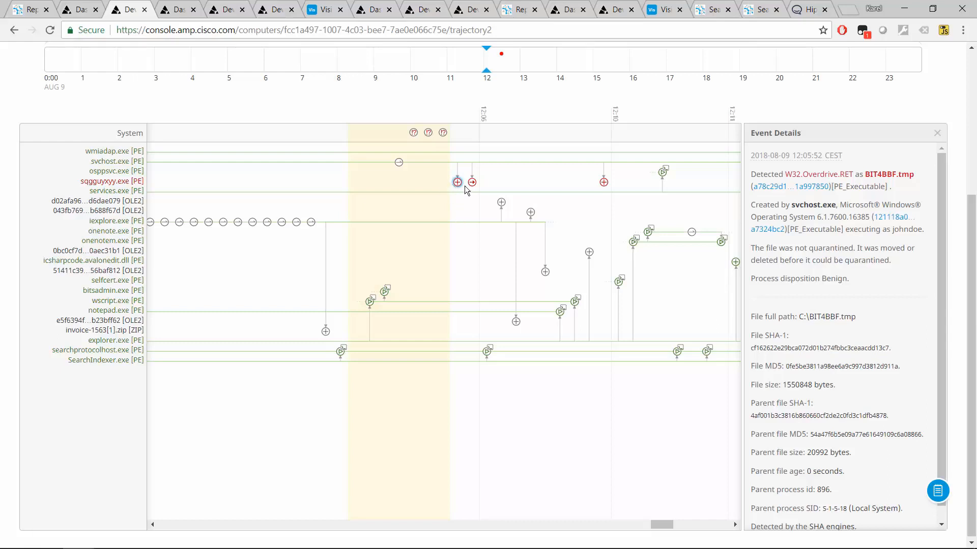
mouse_move(445, 176)
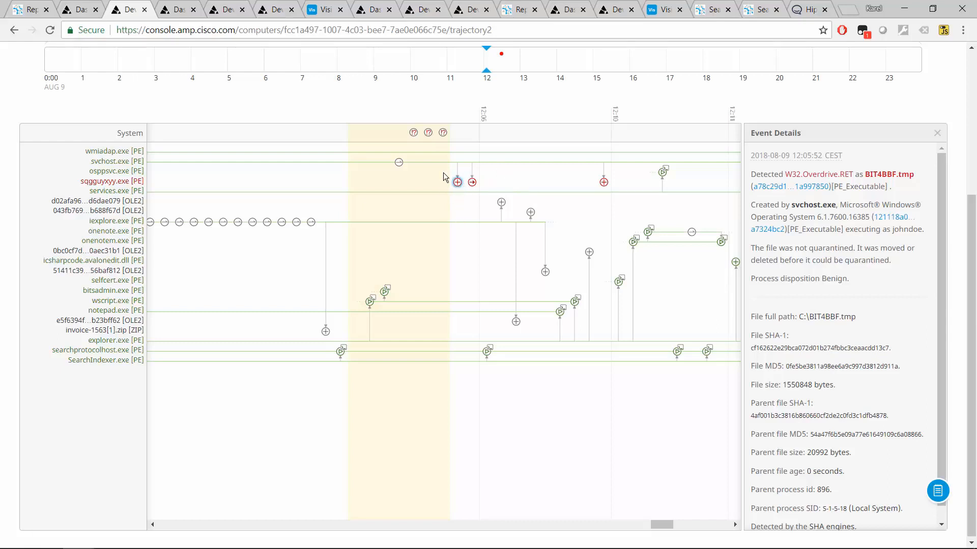
mouse_move(472, 182)
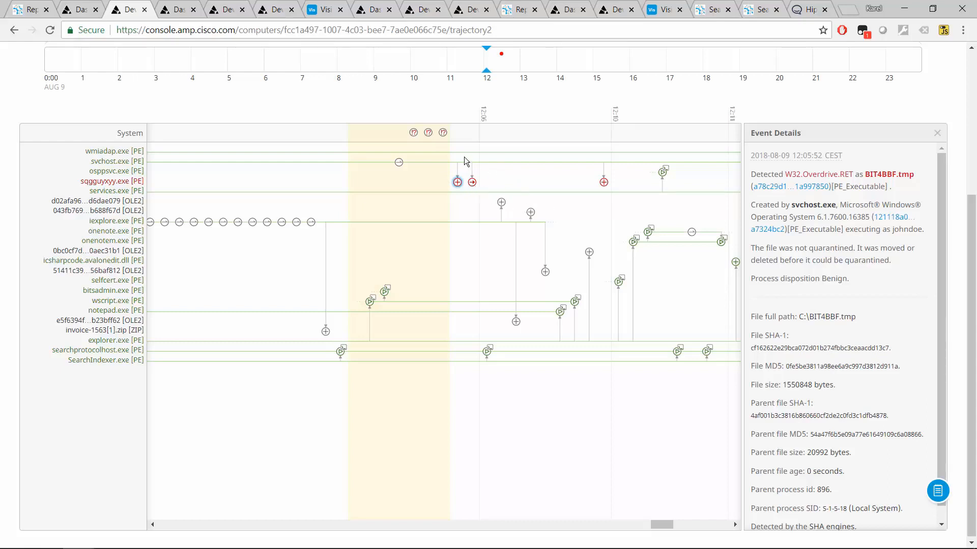
mouse_move(385, 455)
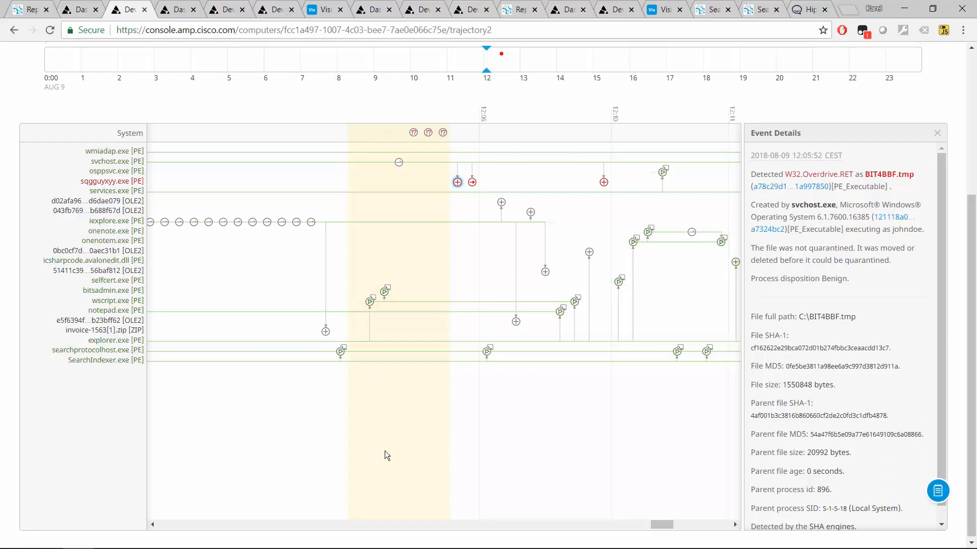
mouse_move(445, 150)
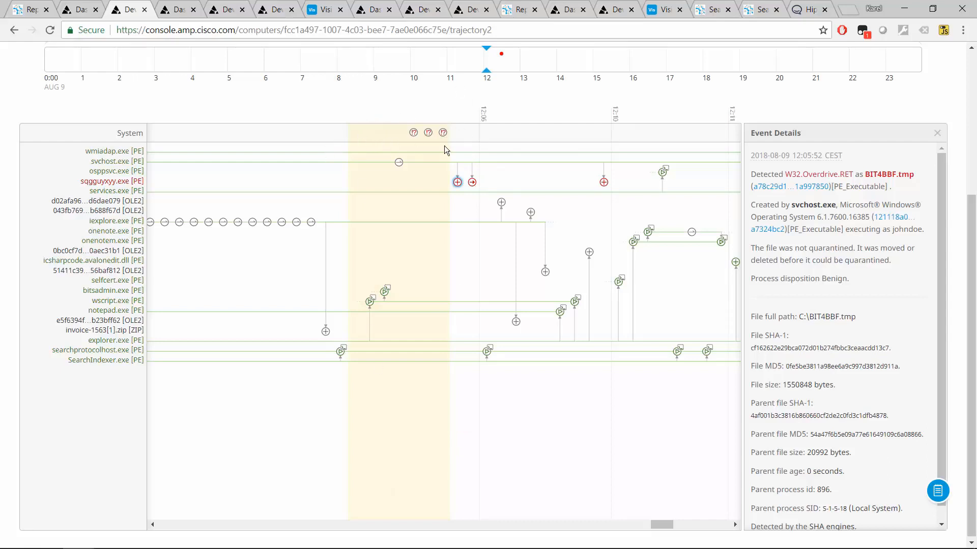
mouse_move(378, 127)
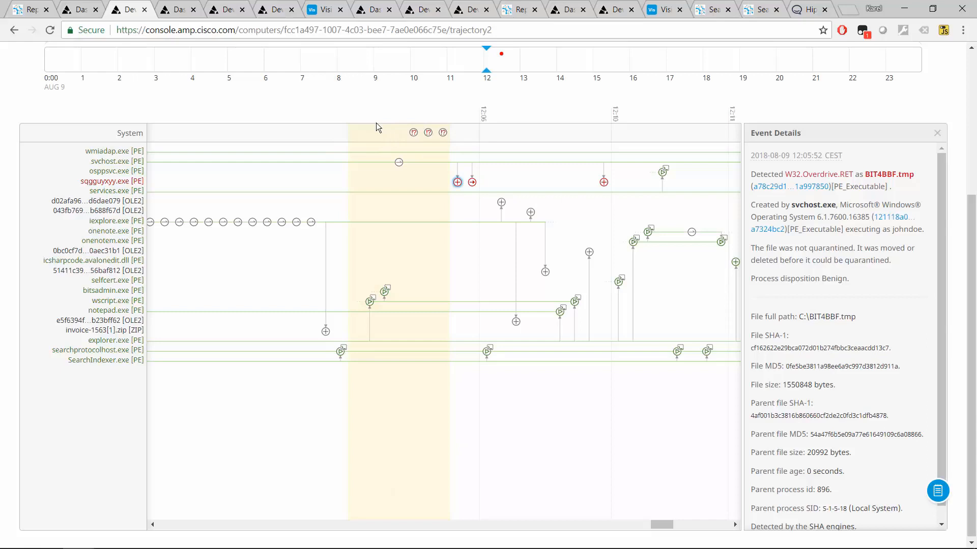
mouse_move(443, 136)
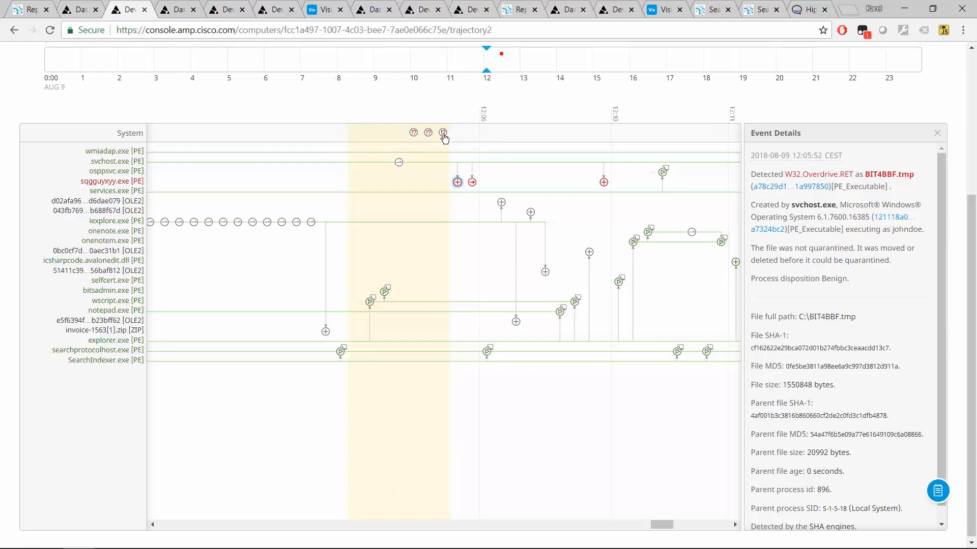
- Show the zipped-JavaScript IOC details and highlight WScript.exe, invoice-urgent.doc.js and its fake .doc.js extension
click(443, 133)
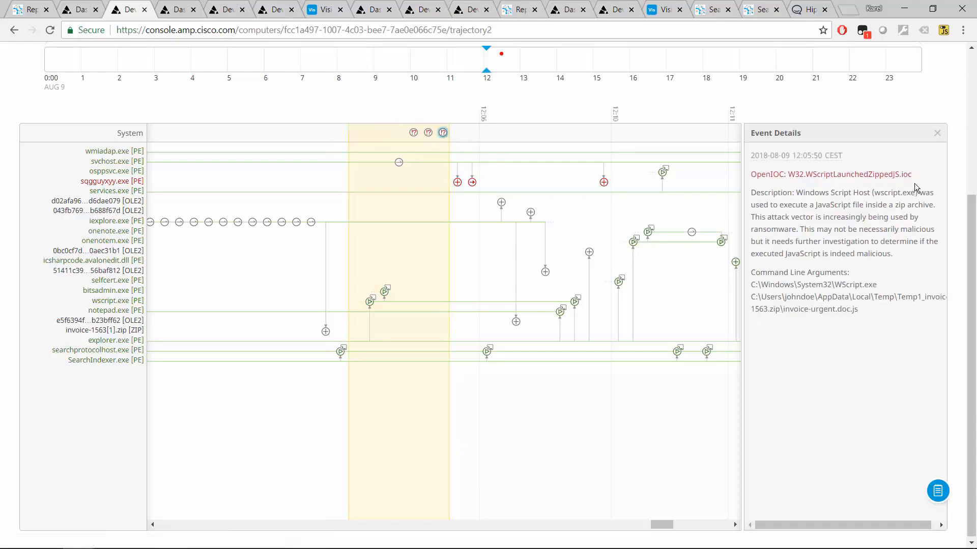
mouse_move(817, 192)
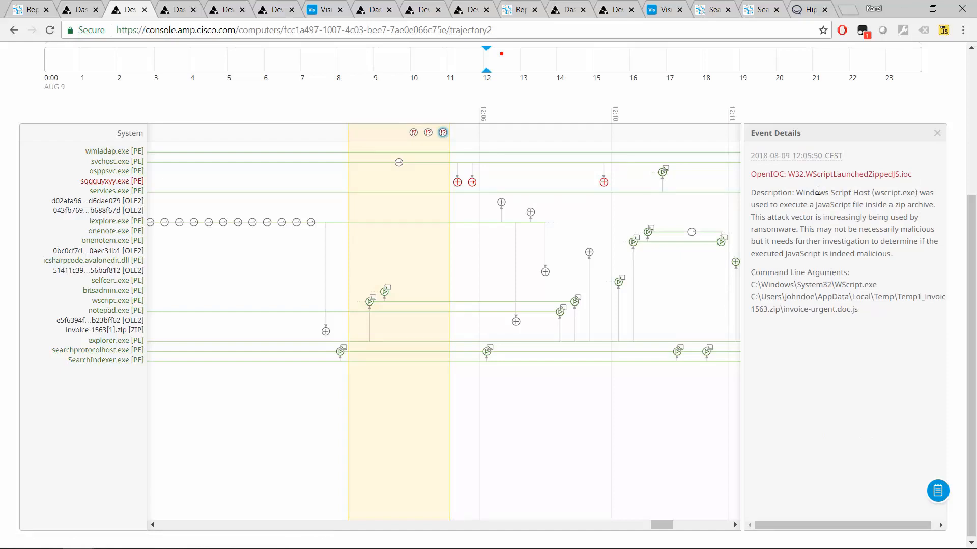
mouse_move(815, 213)
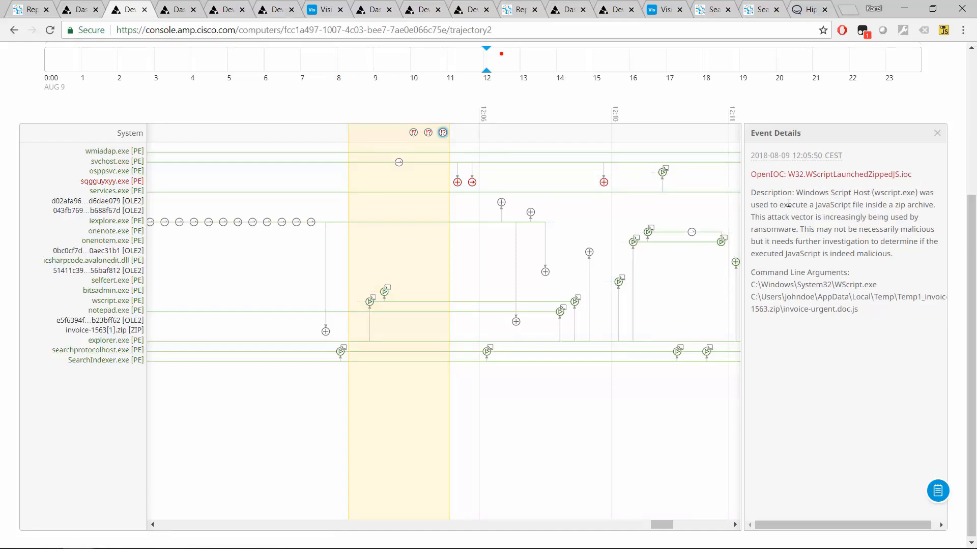
mouse_move(849, 187)
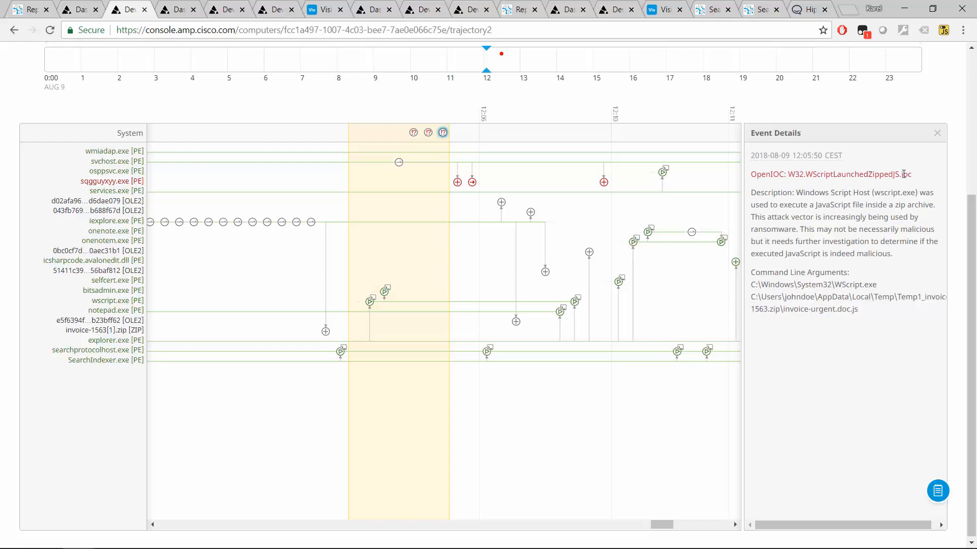
drag(750, 285, 858, 308)
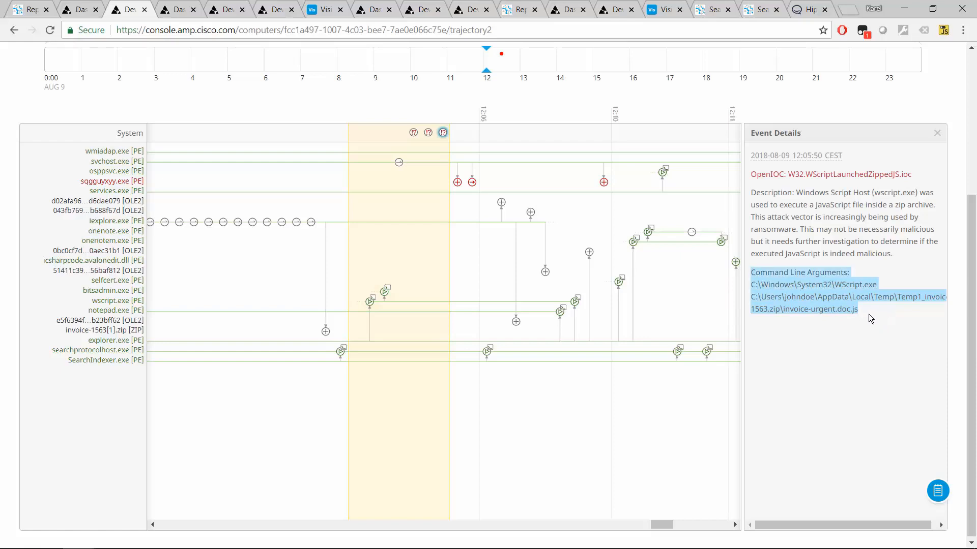
click(839, 284)
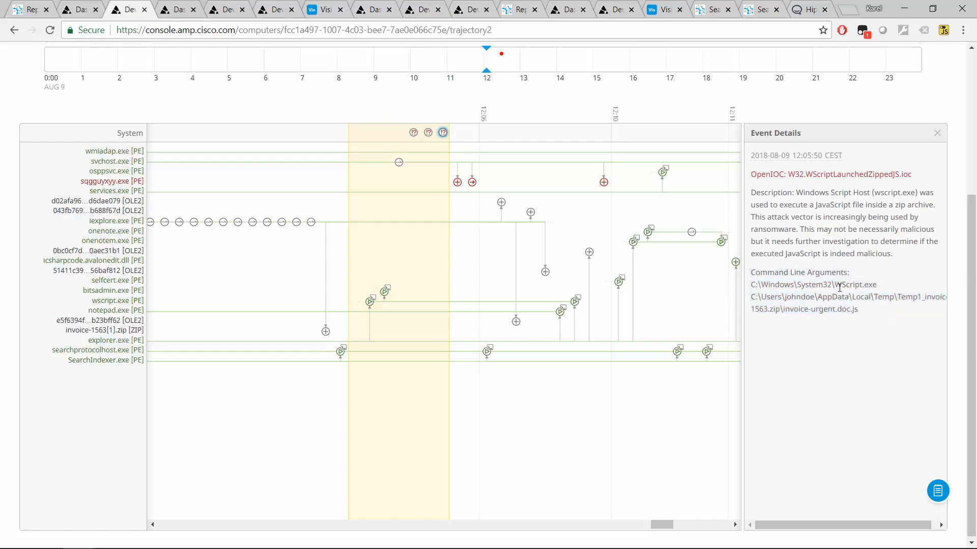
double_click(861, 284)
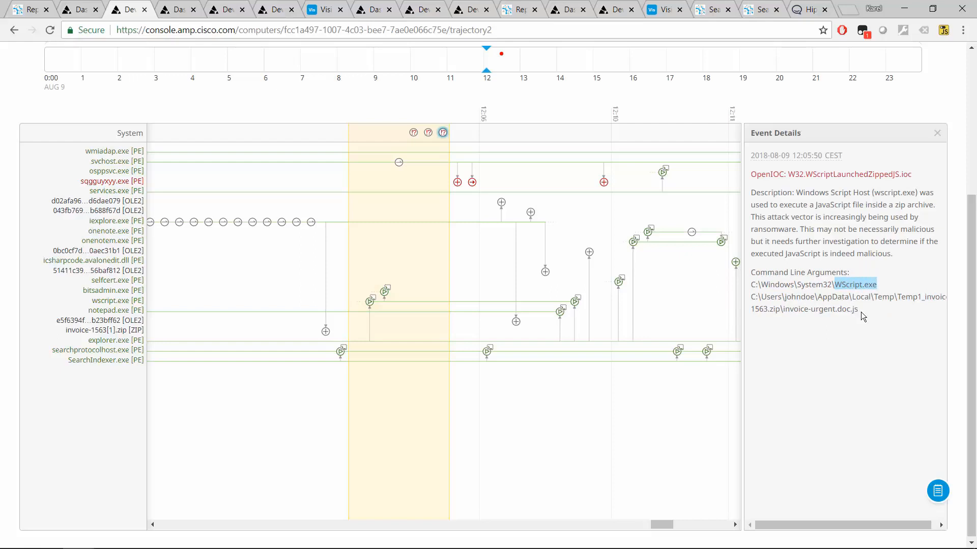
double_click(819, 308)
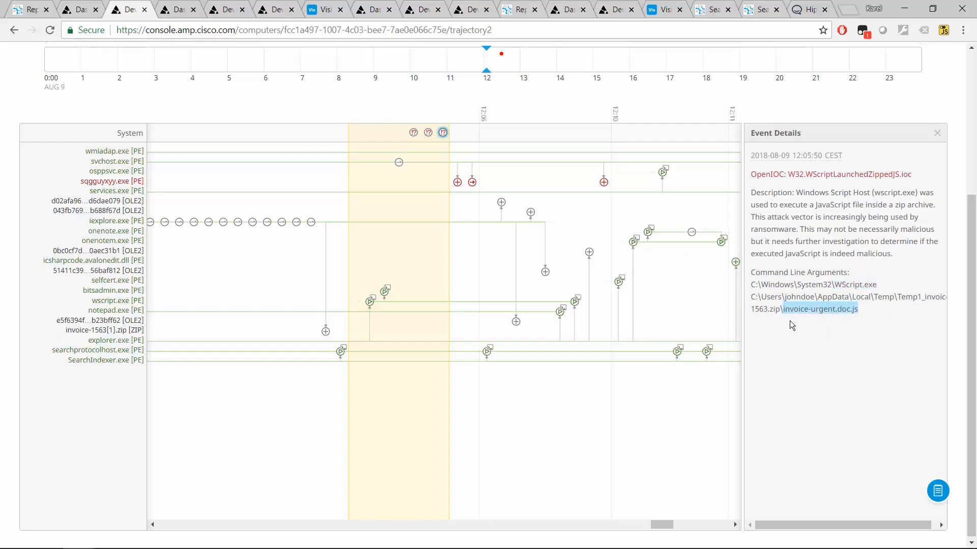
mouse_move(836, 324)
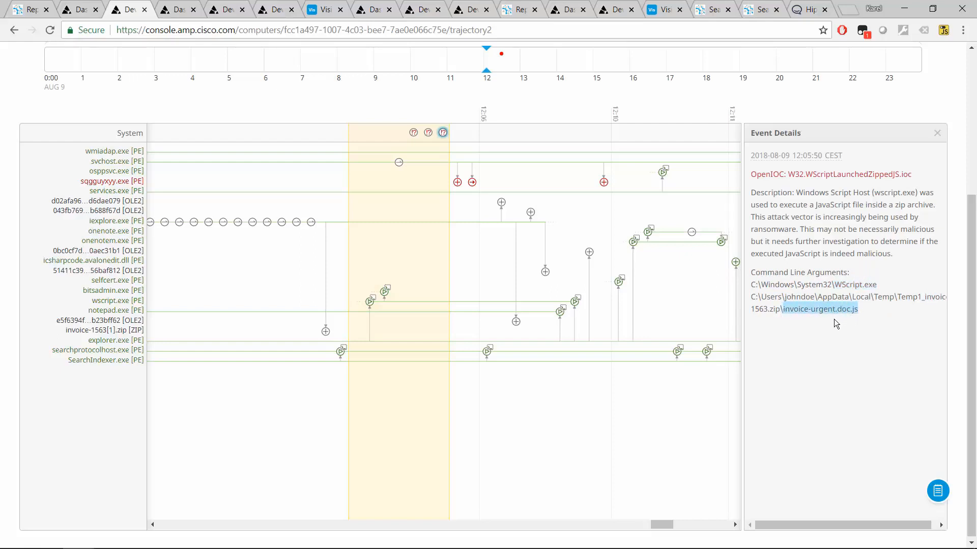
mouse_move(841, 326)
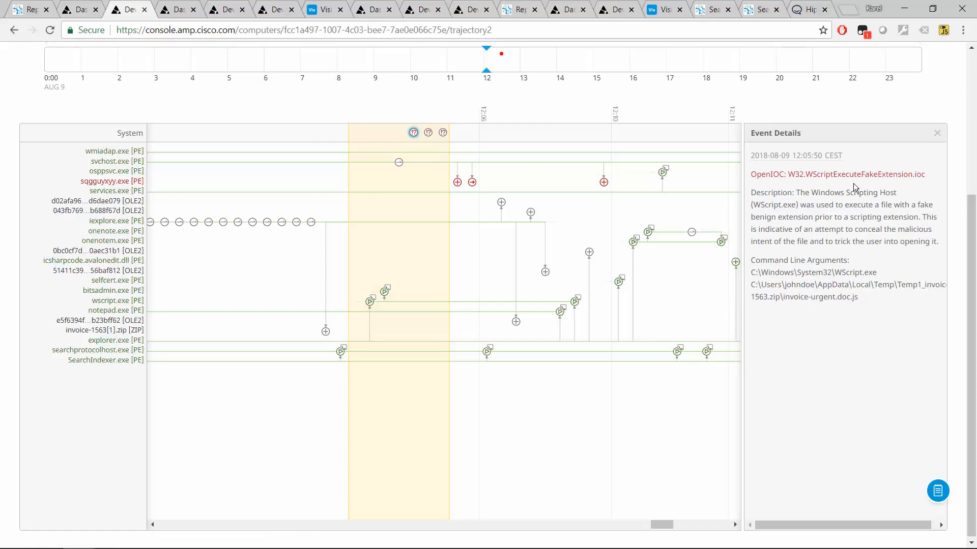
mouse_move(851, 315)
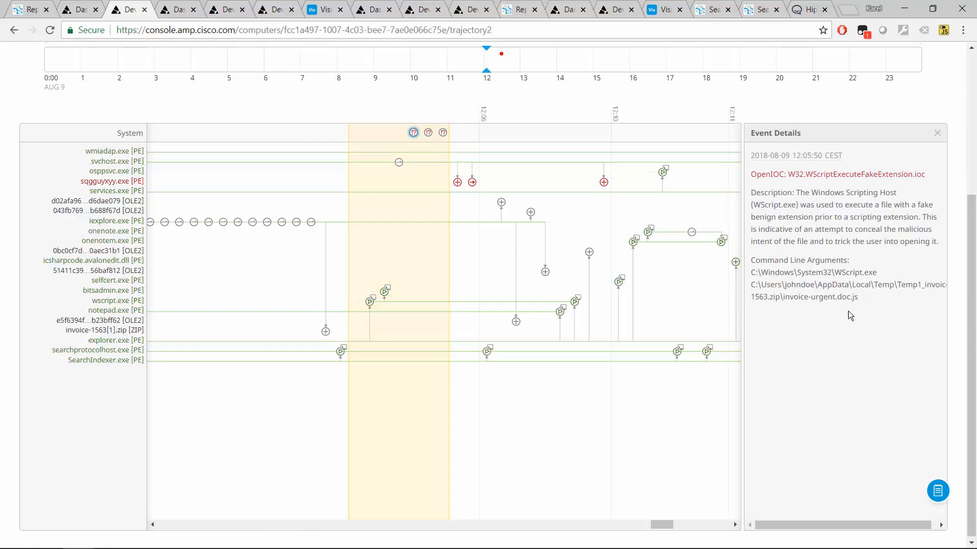
double_click(847, 297)
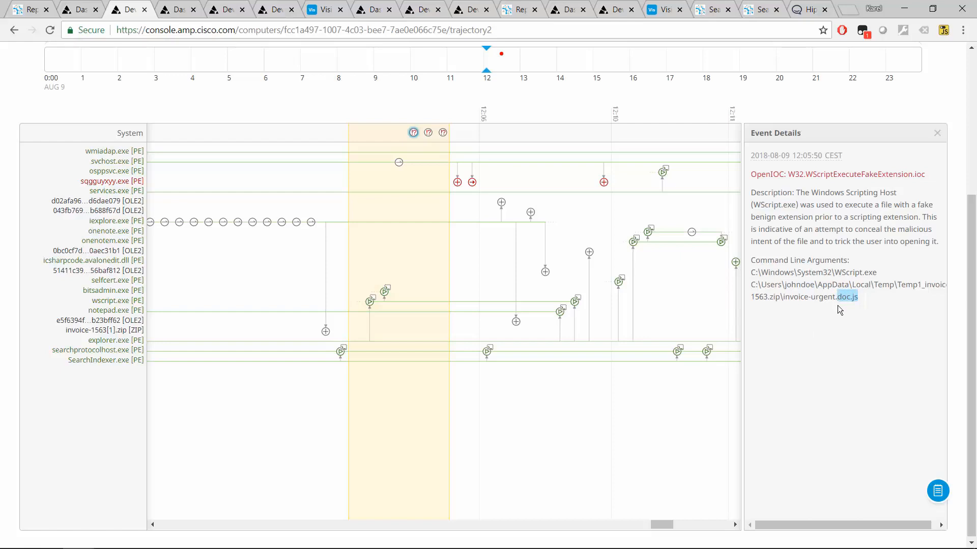
mouse_move(869, 262)
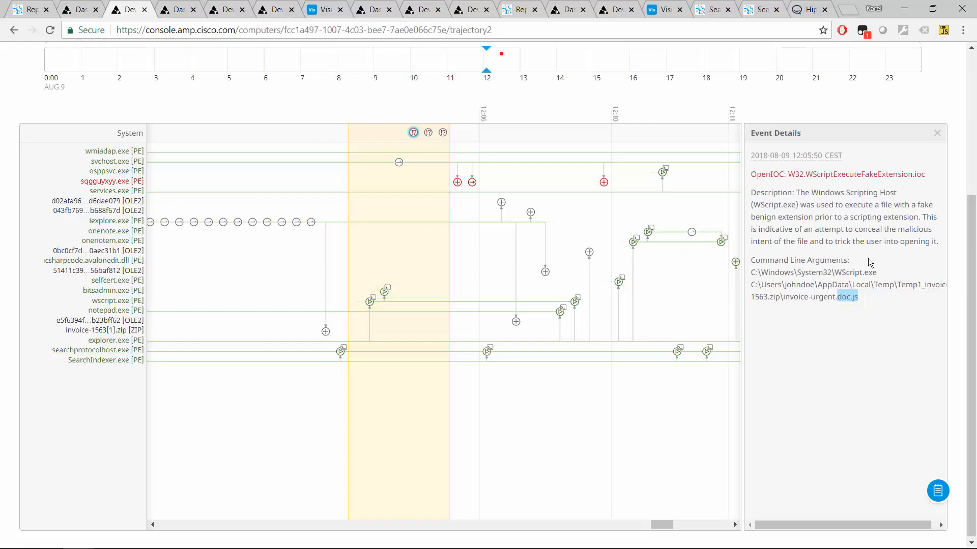
mouse_move(712, 271)
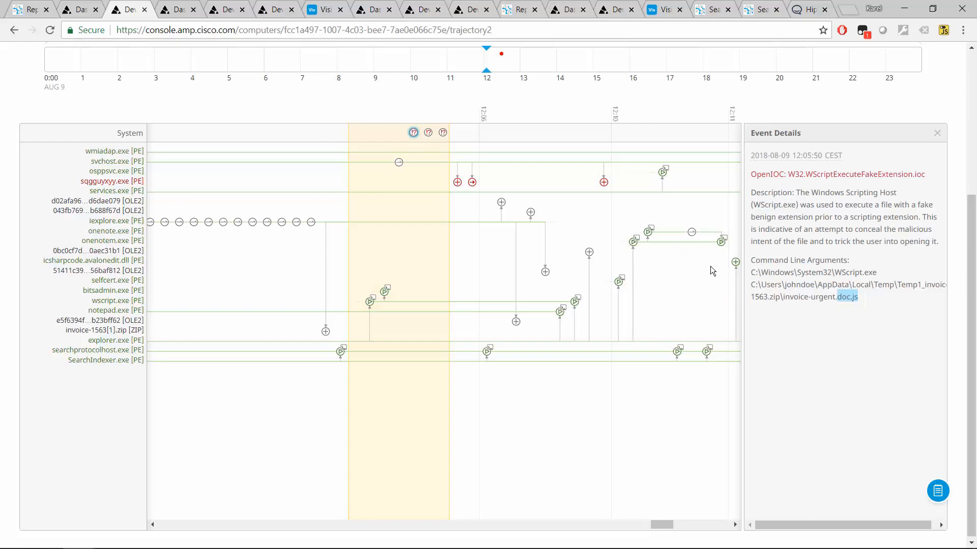
mouse_move(804, 319)
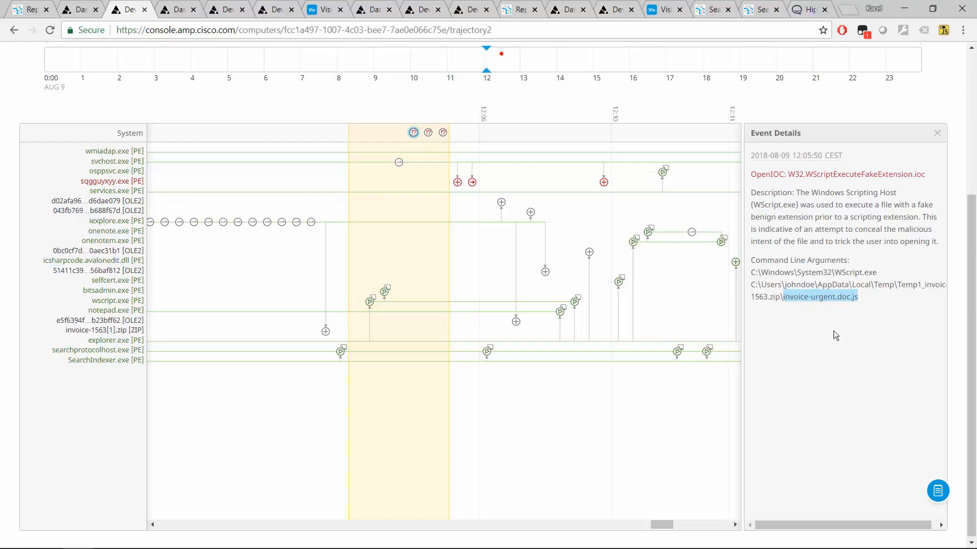
- Show the W32.Bitsadmin IOC with bitsadmin.exe downloading getmalware.com:7777/payload to SqGGuYXyy.exe
click(428, 132)
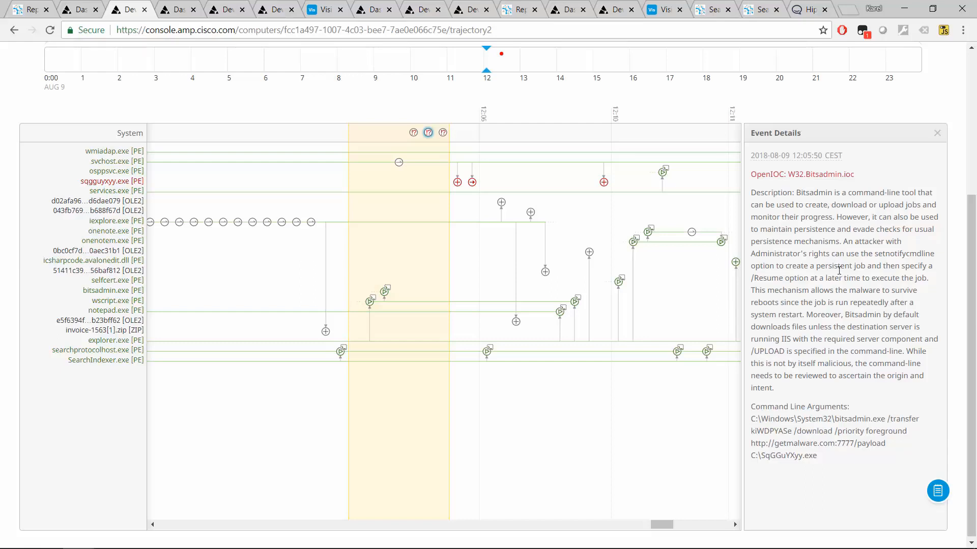
drag(751, 407, 815, 455)
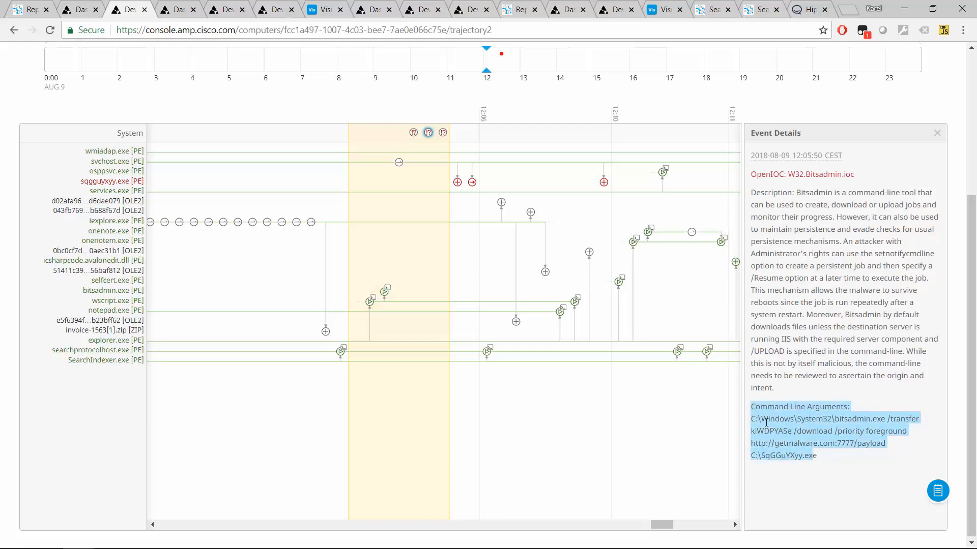
mouse_move(763, 467)
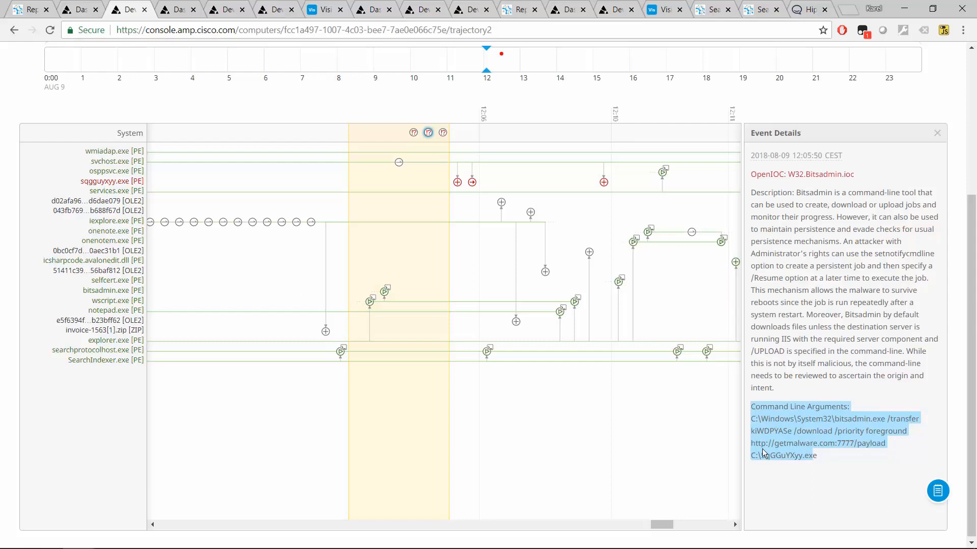
click(865, 443)
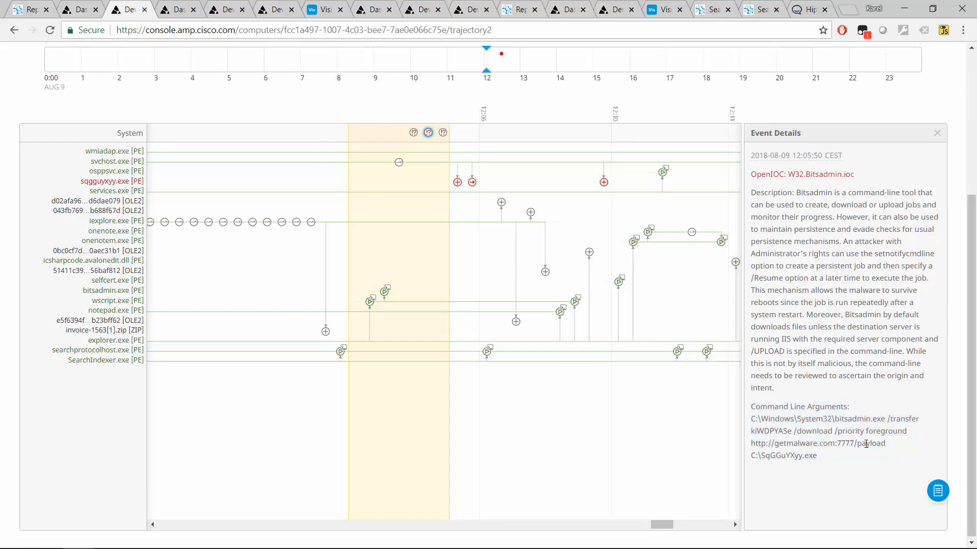
double_click(789, 455)
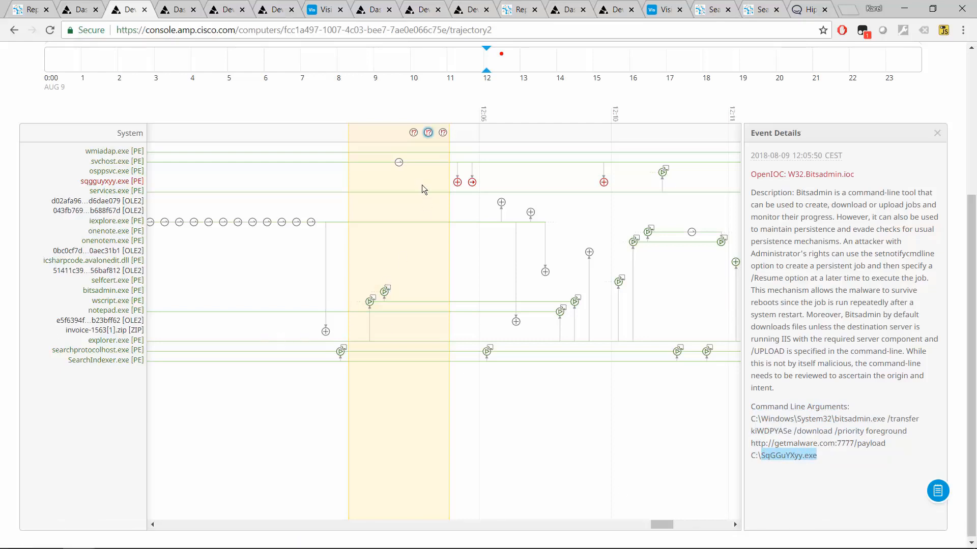
mouse_move(381, 349)
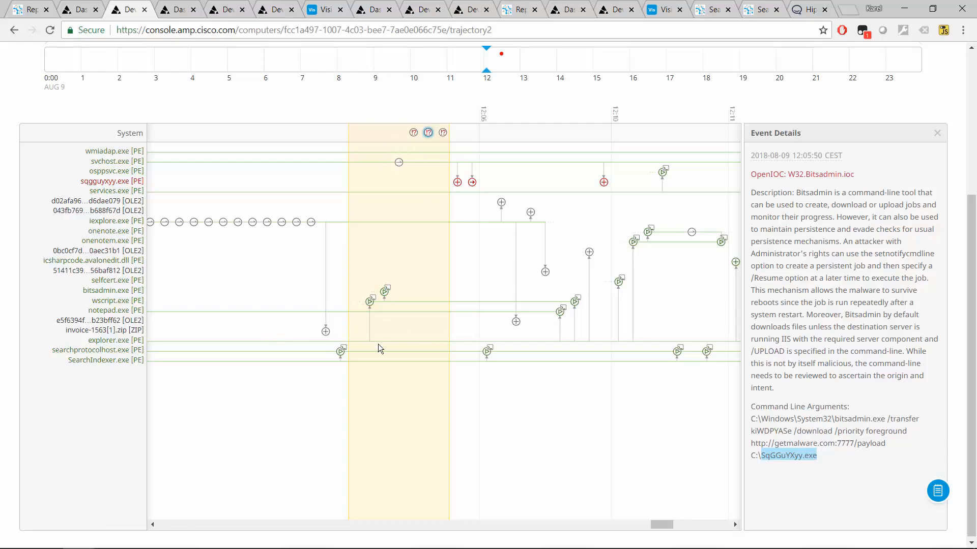
click(385, 290)
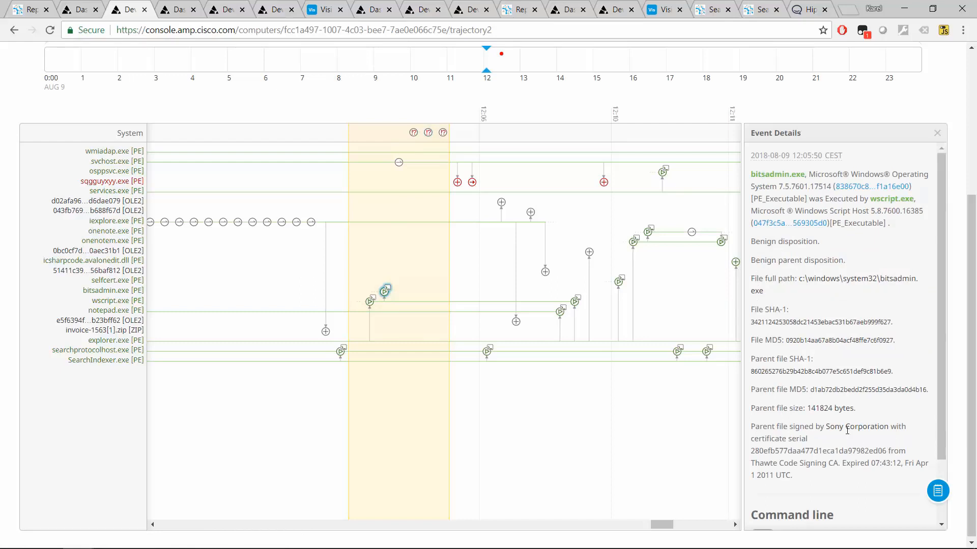
scroll(down, 3)
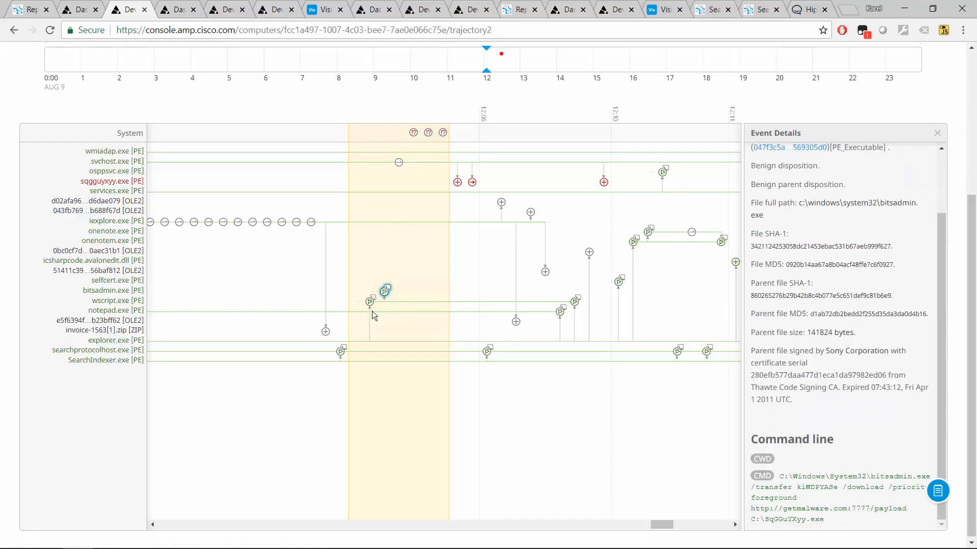
click(369, 301)
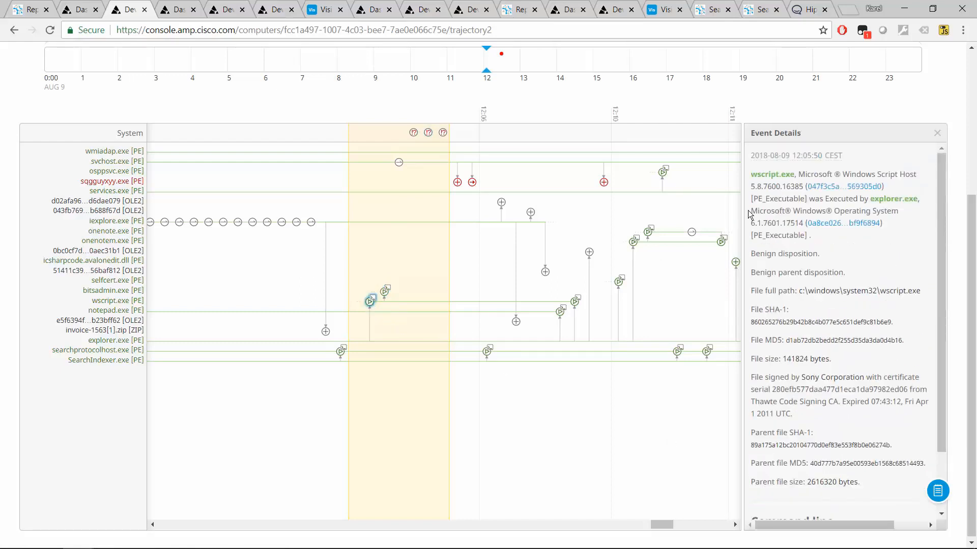
double_click(771, 174)
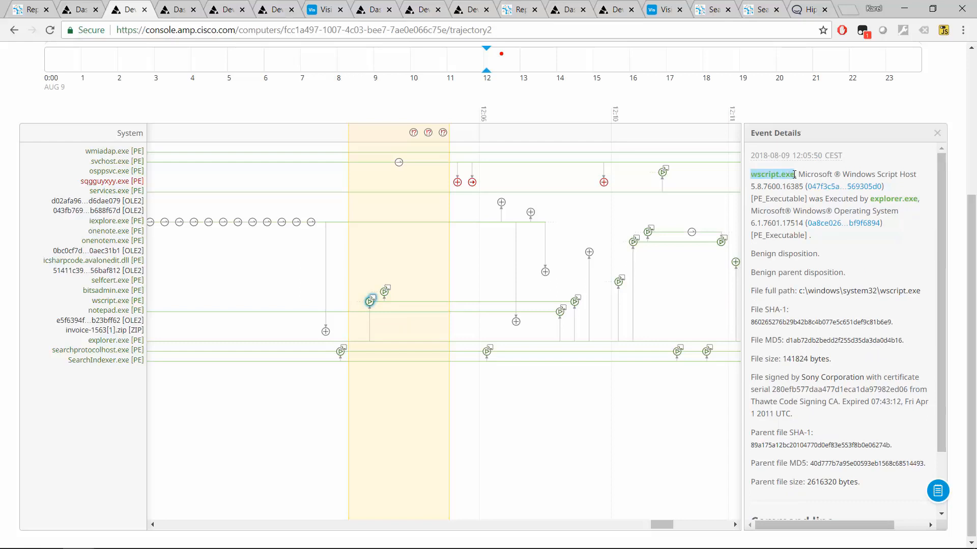
mouse_move(774, 234)
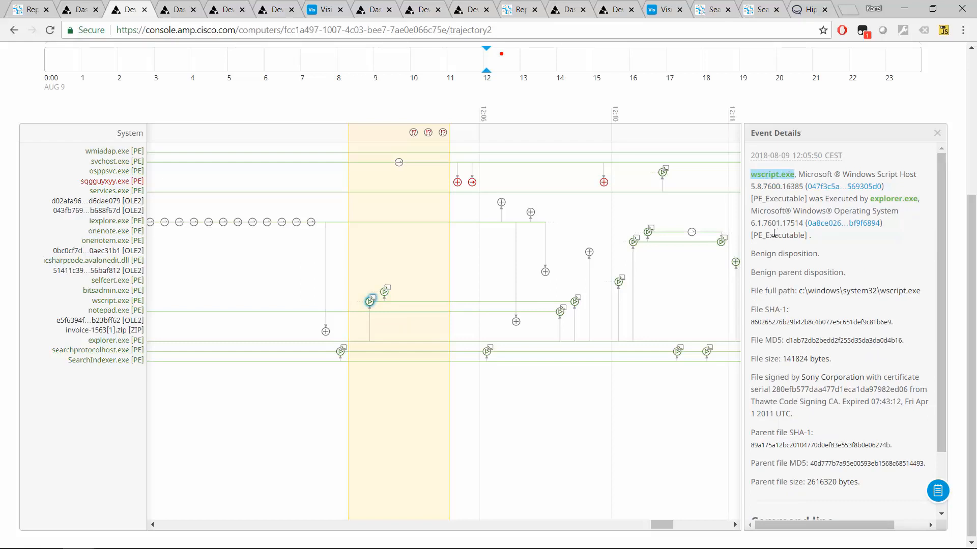
mouse_move(392, 352)
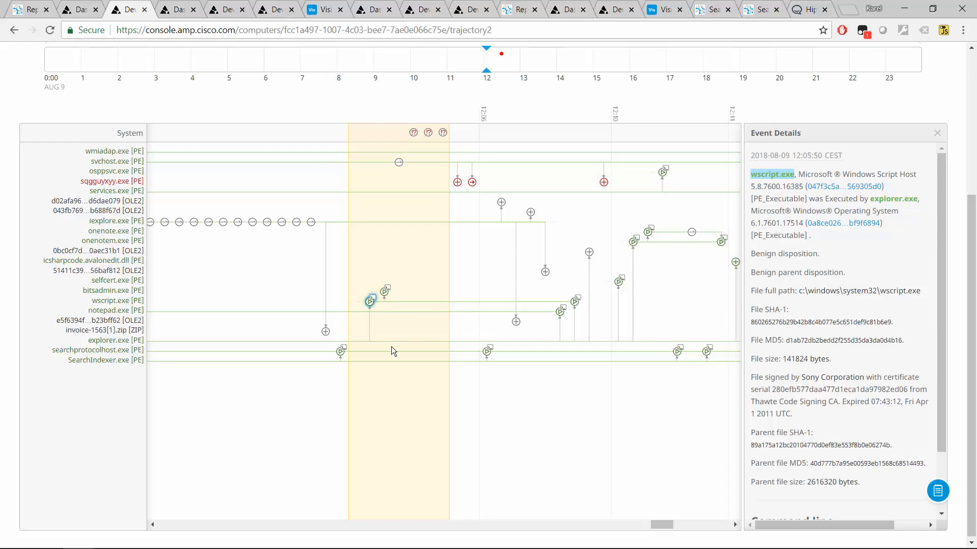
mouse_move(364, 312)
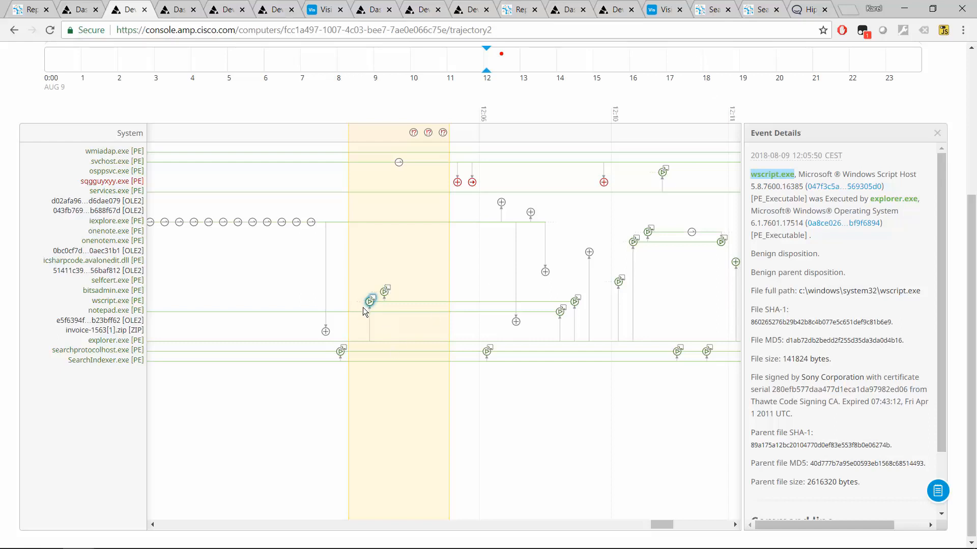
mouse_move(313, 320)
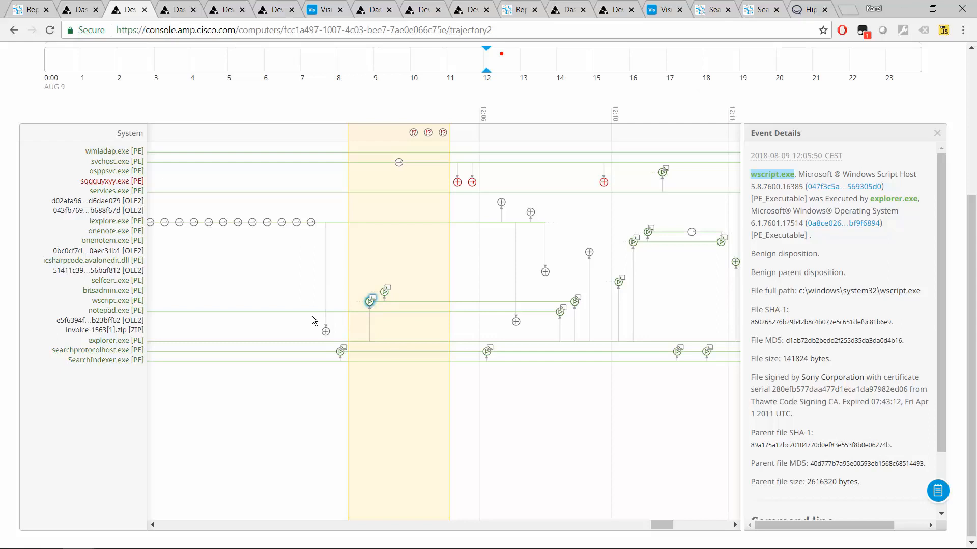
mouse_move(369, 320)
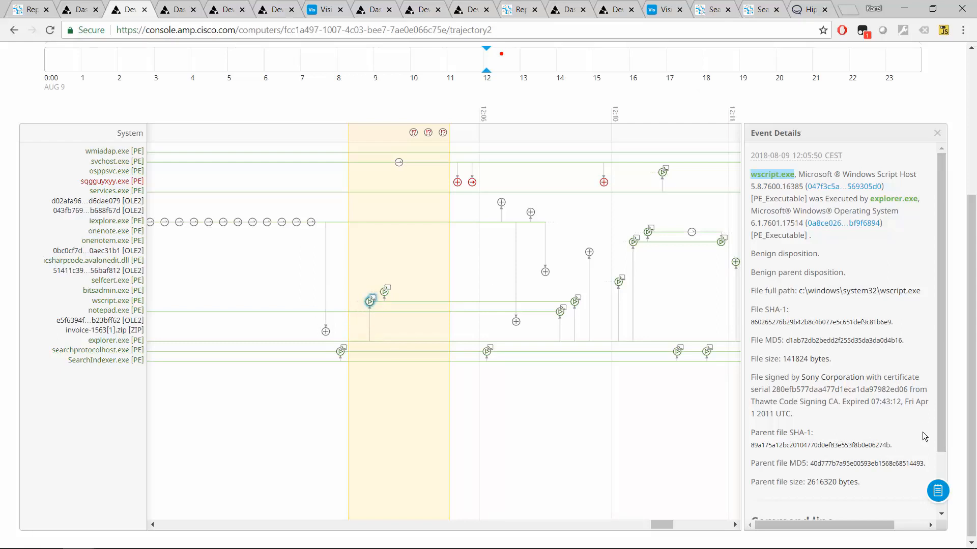
mouse_move(283, 319)
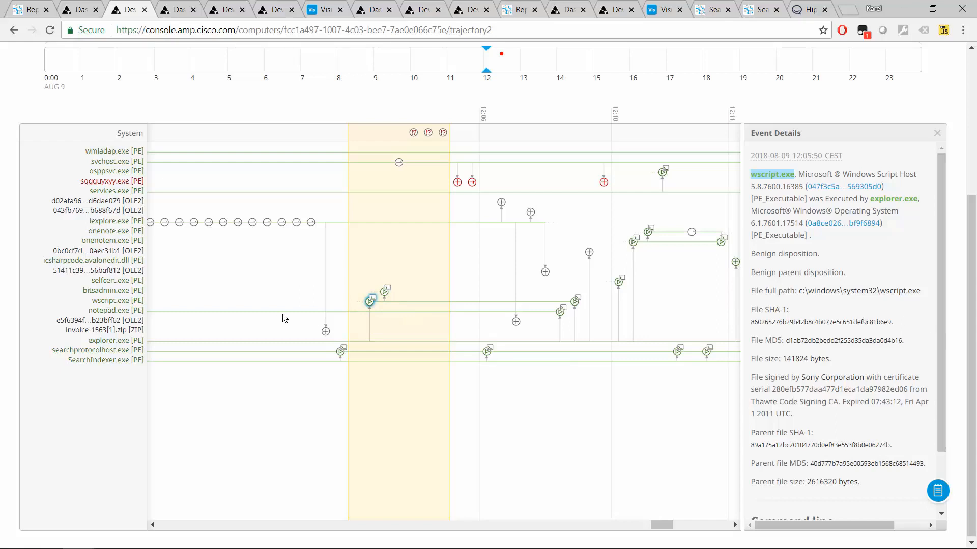
scroll(down, 3)
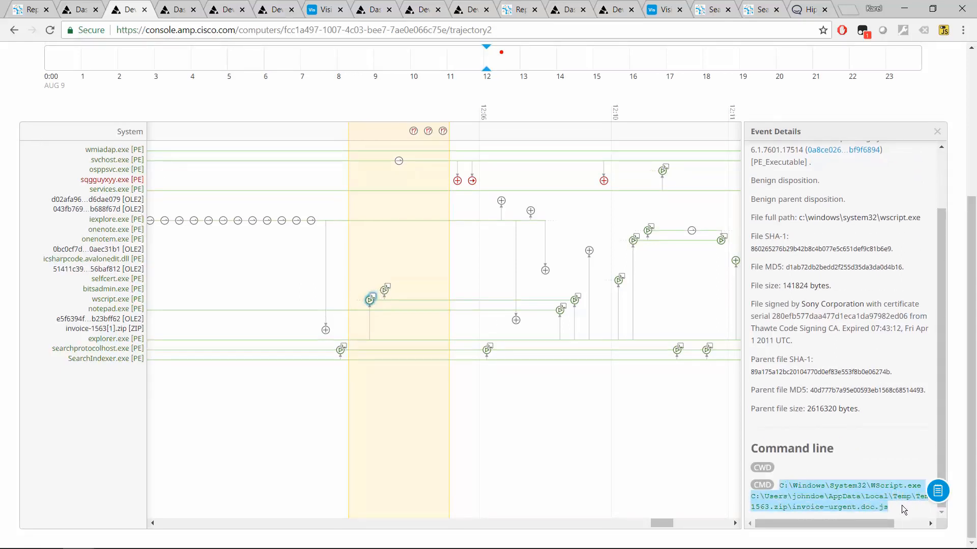
mouse_move(794, 511)
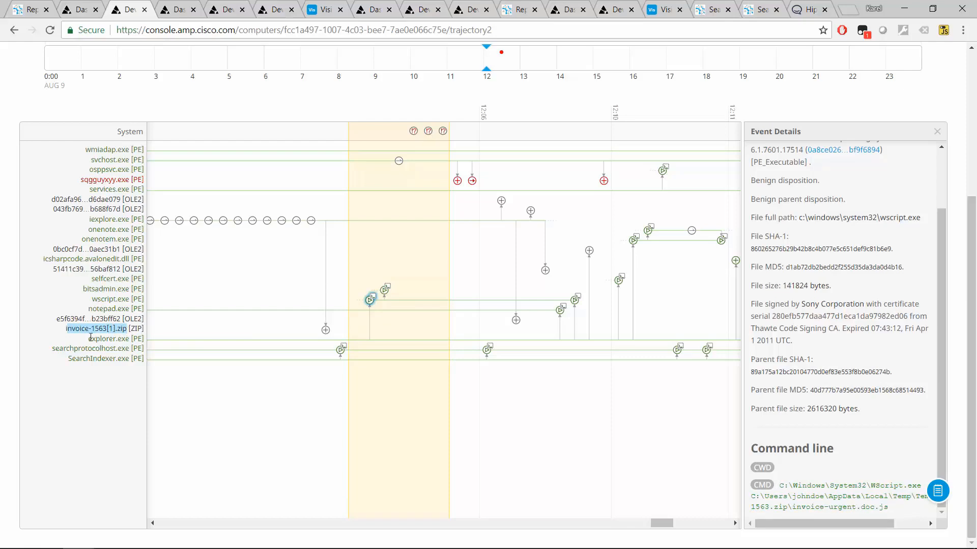
mouse_move(332, 335)
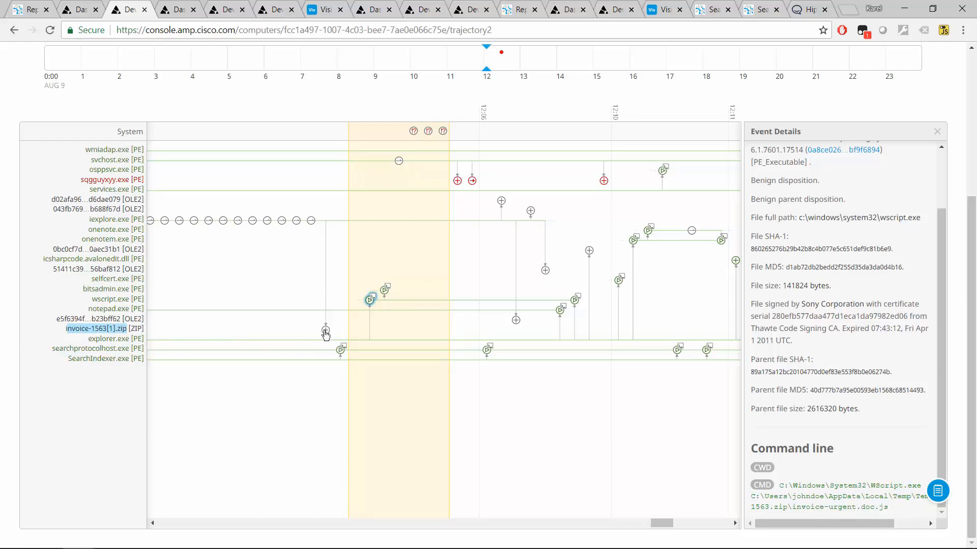
- Show the event where iexplore.exe created invoice-1563[1].zip with unknown disposition
click(325, 330)
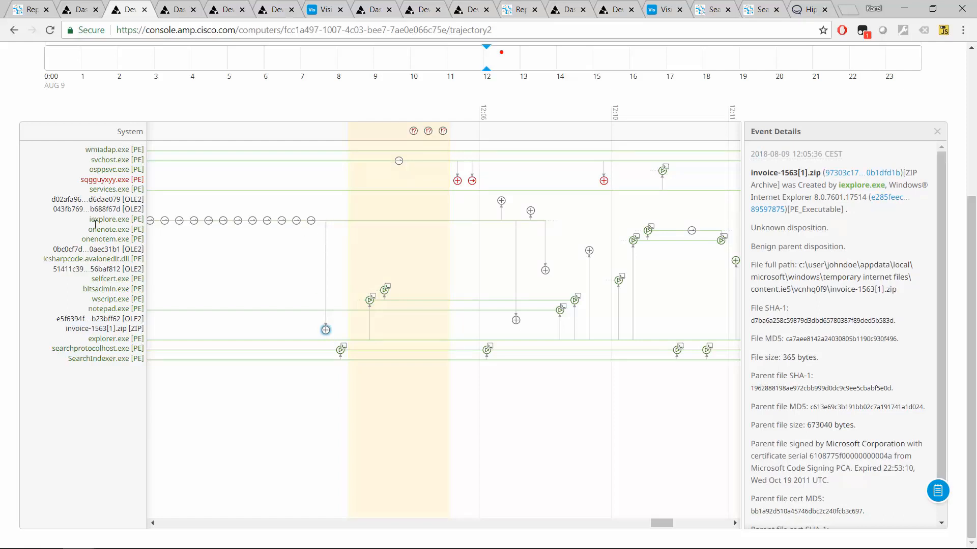
mouse_move(310, 221)
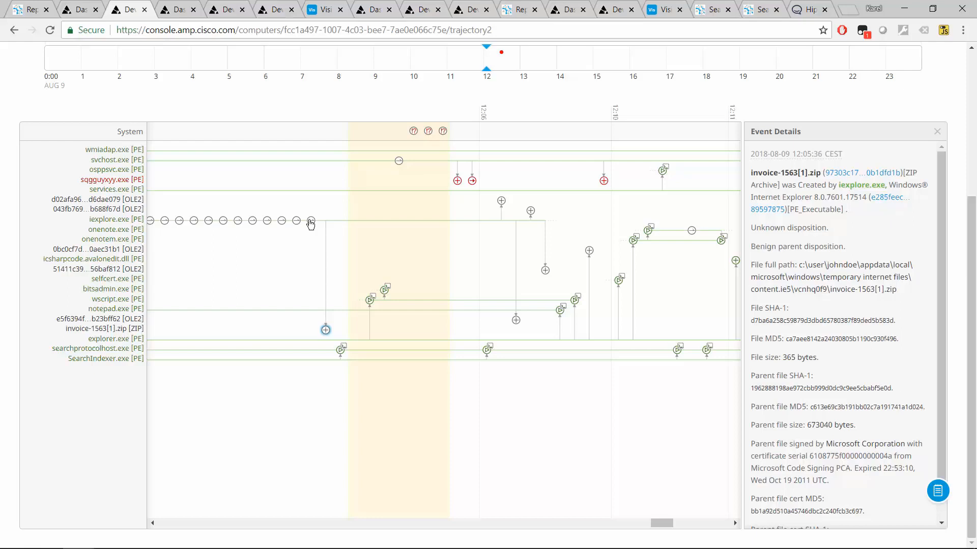
mouse_move(340, 357)
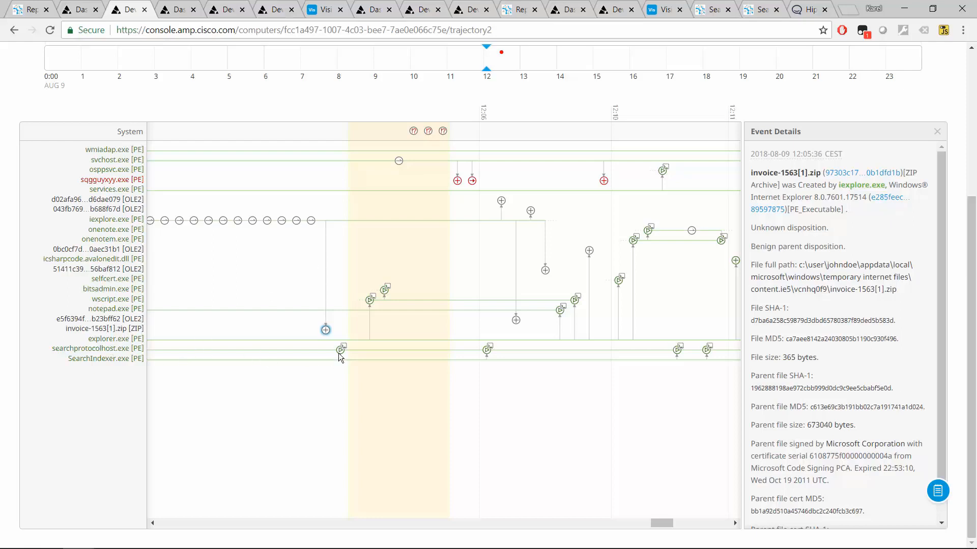
- Show the benign wscript.exe execution by explorer.exe with its file path and hashes
click(370, 300)
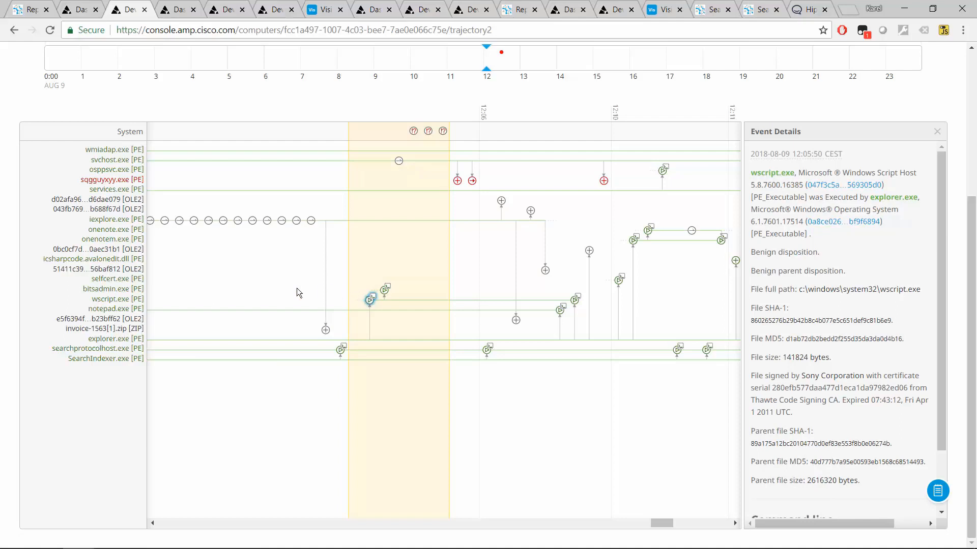
mouse_move(809, 168)
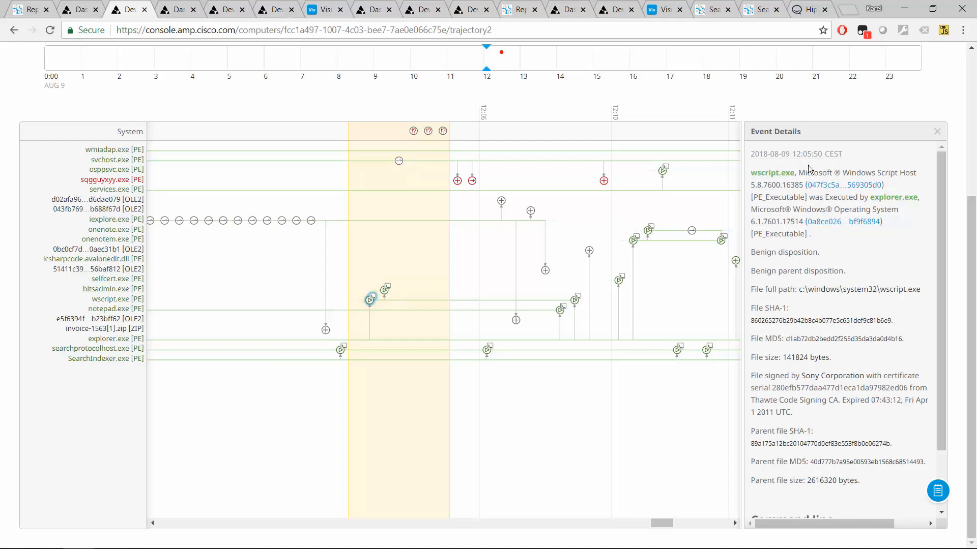
mouse_move(346, 366)
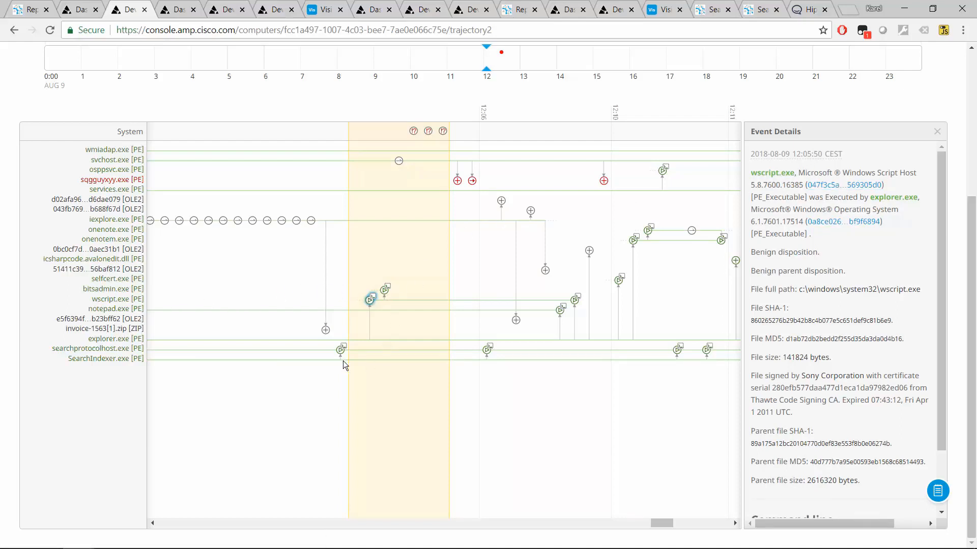
mouse_move(362, 367)
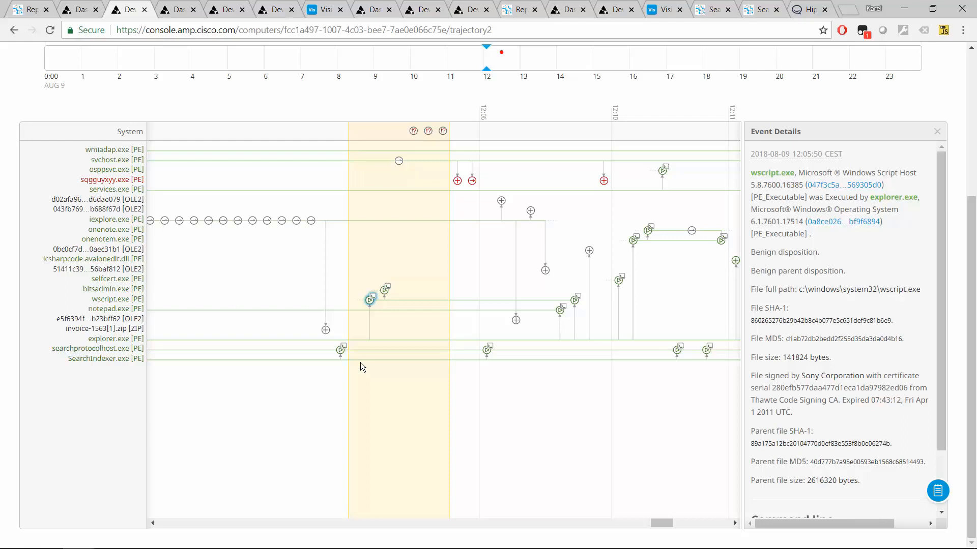
mouse_move(453, 250)
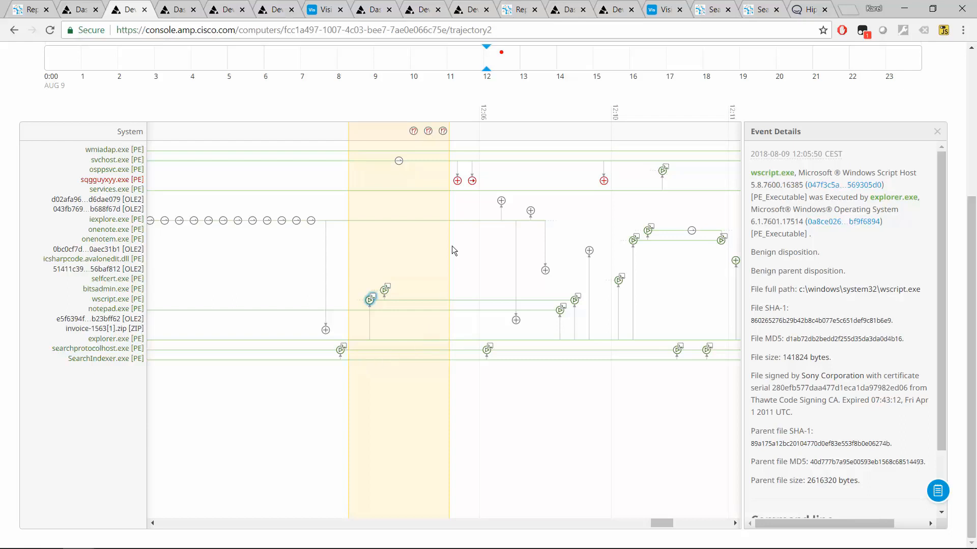
mouse_move(424, 163)
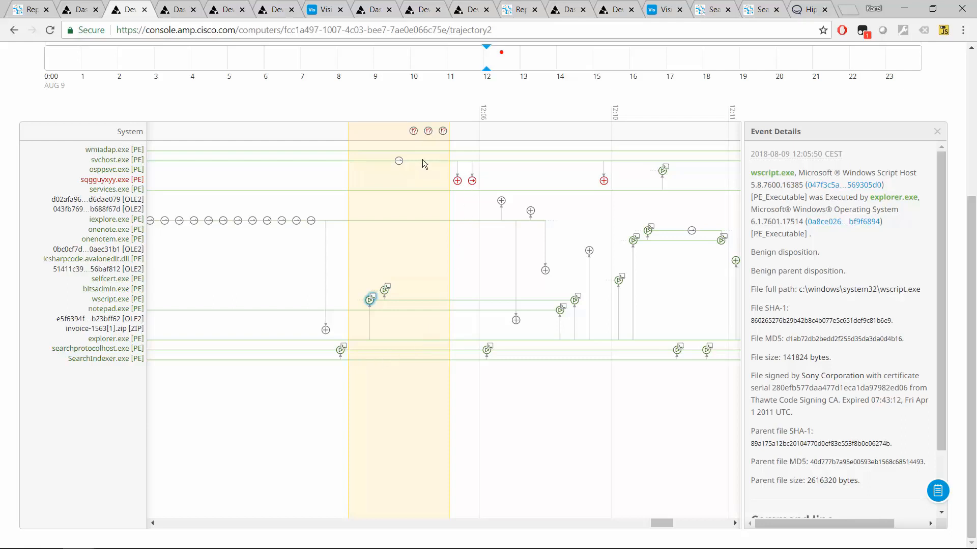
mouse_move(226, 268)
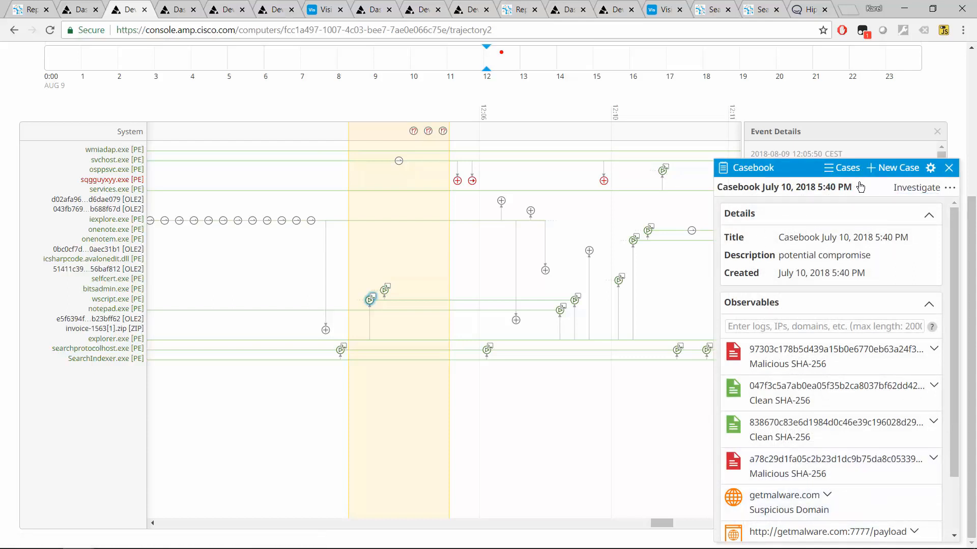
- Open 'invoice case' from the casebook and add the file's clean SHA-256 as a third observable
click(840, 167)
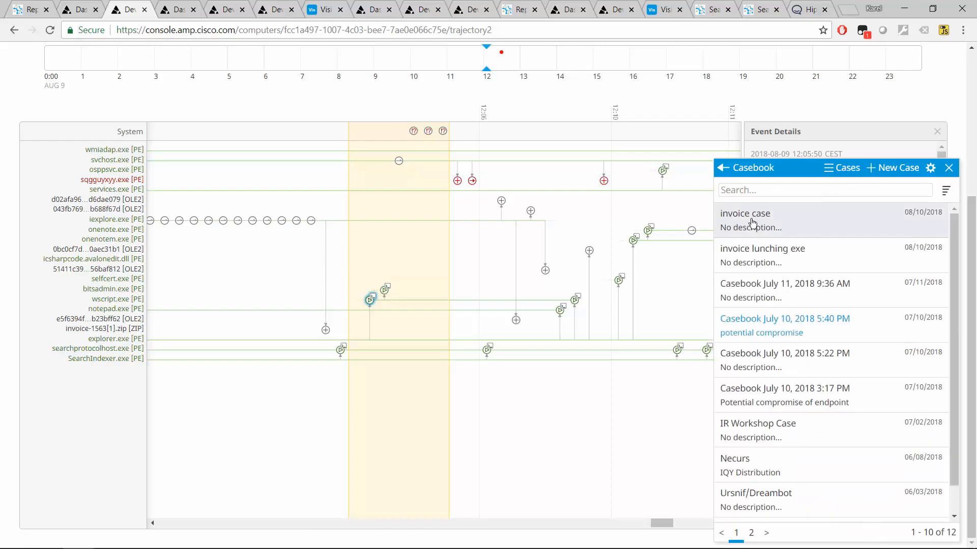
click(745, 214)
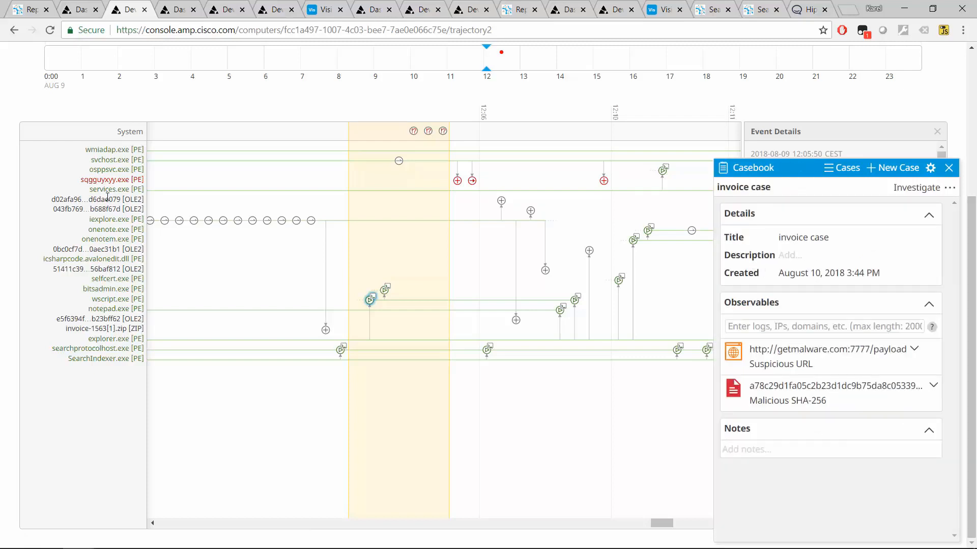
mouse_move(99, 109)
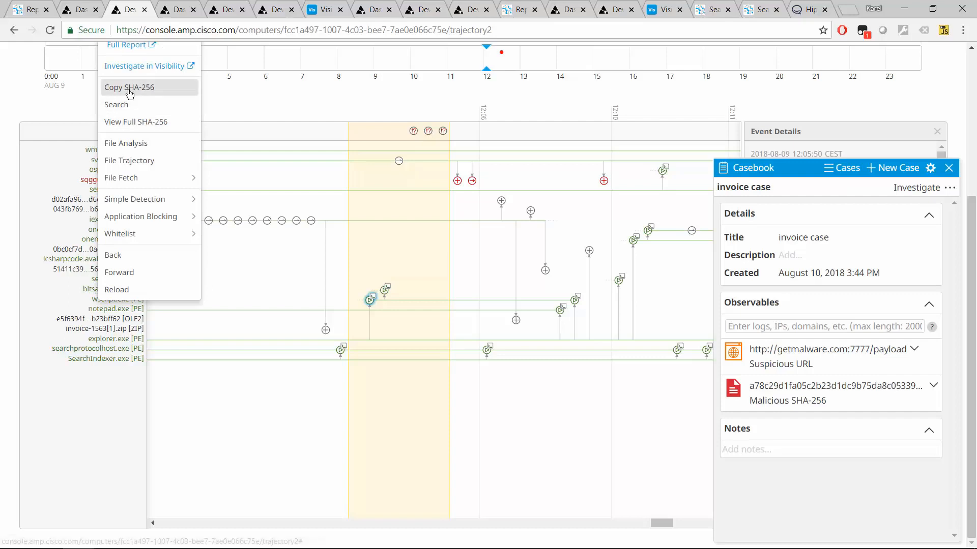
click(825, 326)
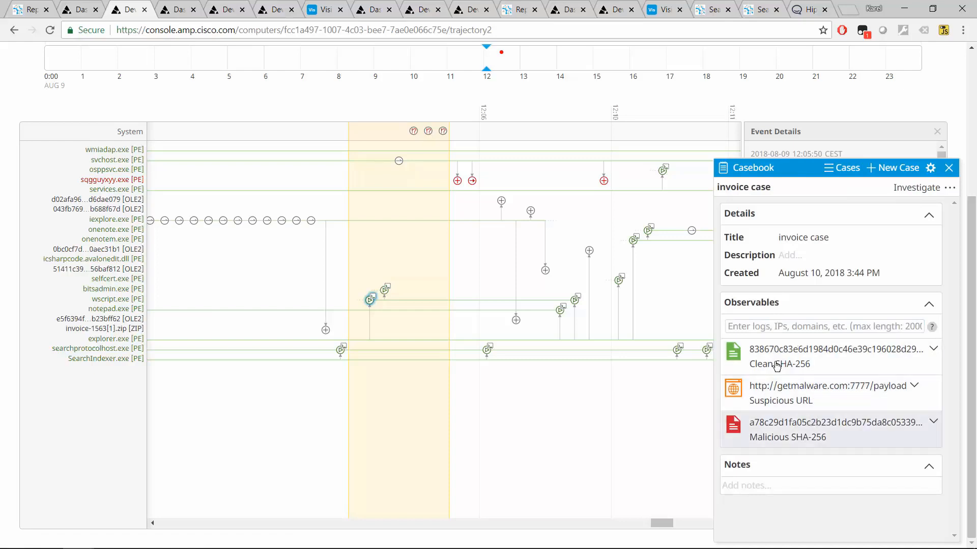
mouse_move(807, 357)
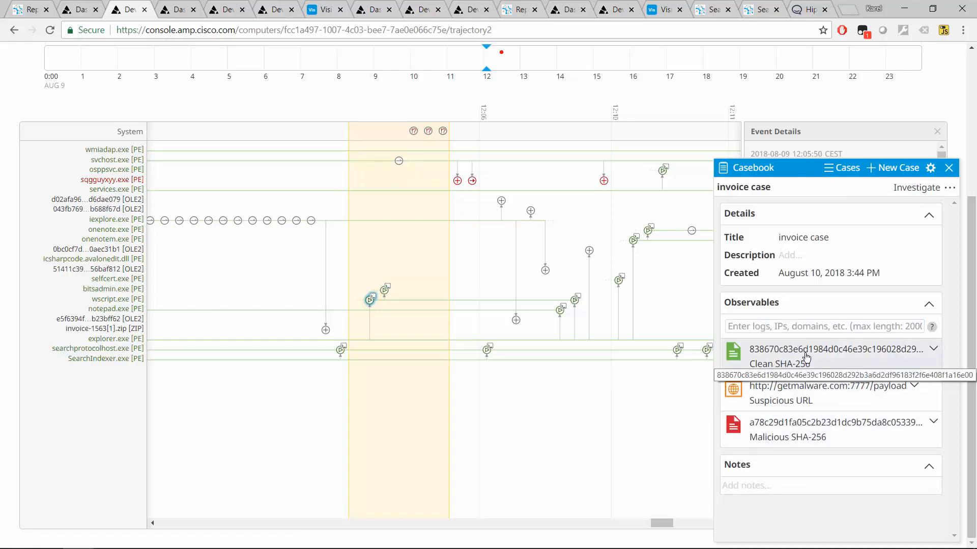
mouse_move(962, 91)
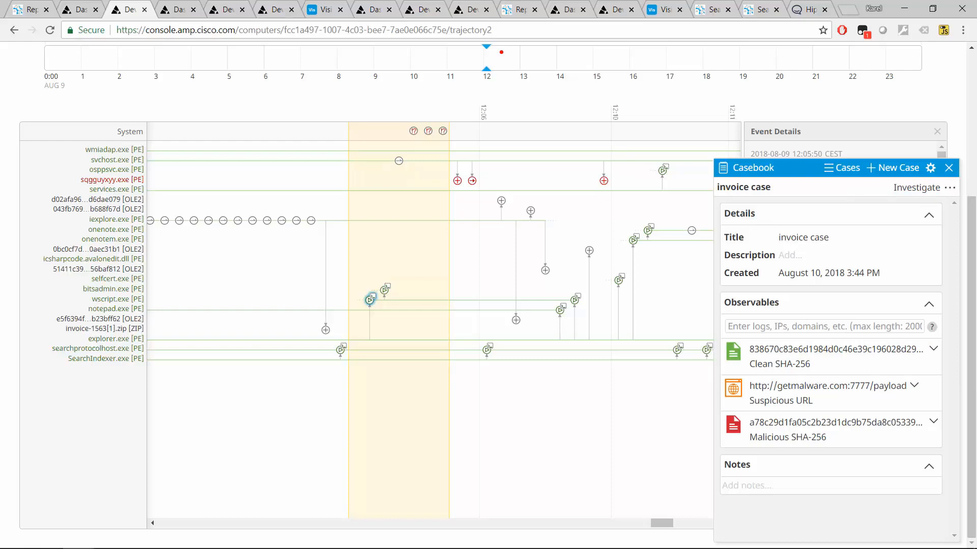
mouse_move(71, 269)
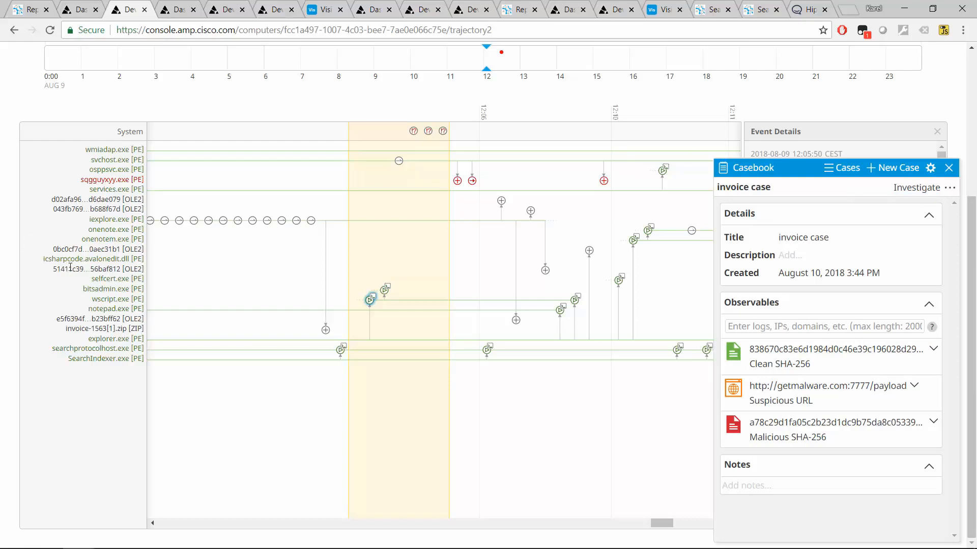
mouse_move(294, 231)
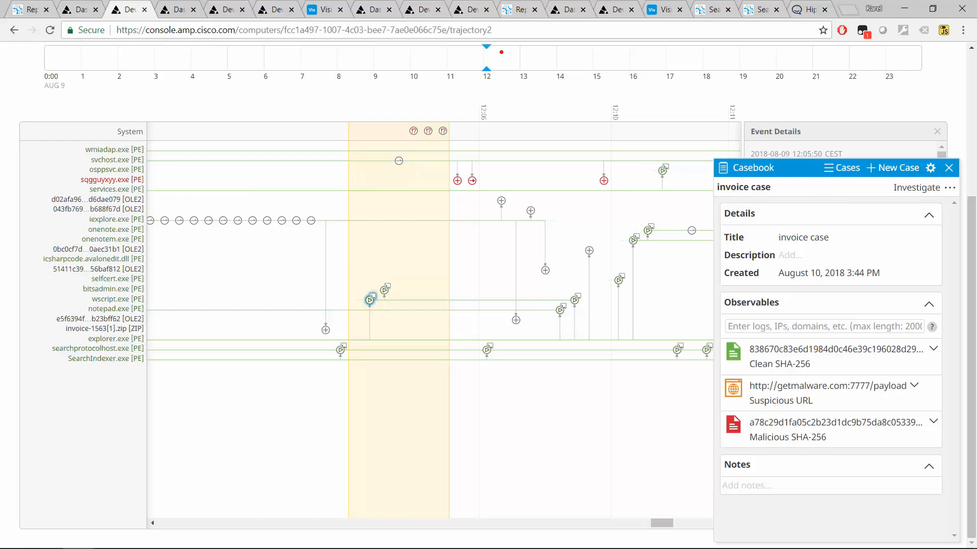
mouse_move(4, 235)
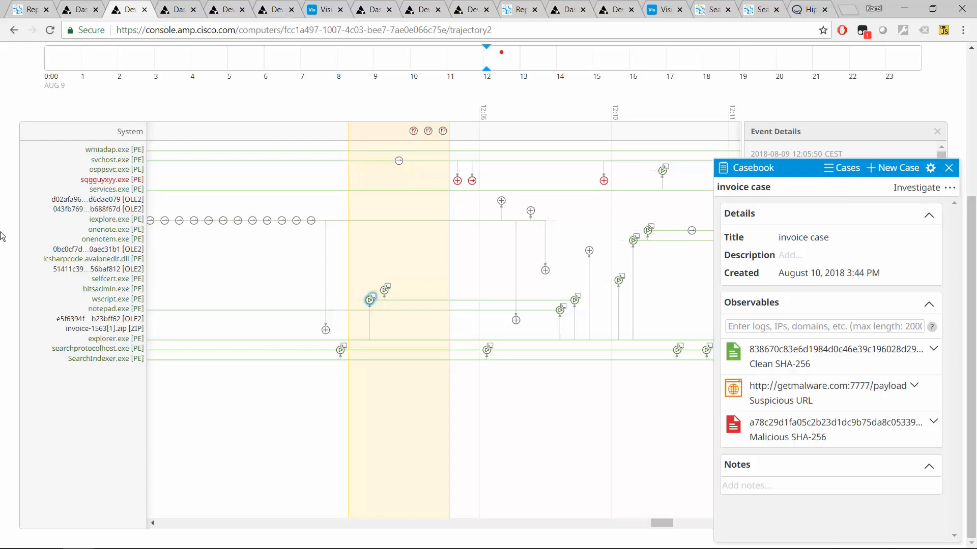
mouse_move(459, 176)
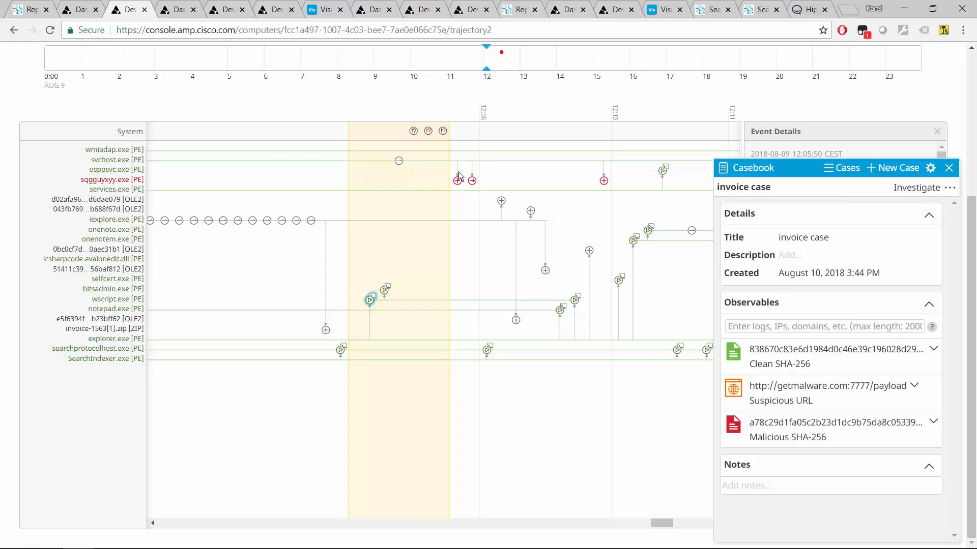
mouse_move(492, 192)
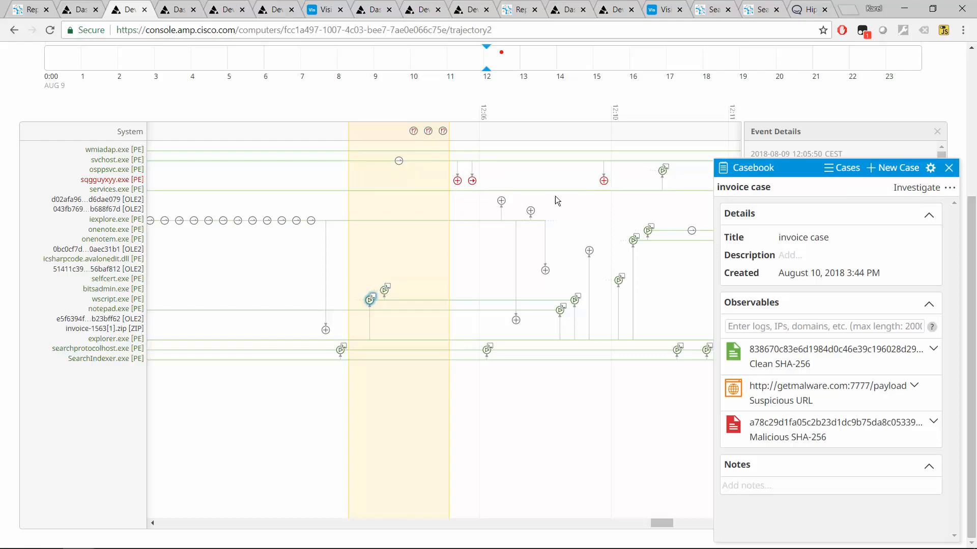
mouse_move(391, 250)
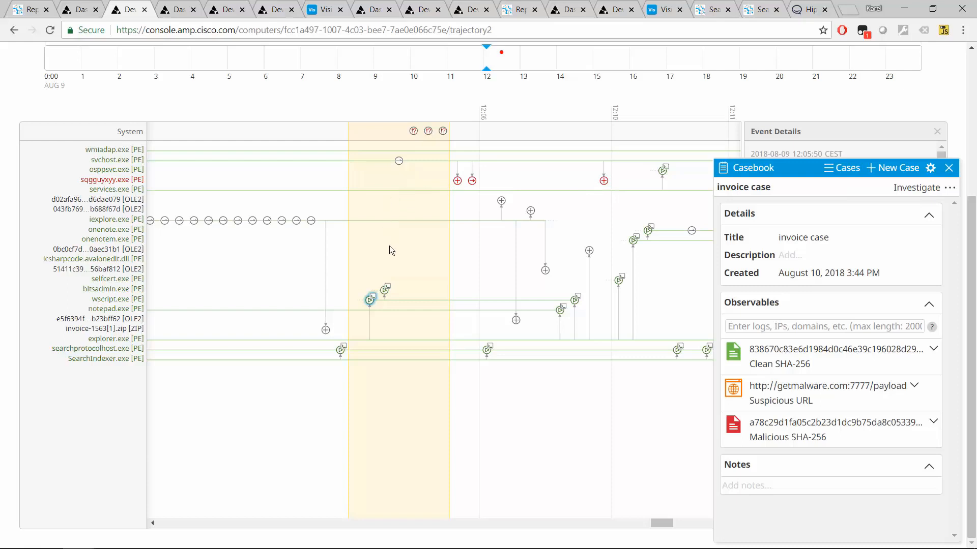
mouse_move(434, 198)
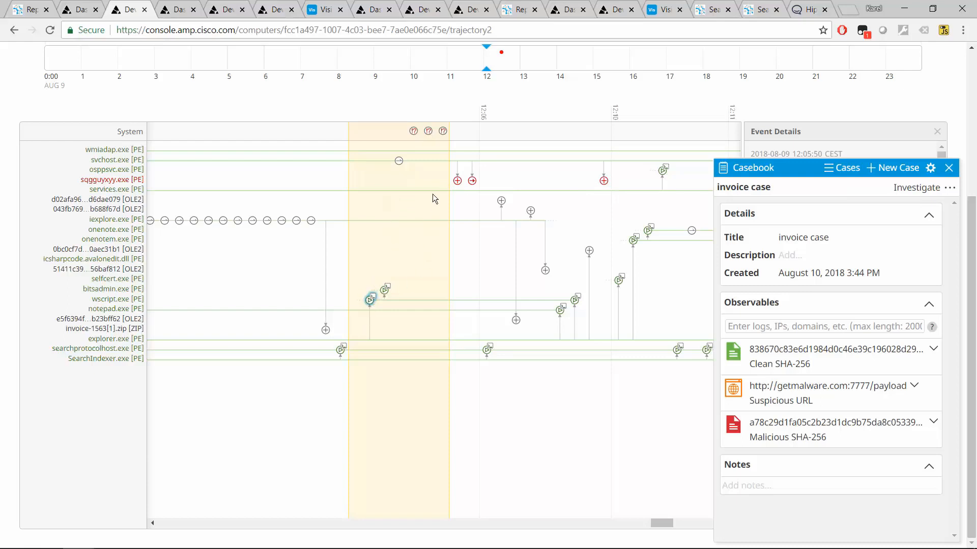
mouse_move(573, 327)
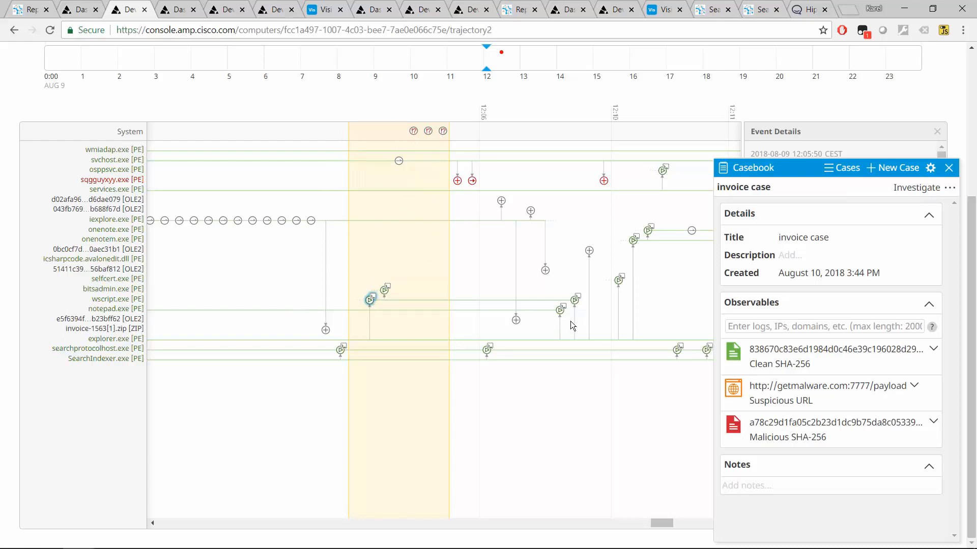
mouse_move(541, 322)
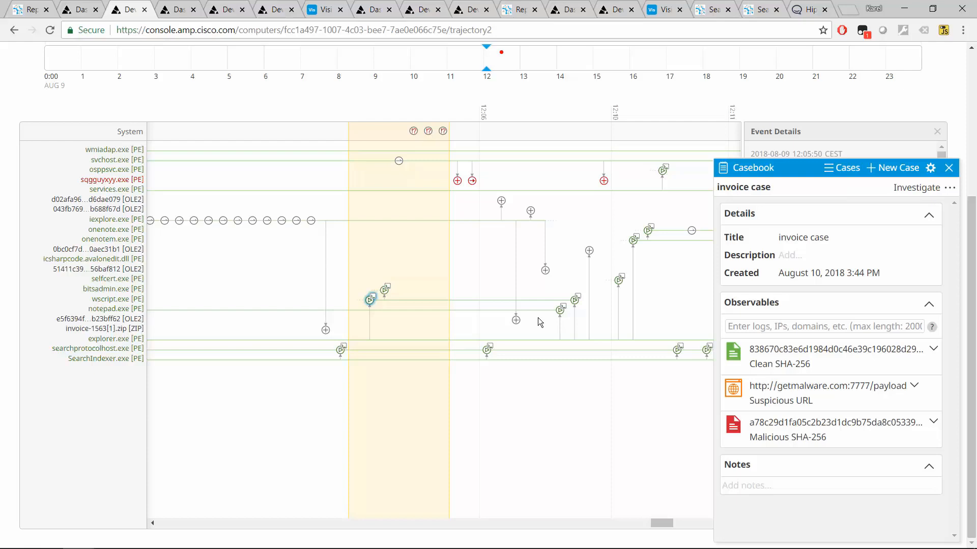
mouse_move(916, 188)
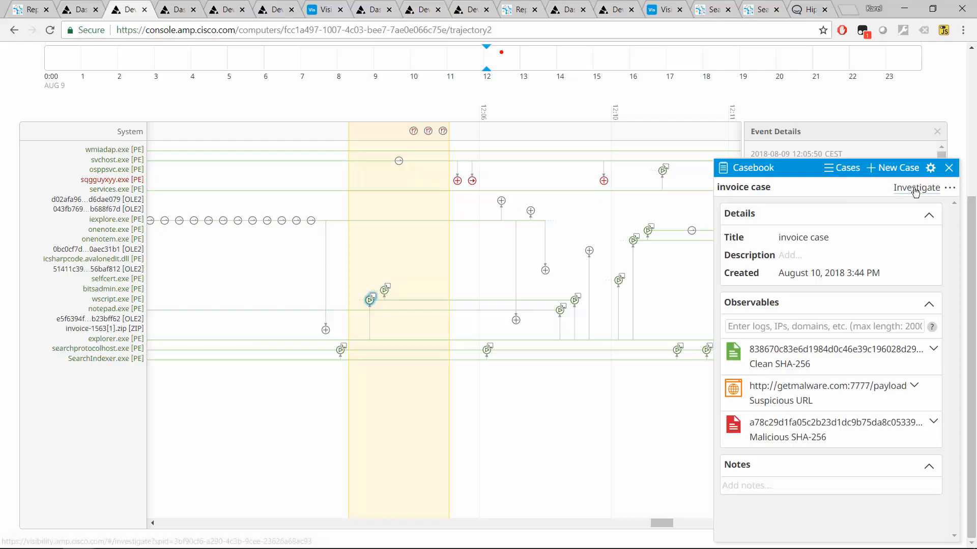
click(916, 188)
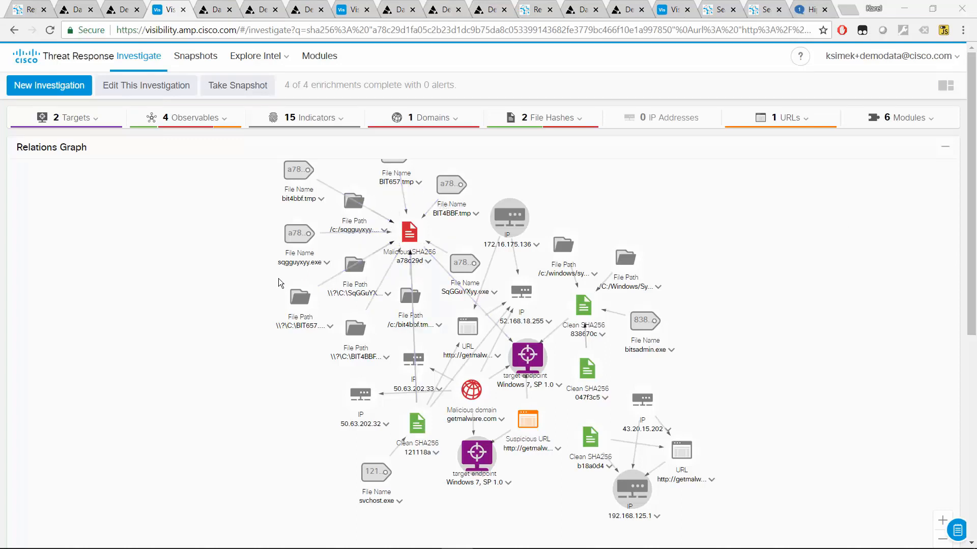
mouse_move(293, 279)
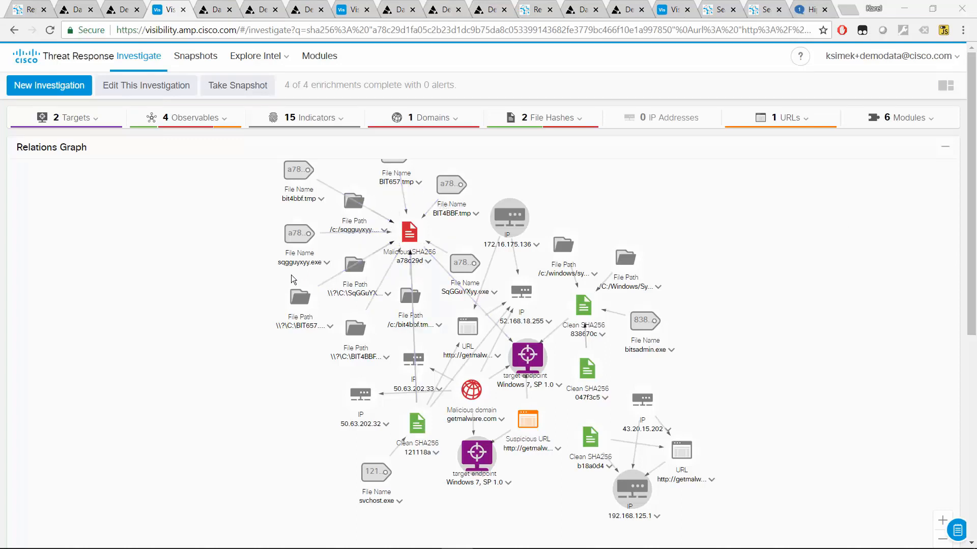
mouse_move(405, 251)
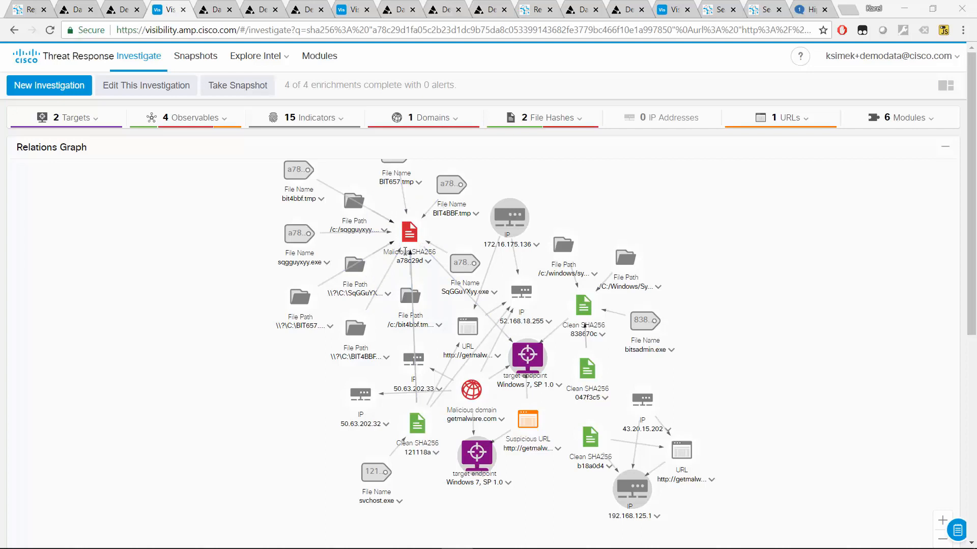
mouse_move(409, 232)
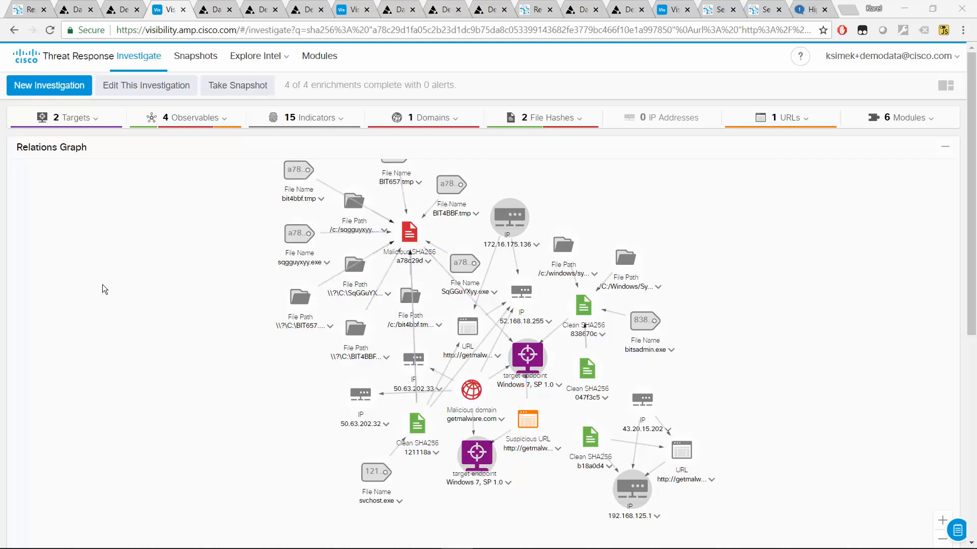
mouse_move(507, 346)
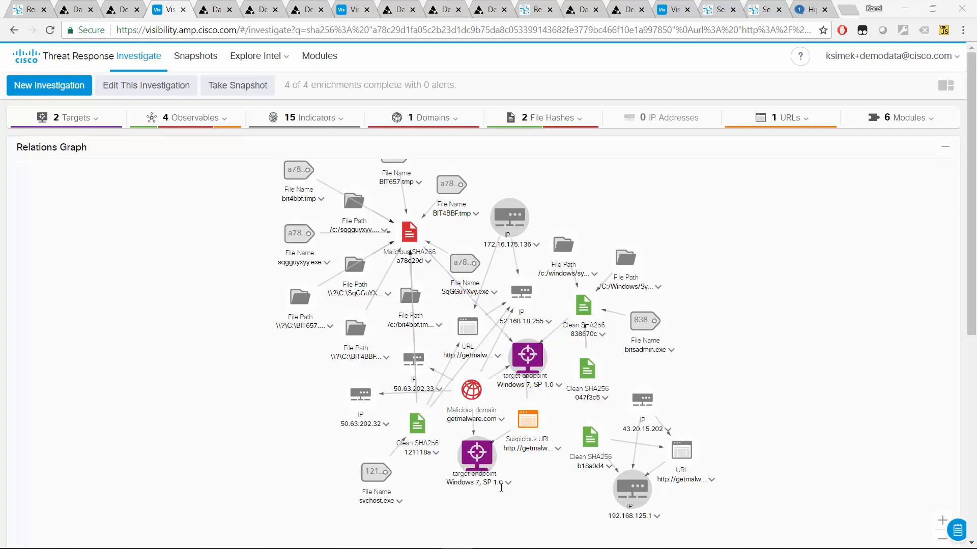
mouse_move(543, 349)
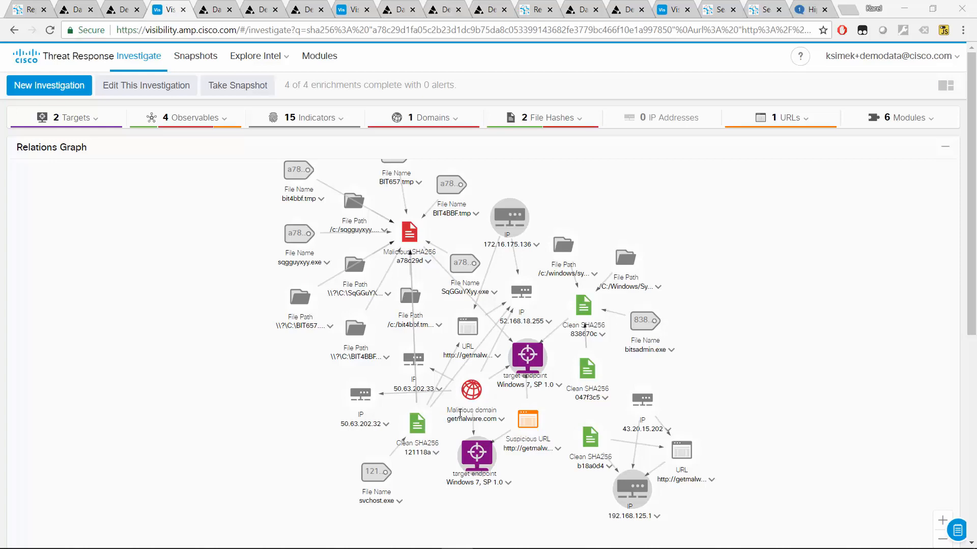
- Show getmalware.com's judgements then its verdicts: Malicious from AMP and Umbrella, Suspicious from Talos
scroll(down, 3)
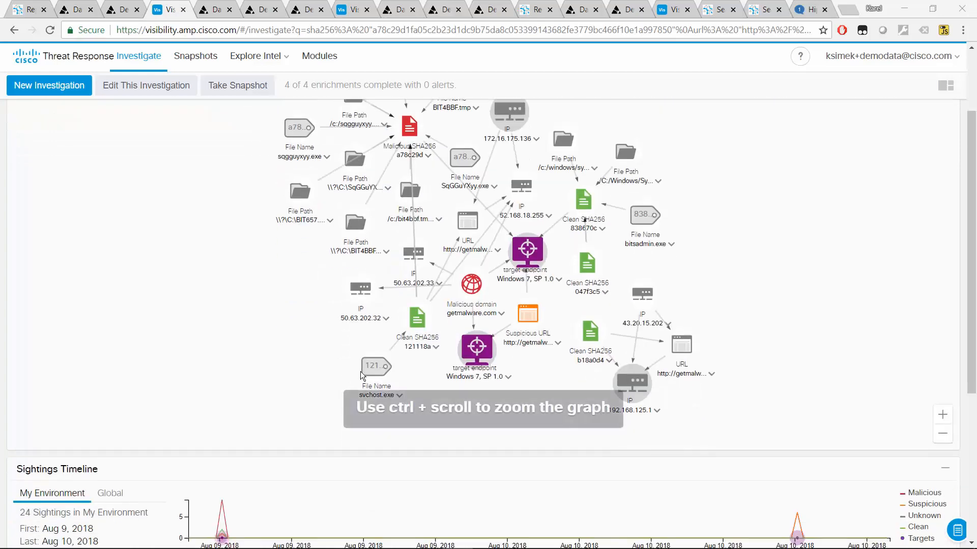
scroll(down, 3)
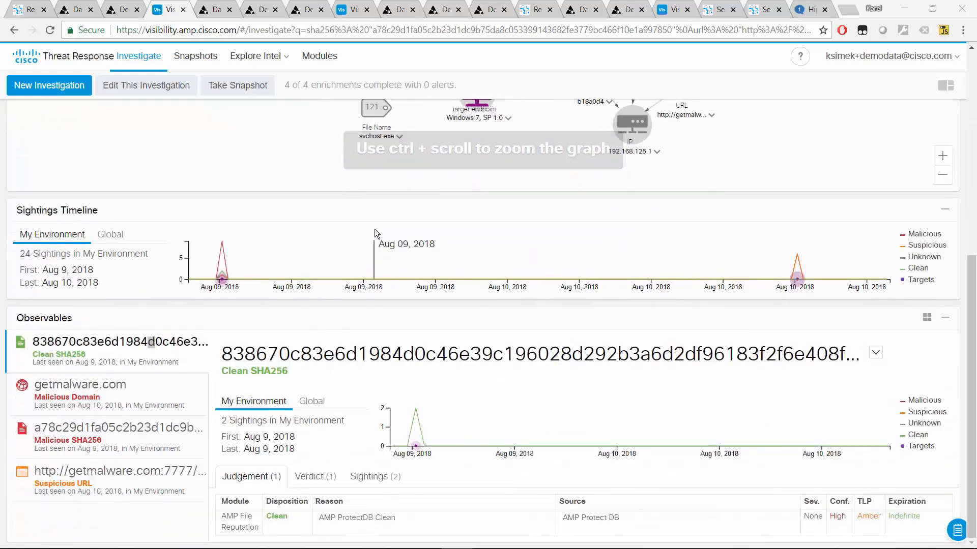
mouse_move(465, 228)
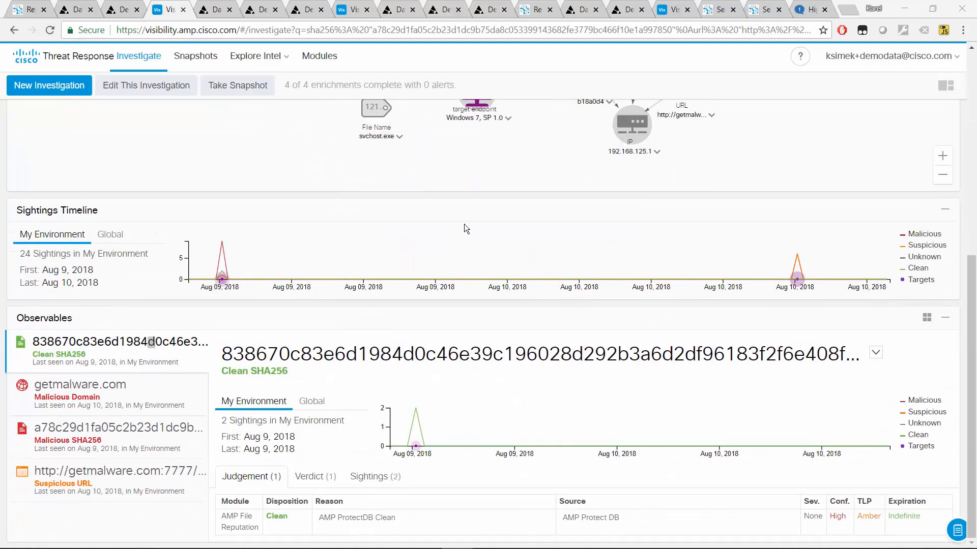
click(80, 384)
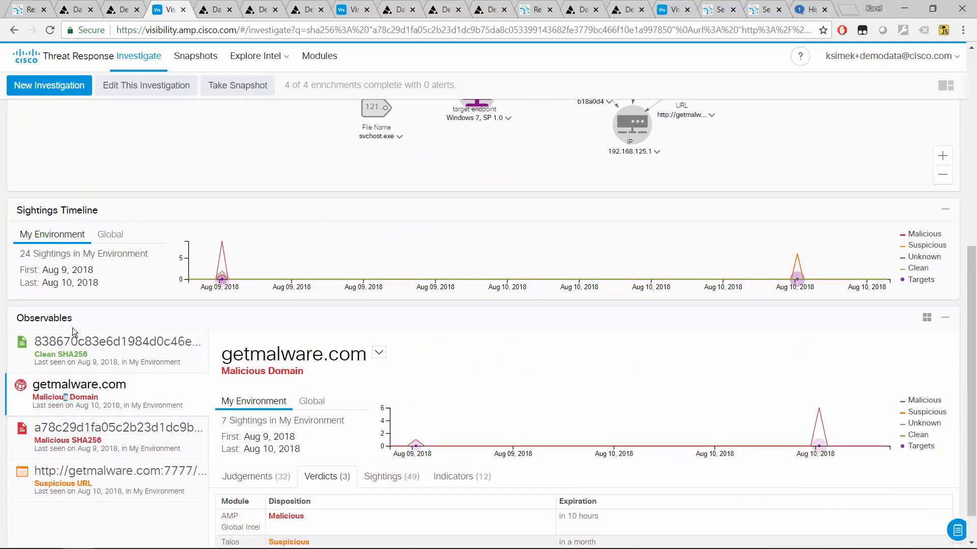
scroll(down, 3)
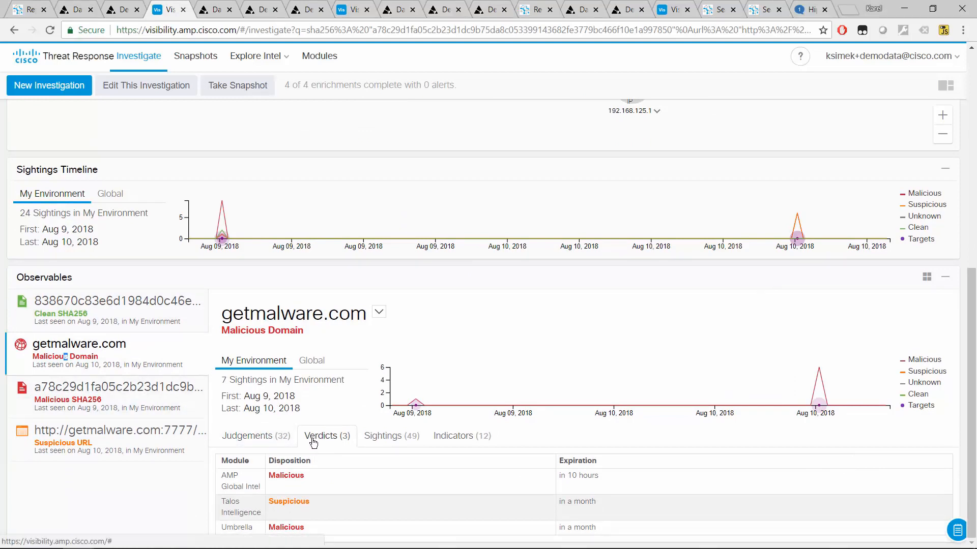
click(256, 436)
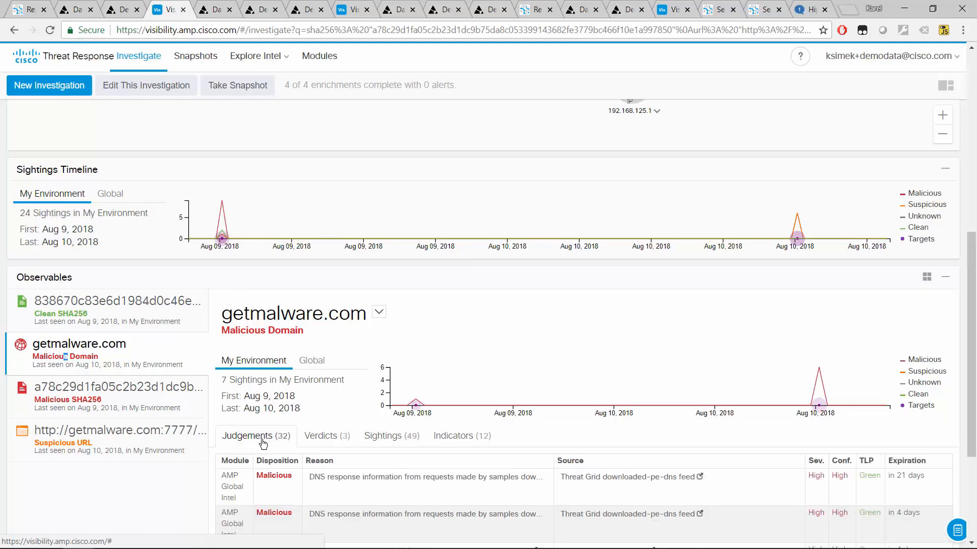
mouse_move(432, 407)
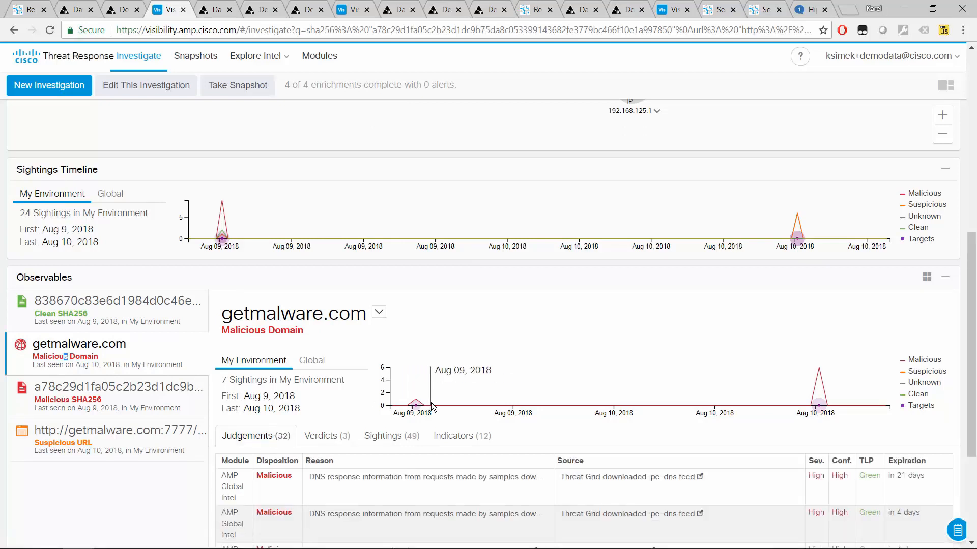
click(327, 436)
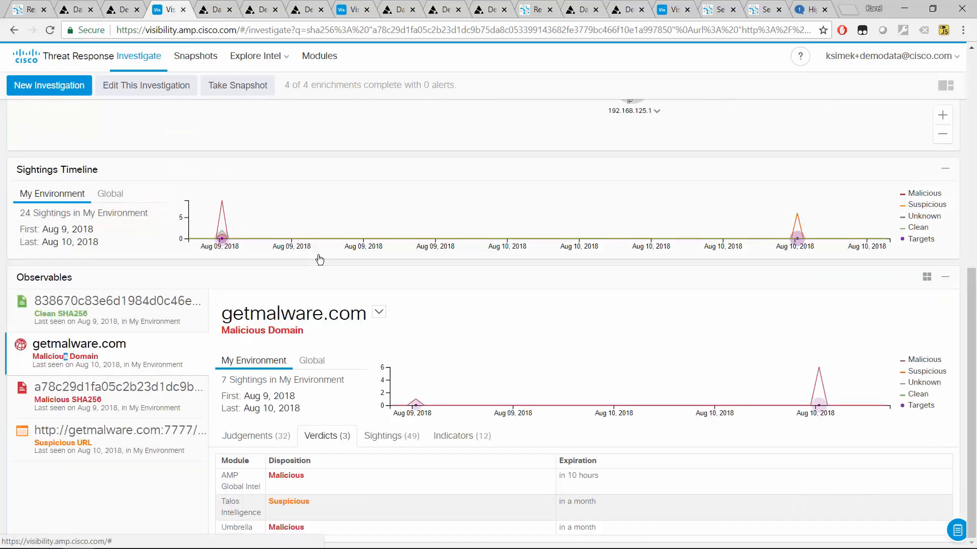
mouse_move(408, 422)
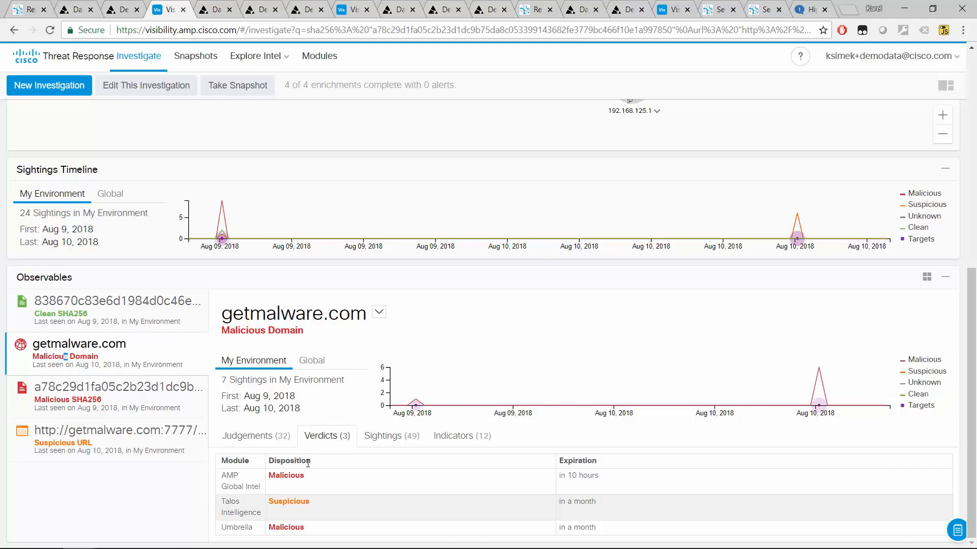
mouse_move(371, 413)
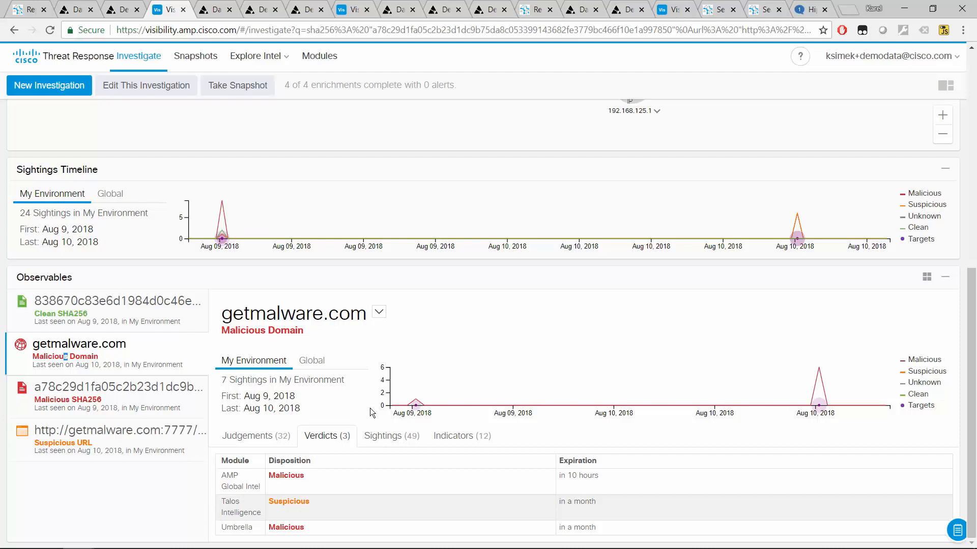
mouse_move(437, 463)
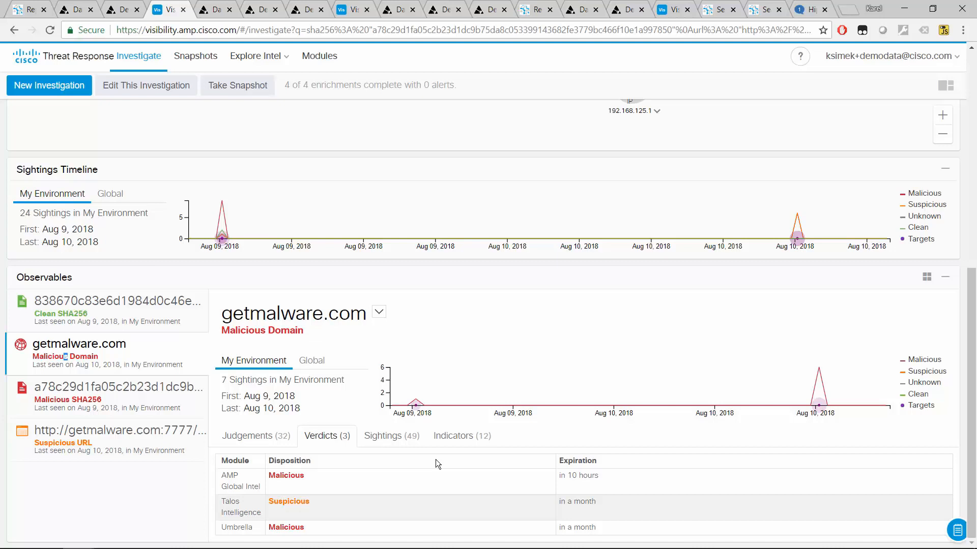
mouse_move(213, 109)
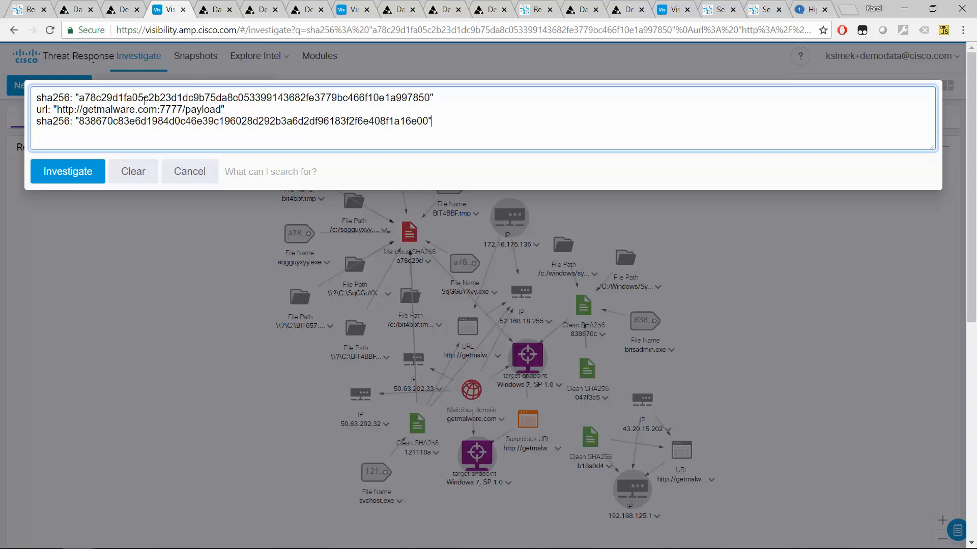
mouse_move(46, 263)
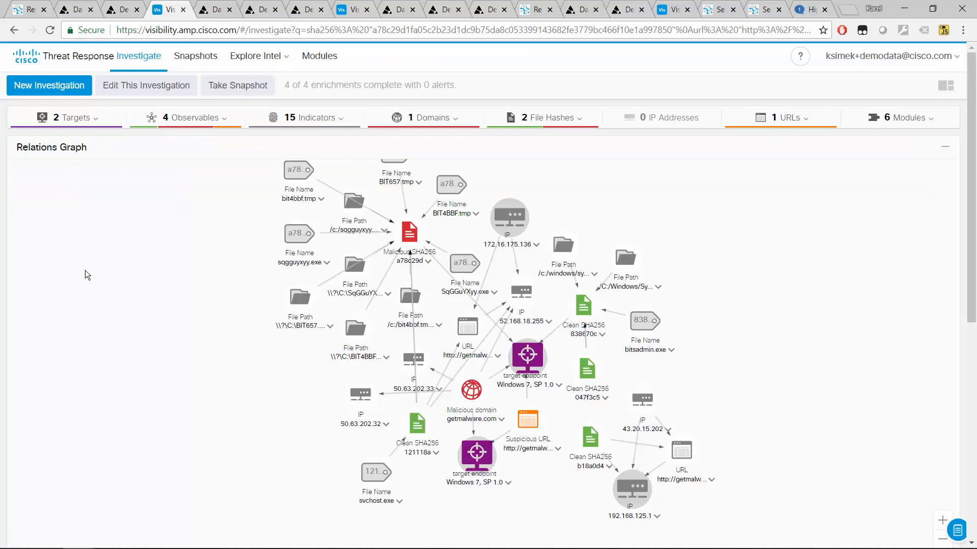
mouse_move(244, 144)
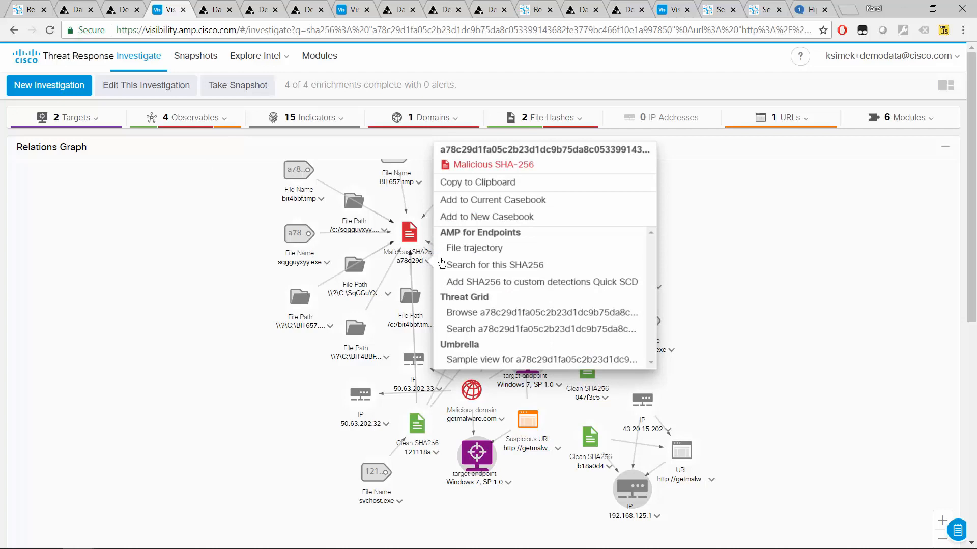
mouse_move(492, 285)
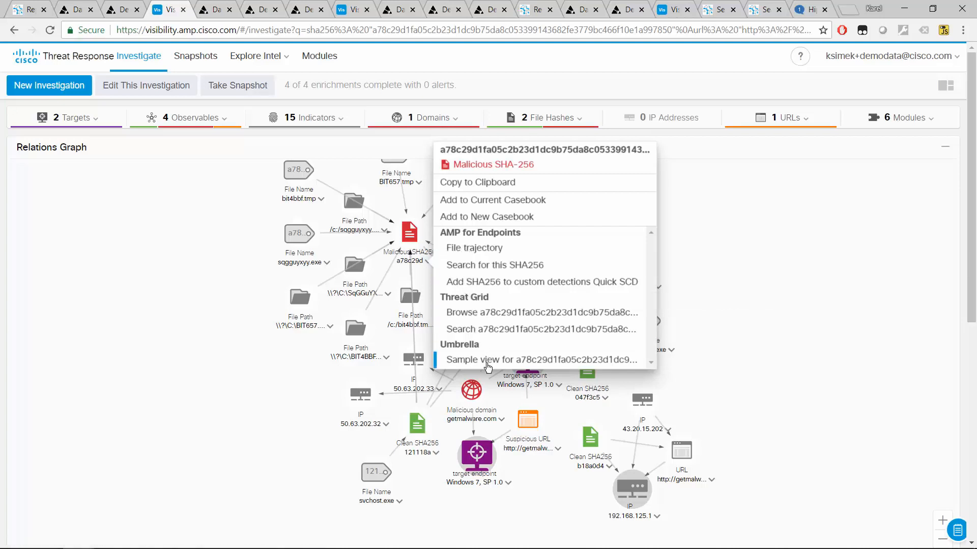
mouse_move(485, 366)
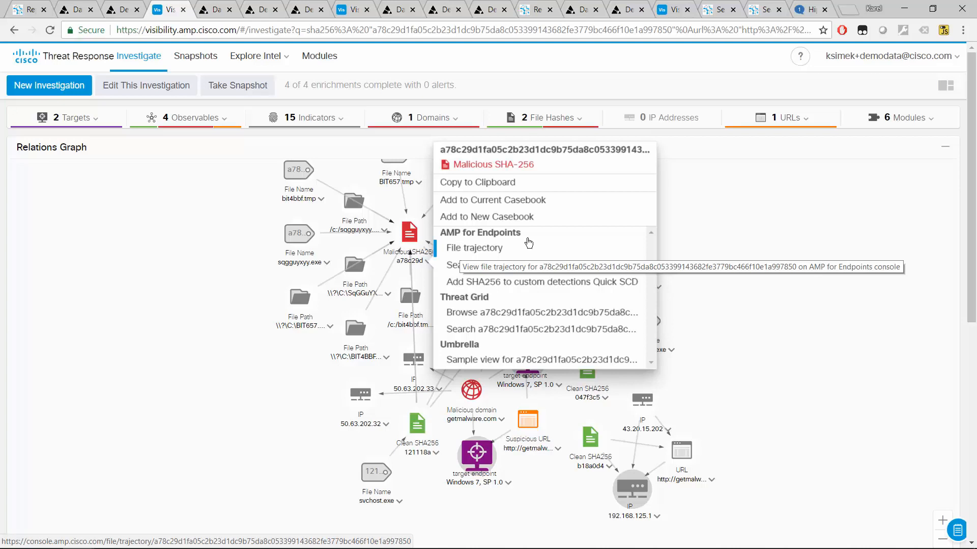
mouse_move(509, 285)
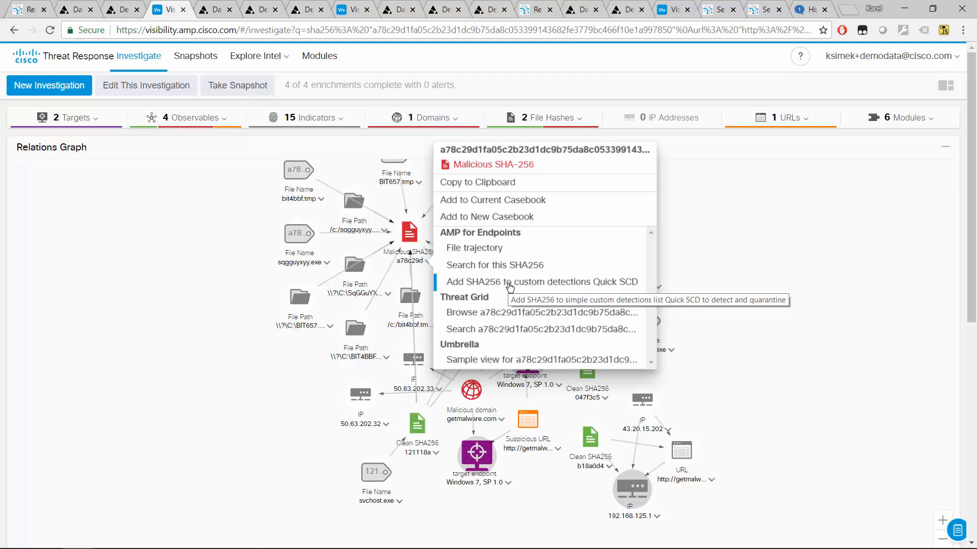
mouse_move(100, 264)
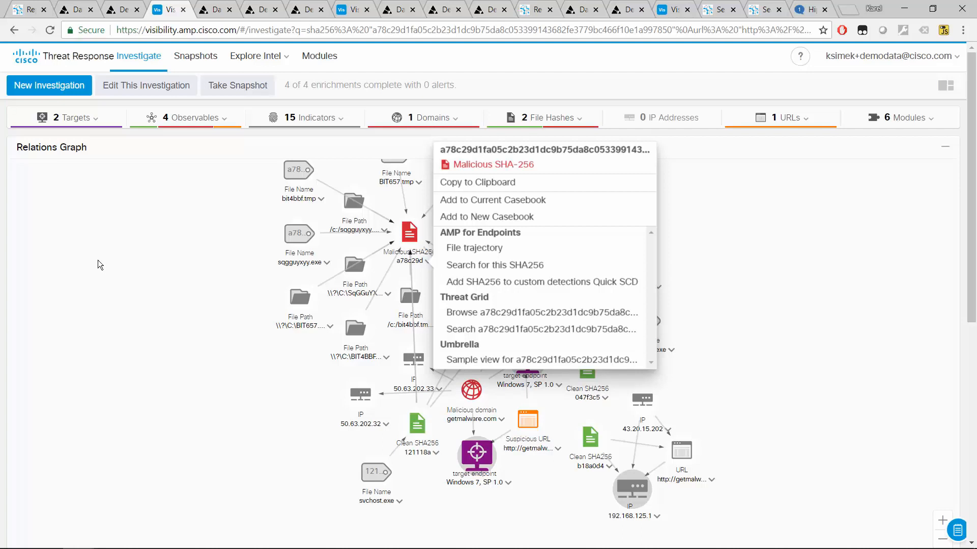